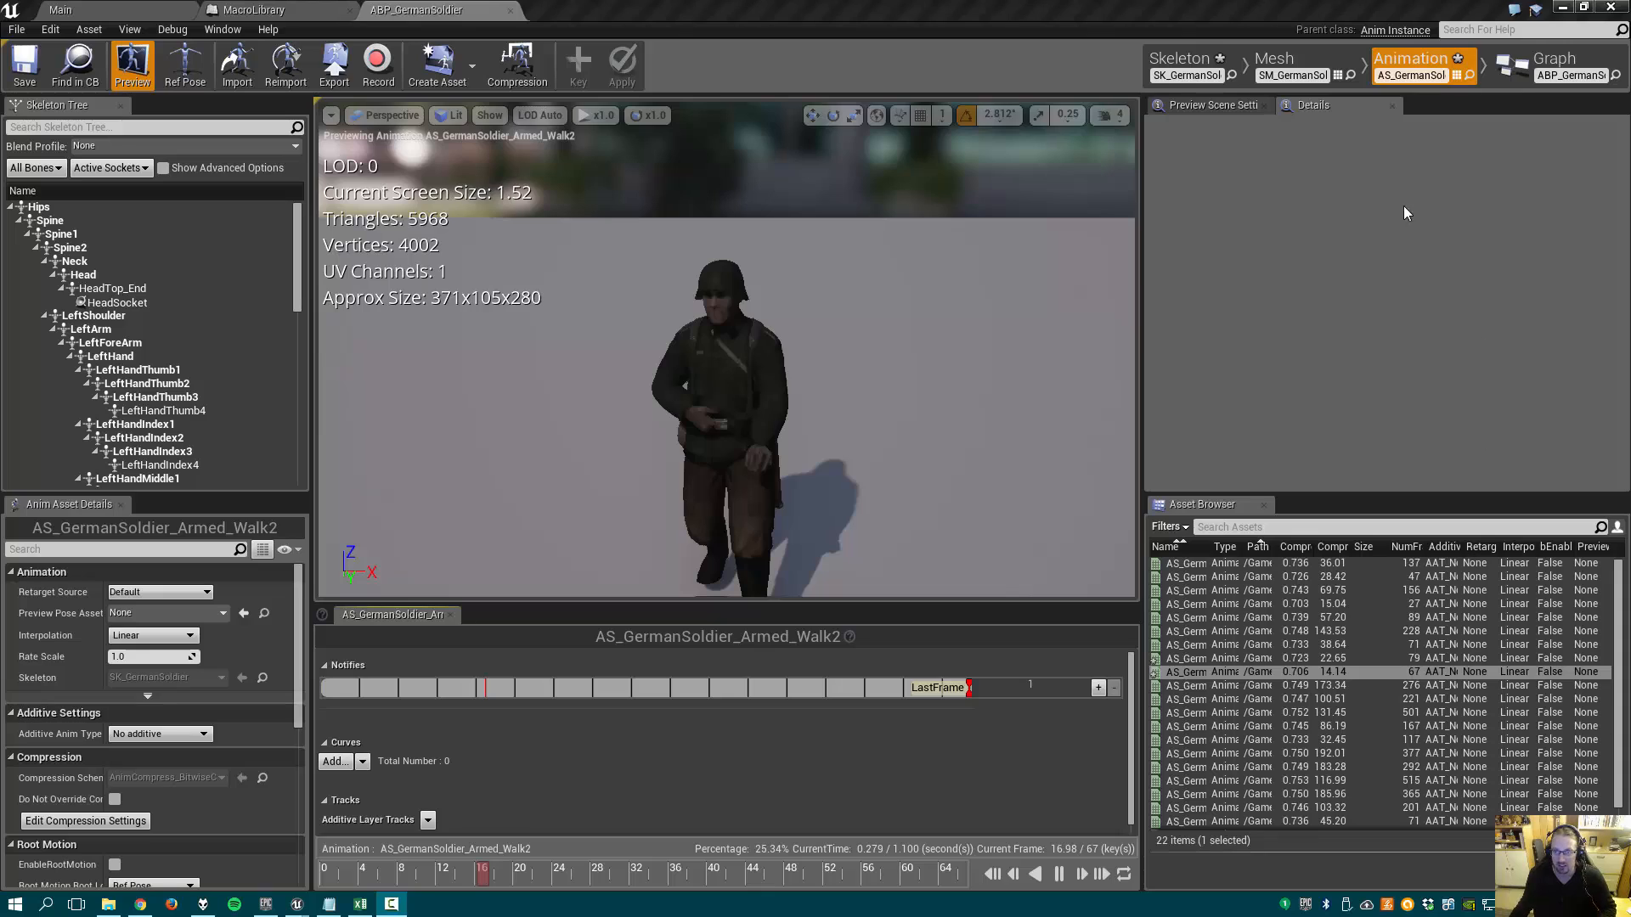
pyautogui.moveTo(1274, 59)
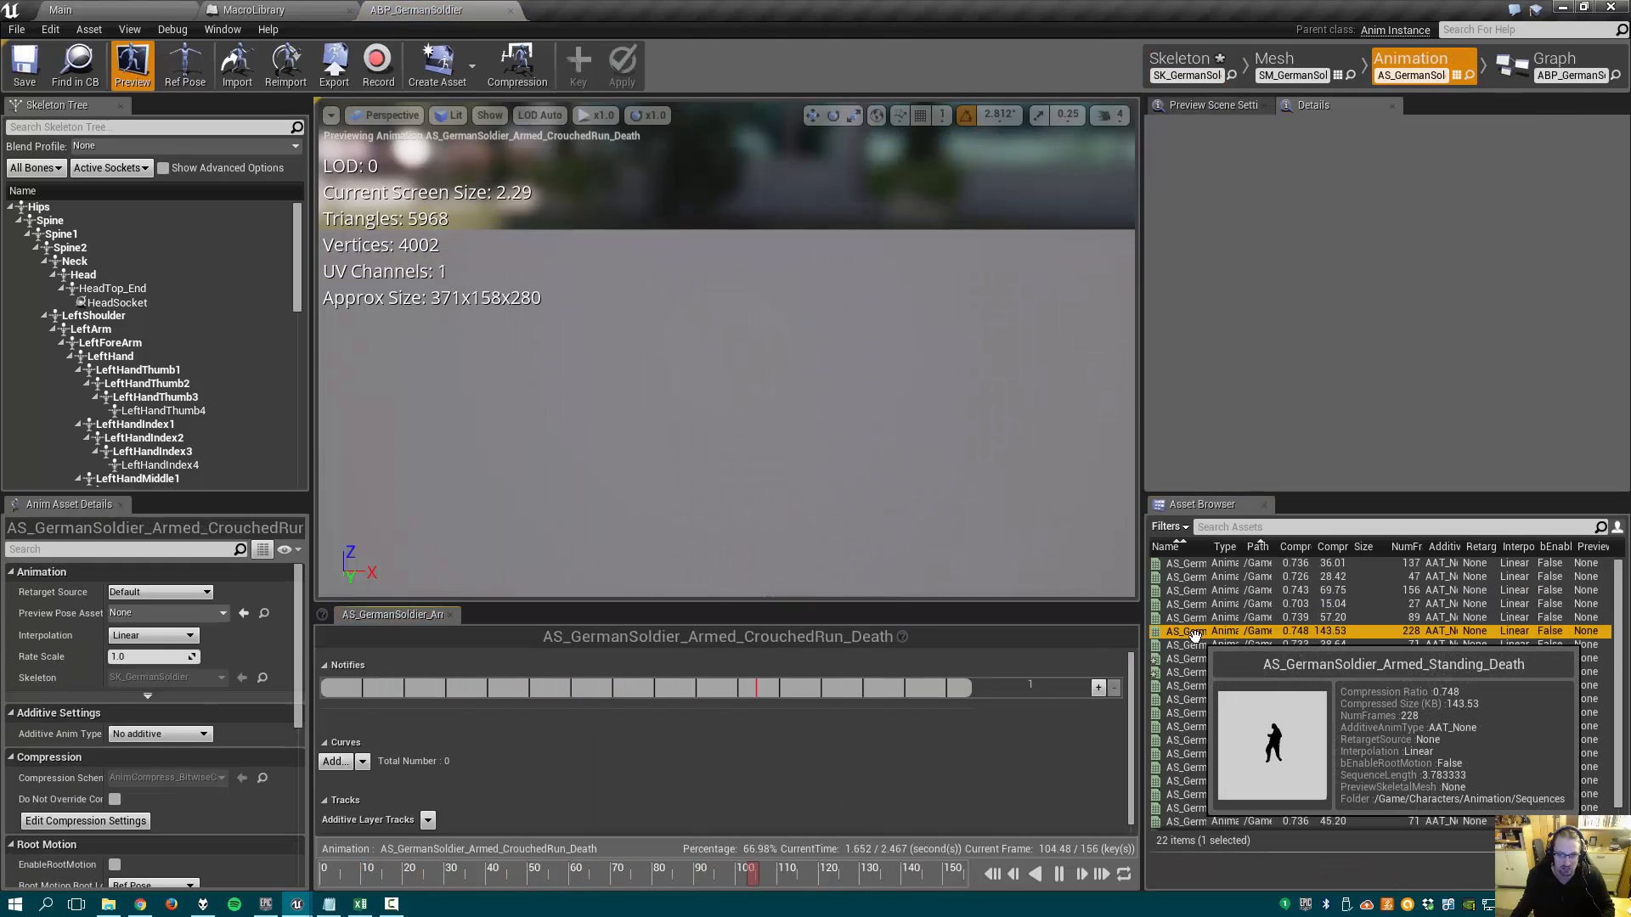
# - Preview the Standing_Death animation, then play AS_GermanSoldier_Death_Fire
pyautogui.click(1186, 685)
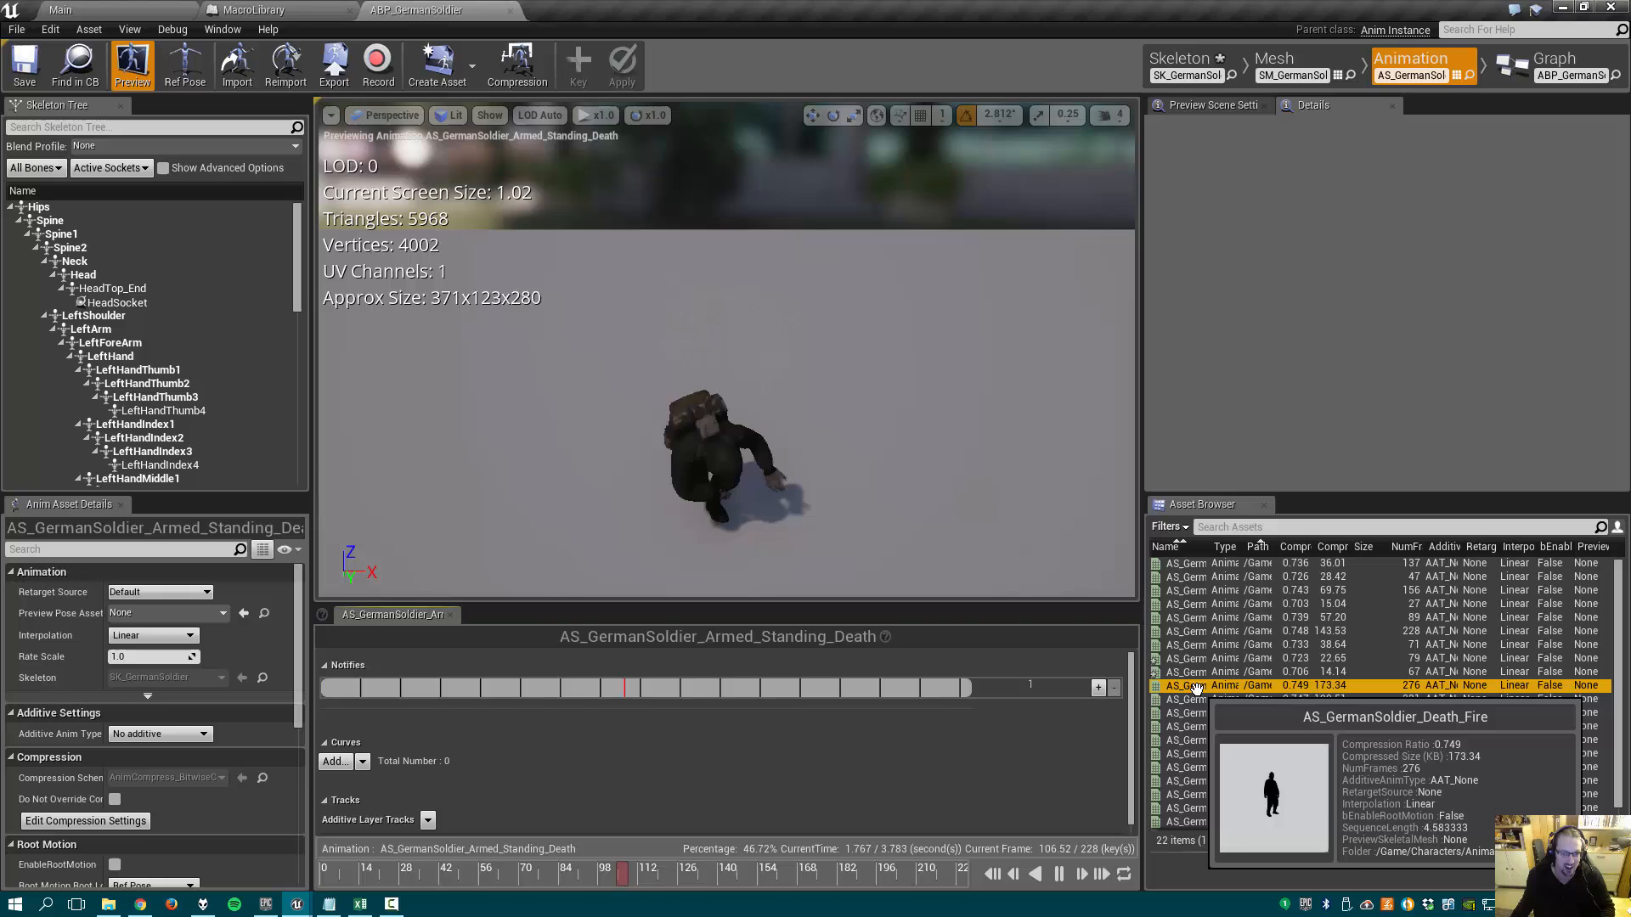
pyautogui.doubleClick(1186, 685)
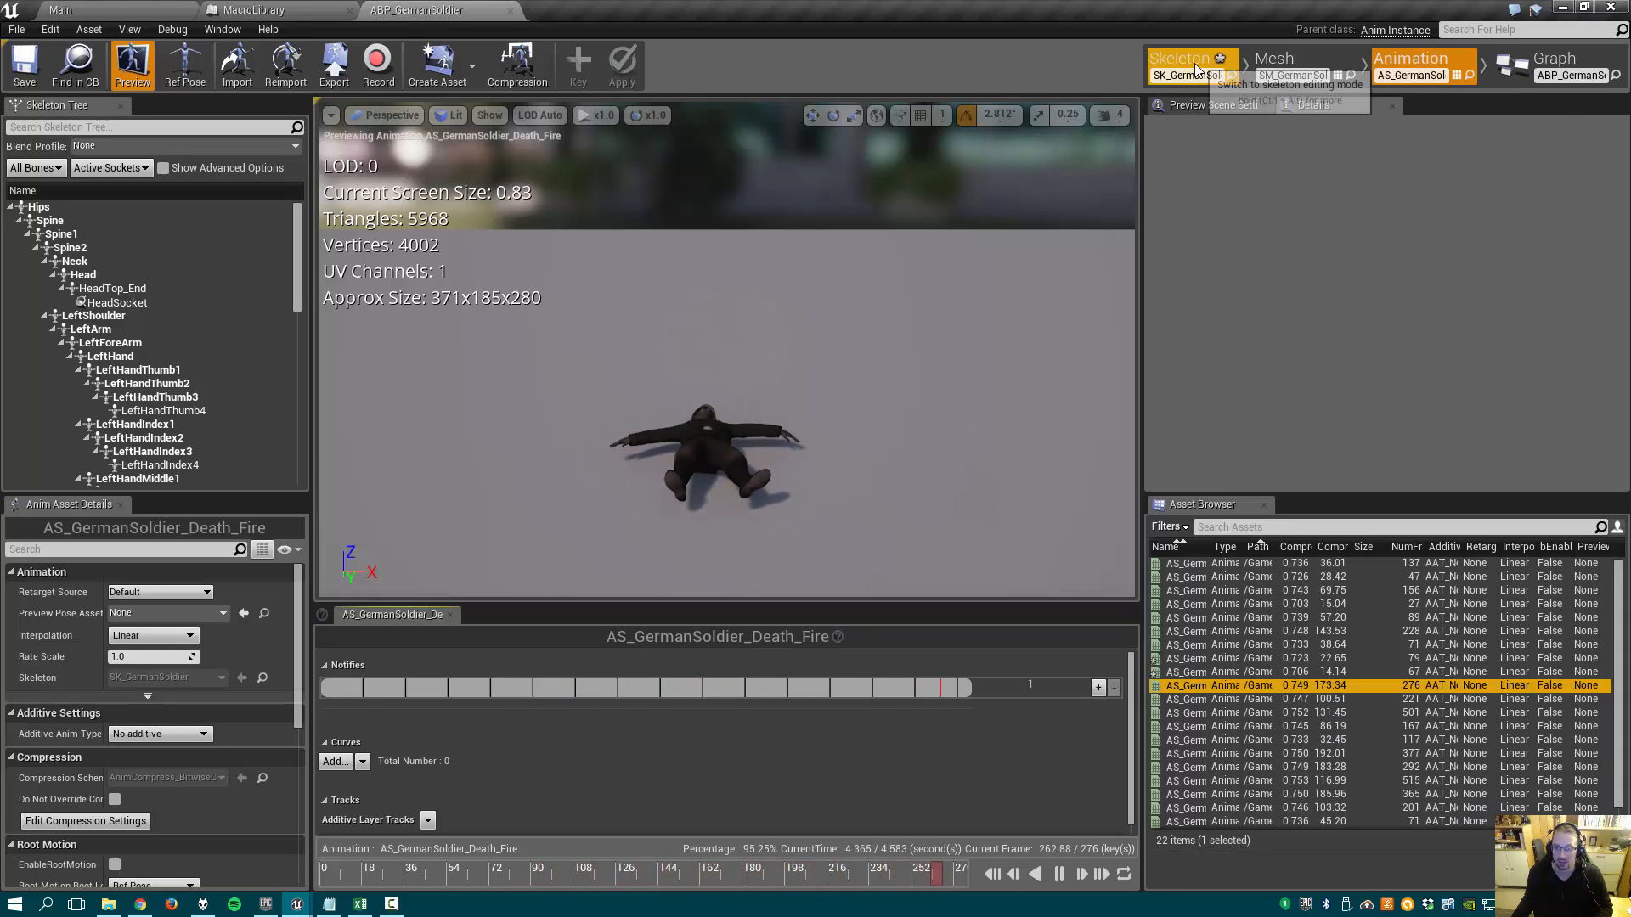
# - In Skeleton mode, check HeadSocket on HeadTop_End, save the skeleton, and open BP_GermanSoldier
pyautogui.click(1178, 59)
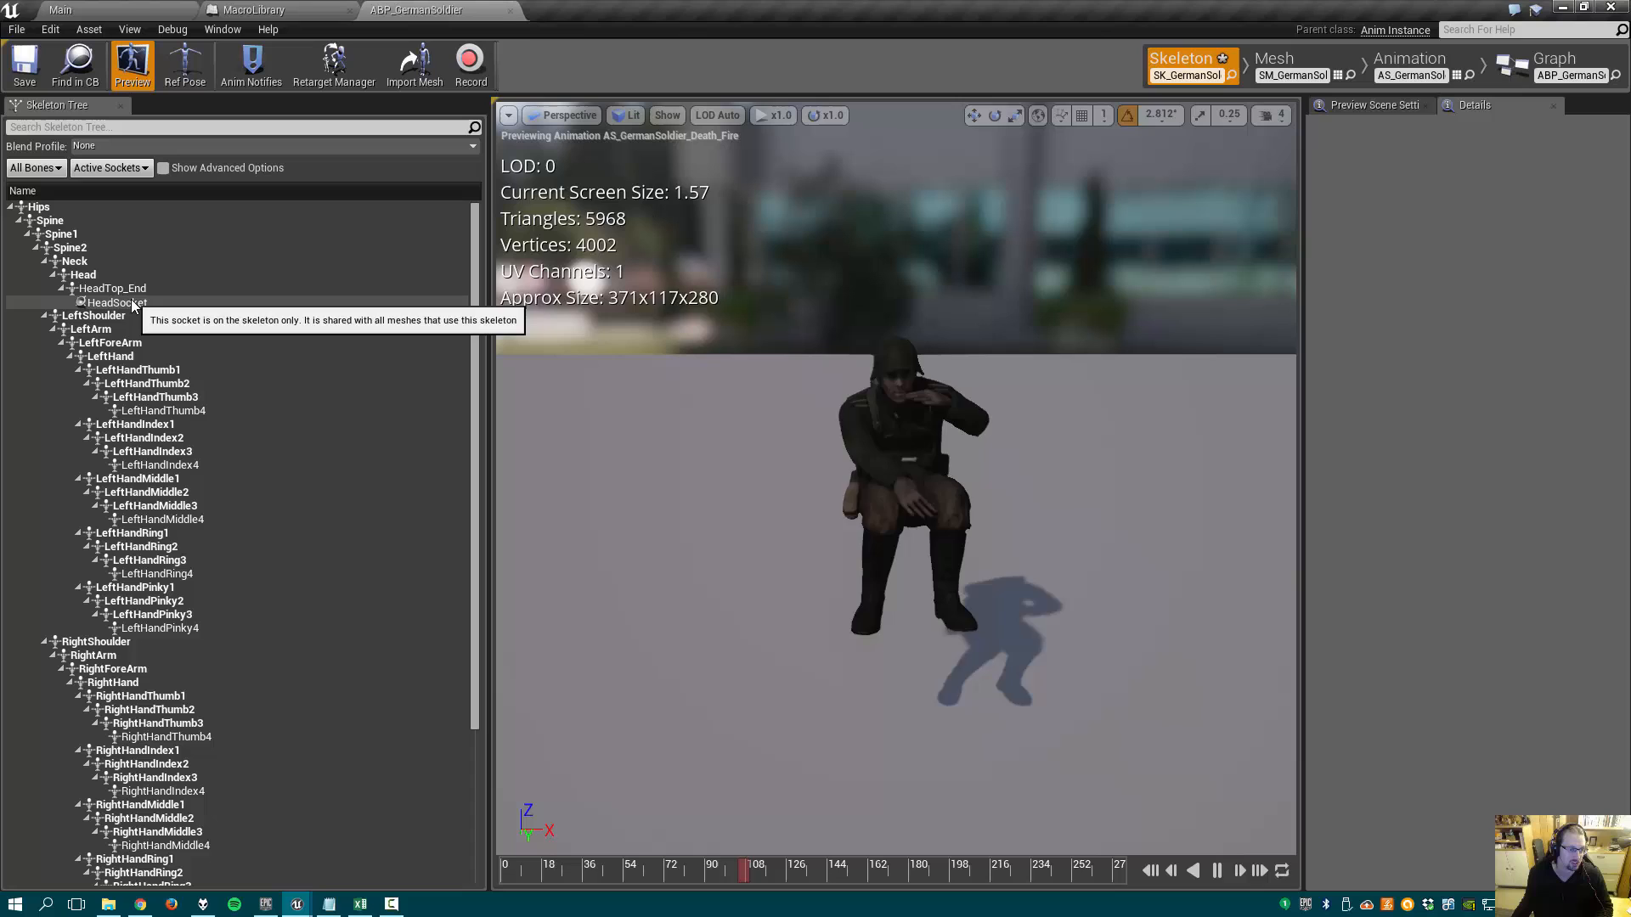
pyautogui.click(115, 302)
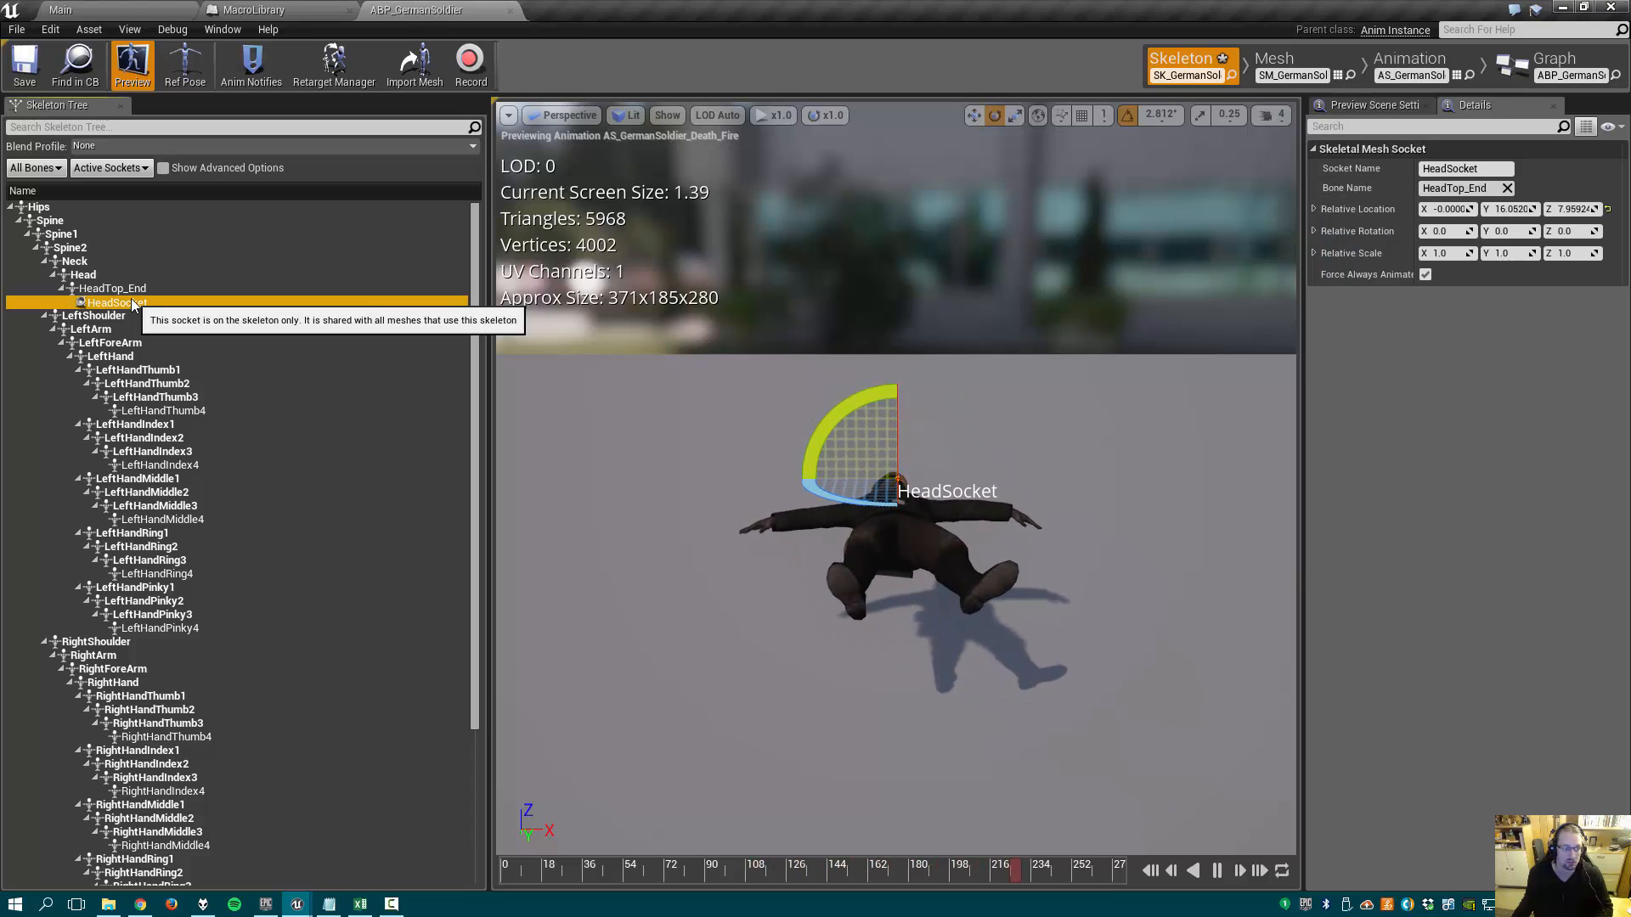
pyautogui.rightClick(111, 288)
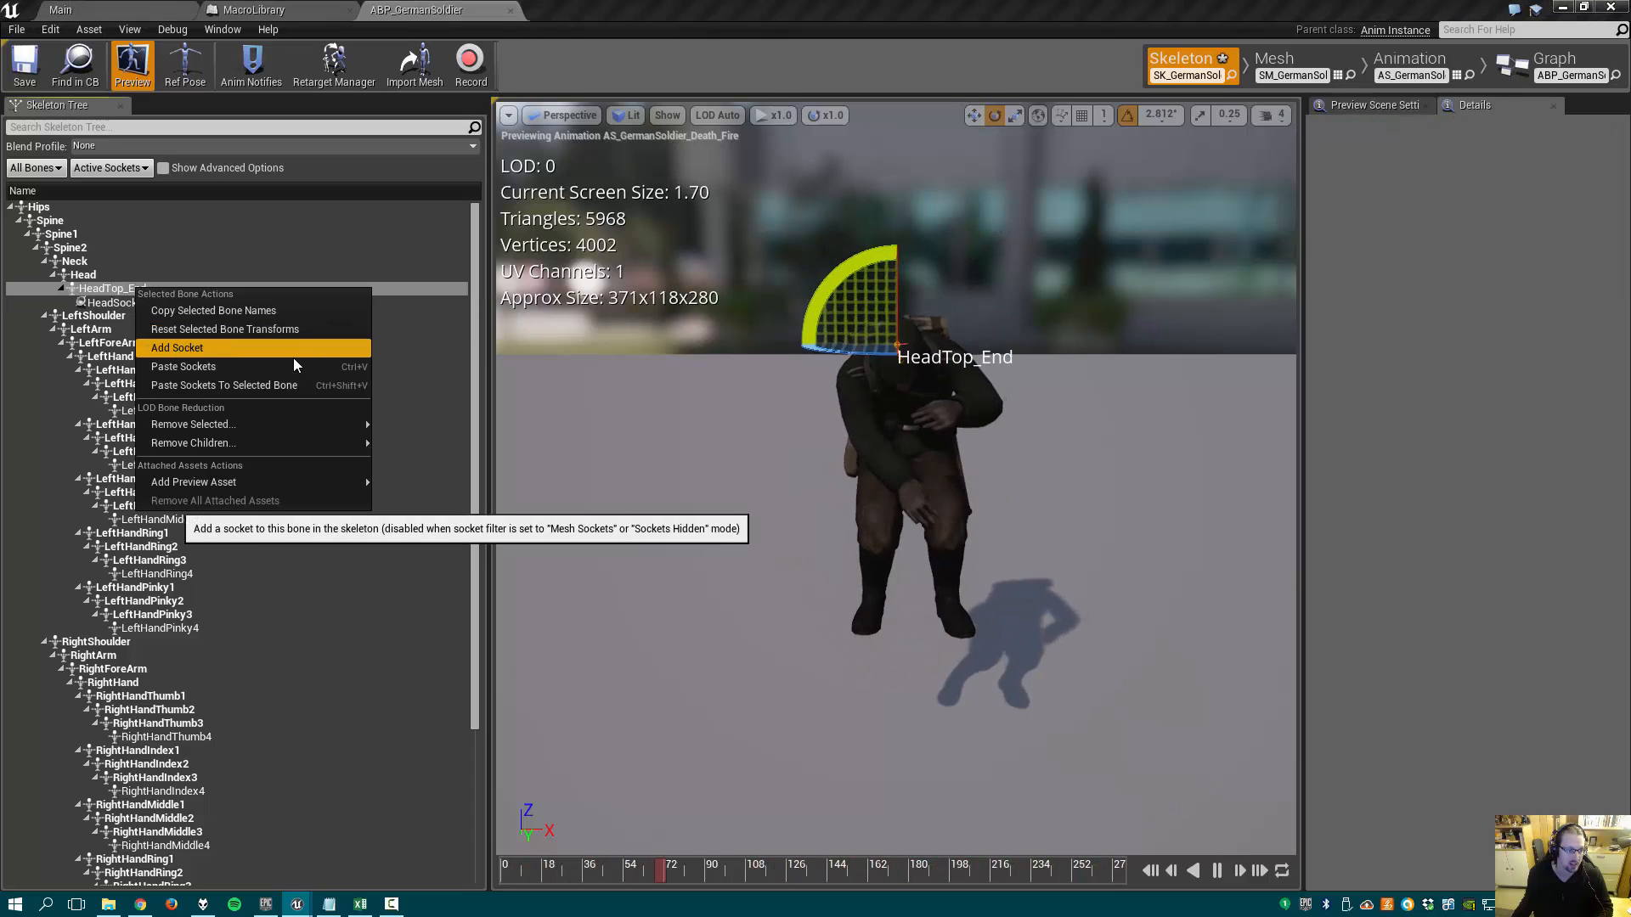
pyautogui.click(177, 347)
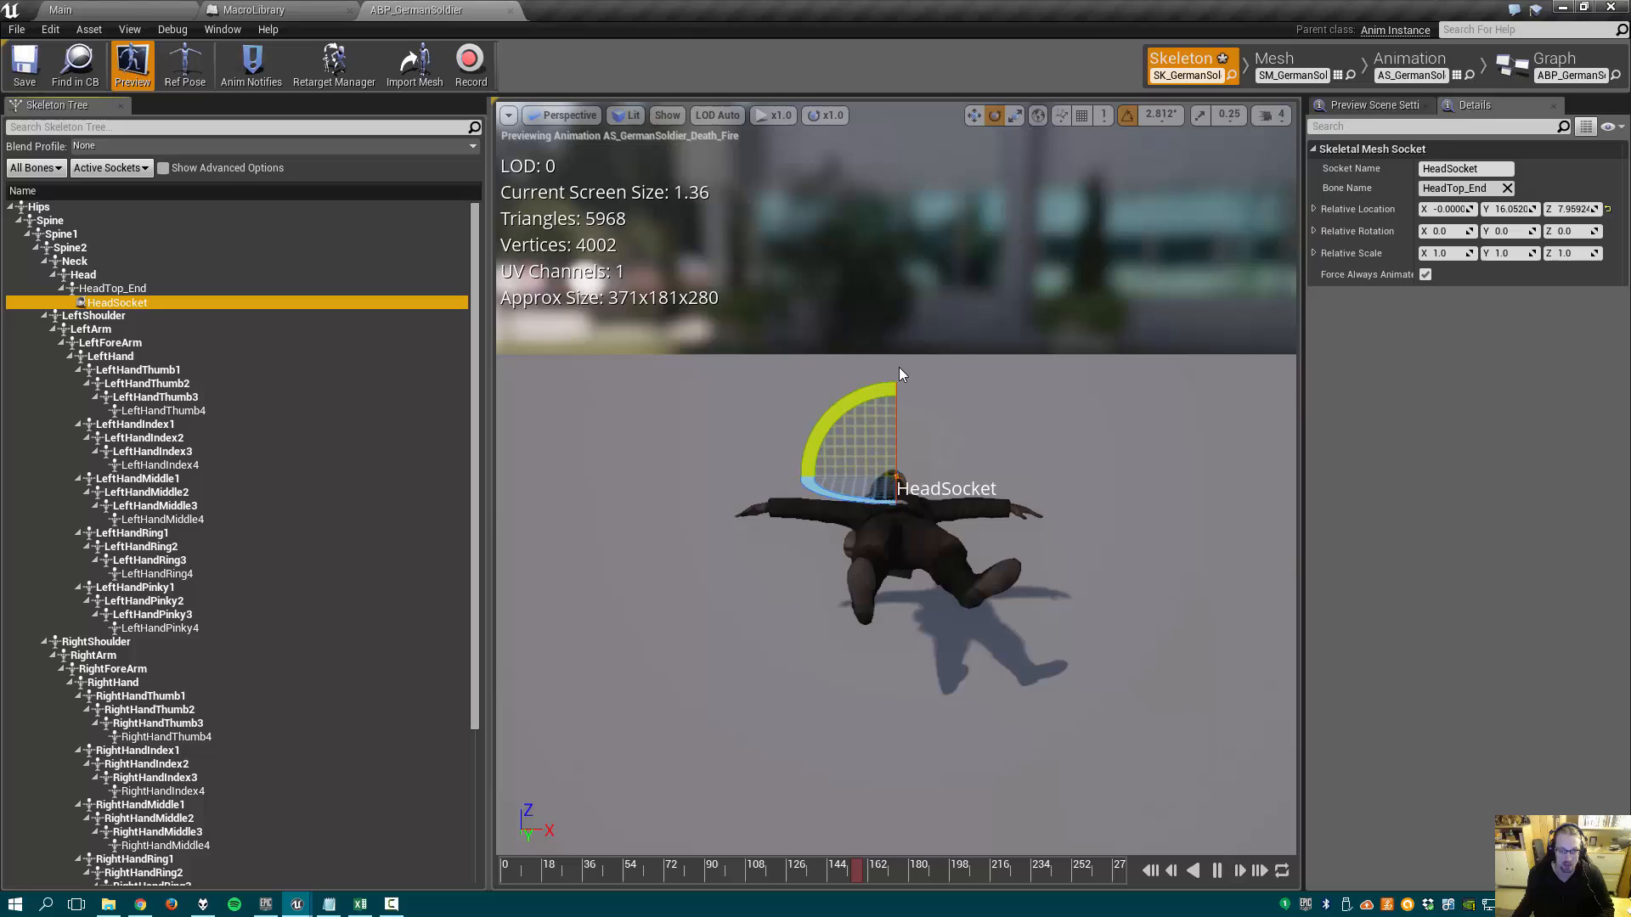
pyautogui.click(23, 64)
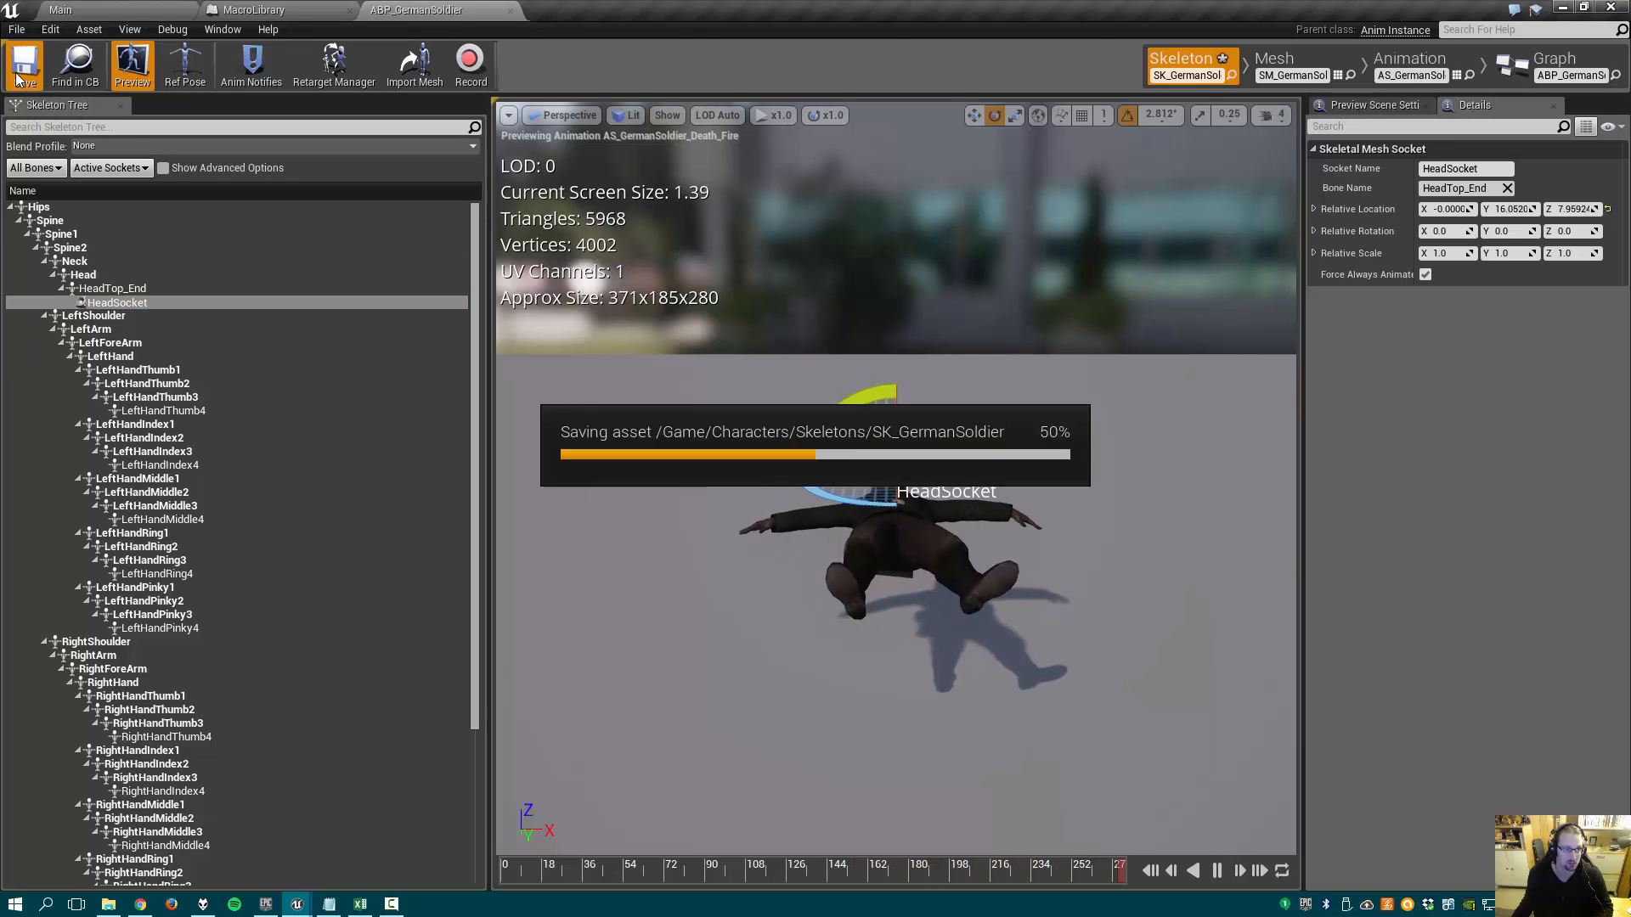
pyautogui.click(588, 9)
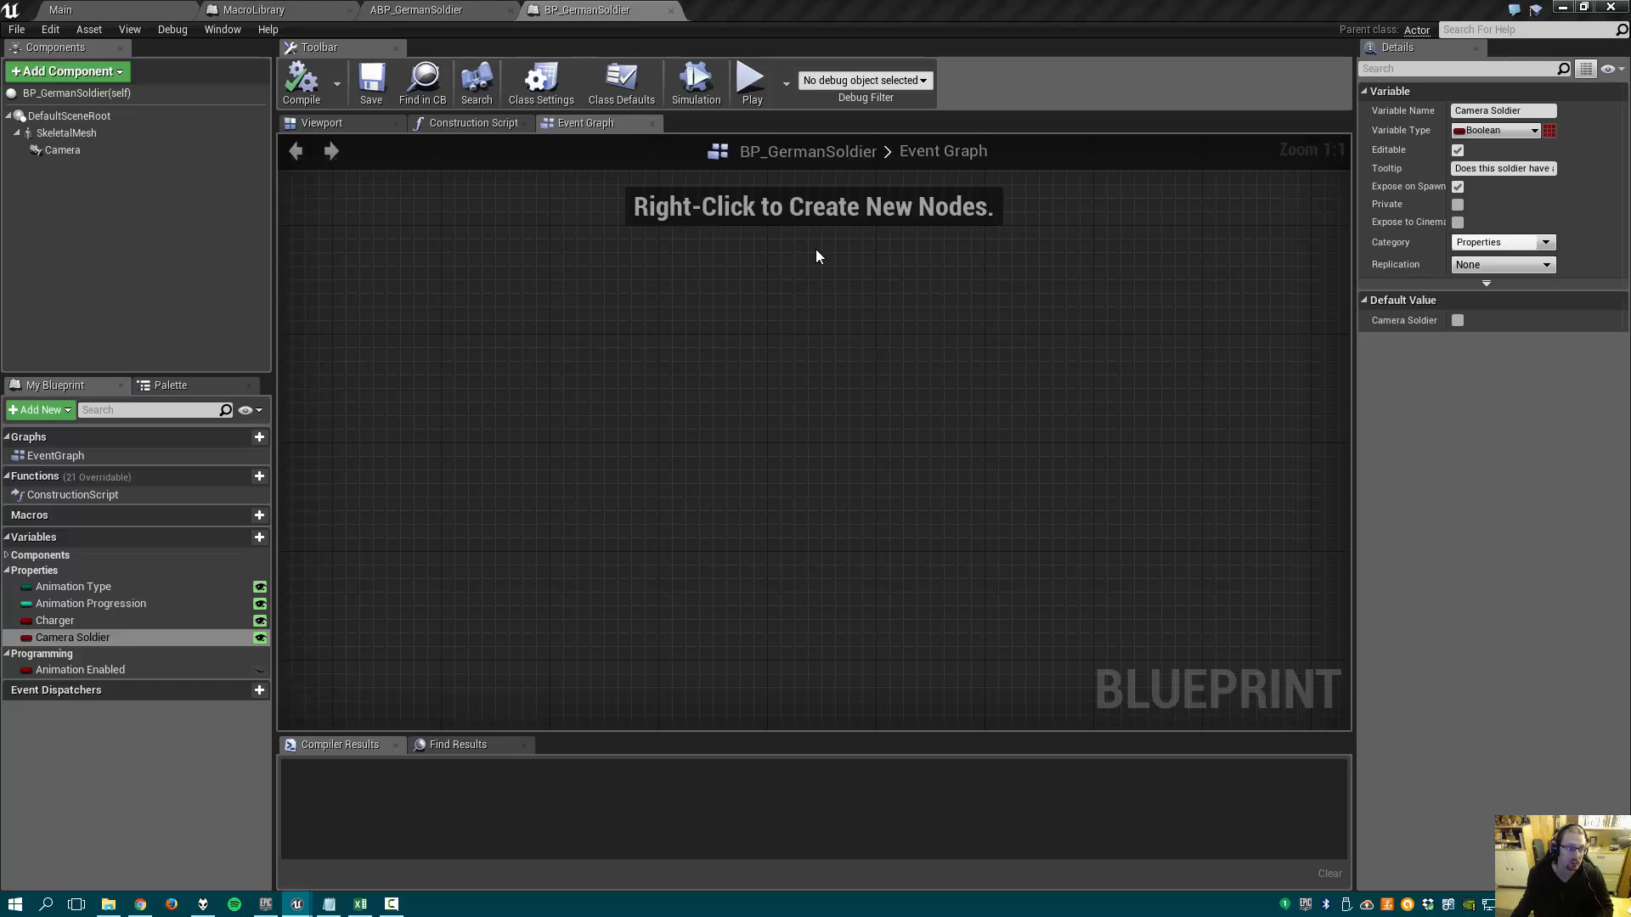
# - Select the SkeletalMesh component and inspect the Animation Enabled and Camera Soldier variables
pyautogui.click(66, 134)
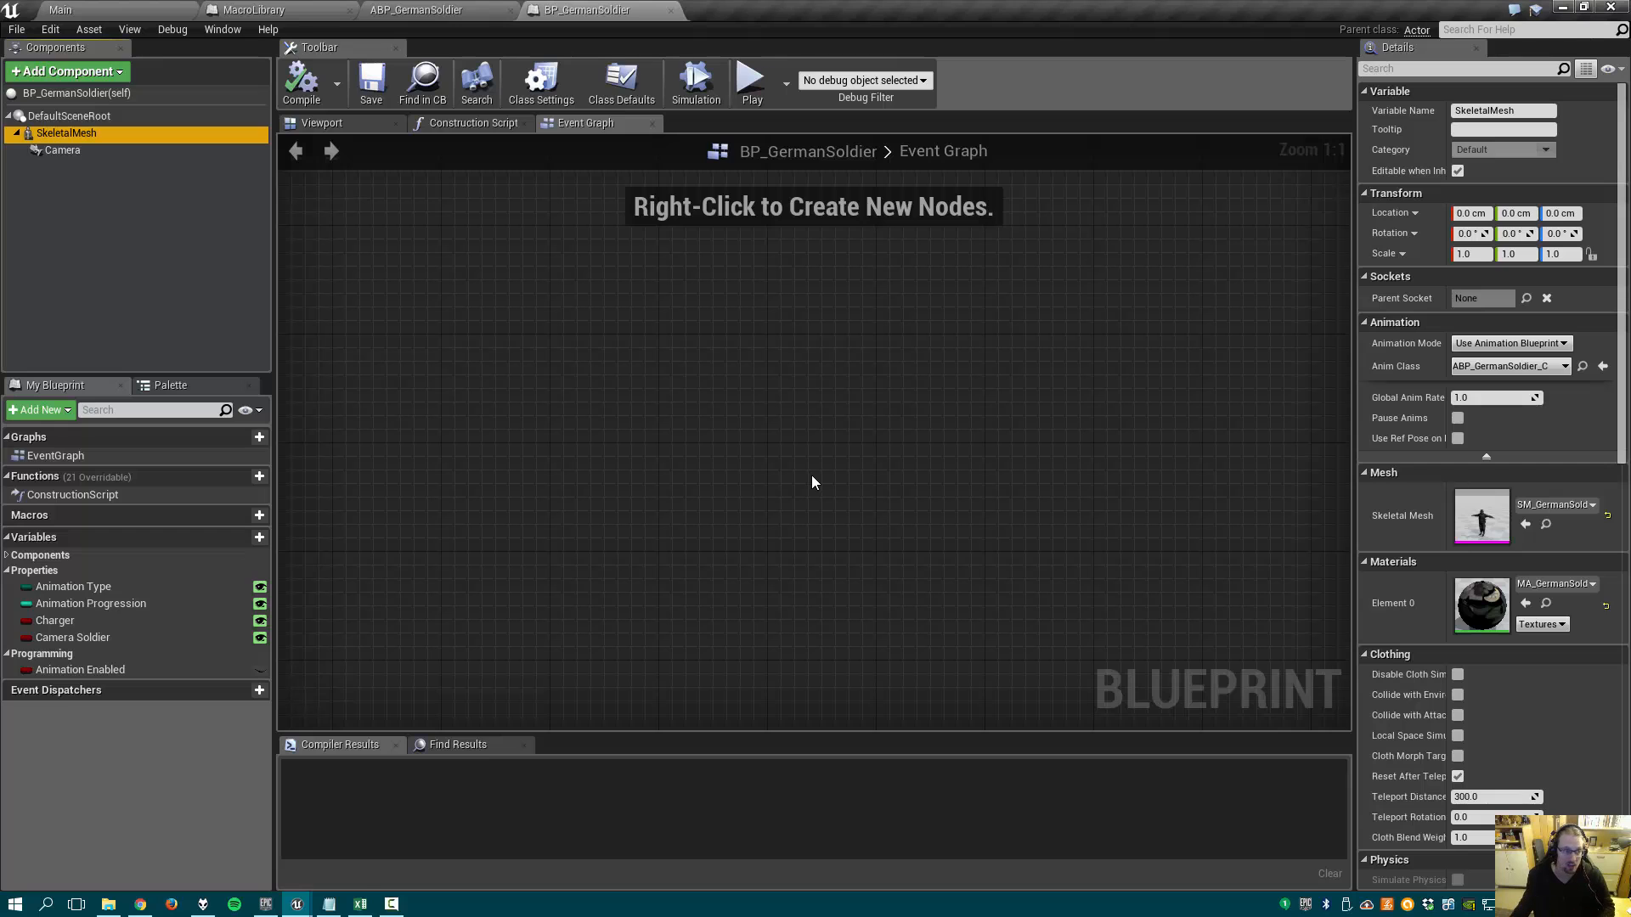
pyautogui.click(320, 122)
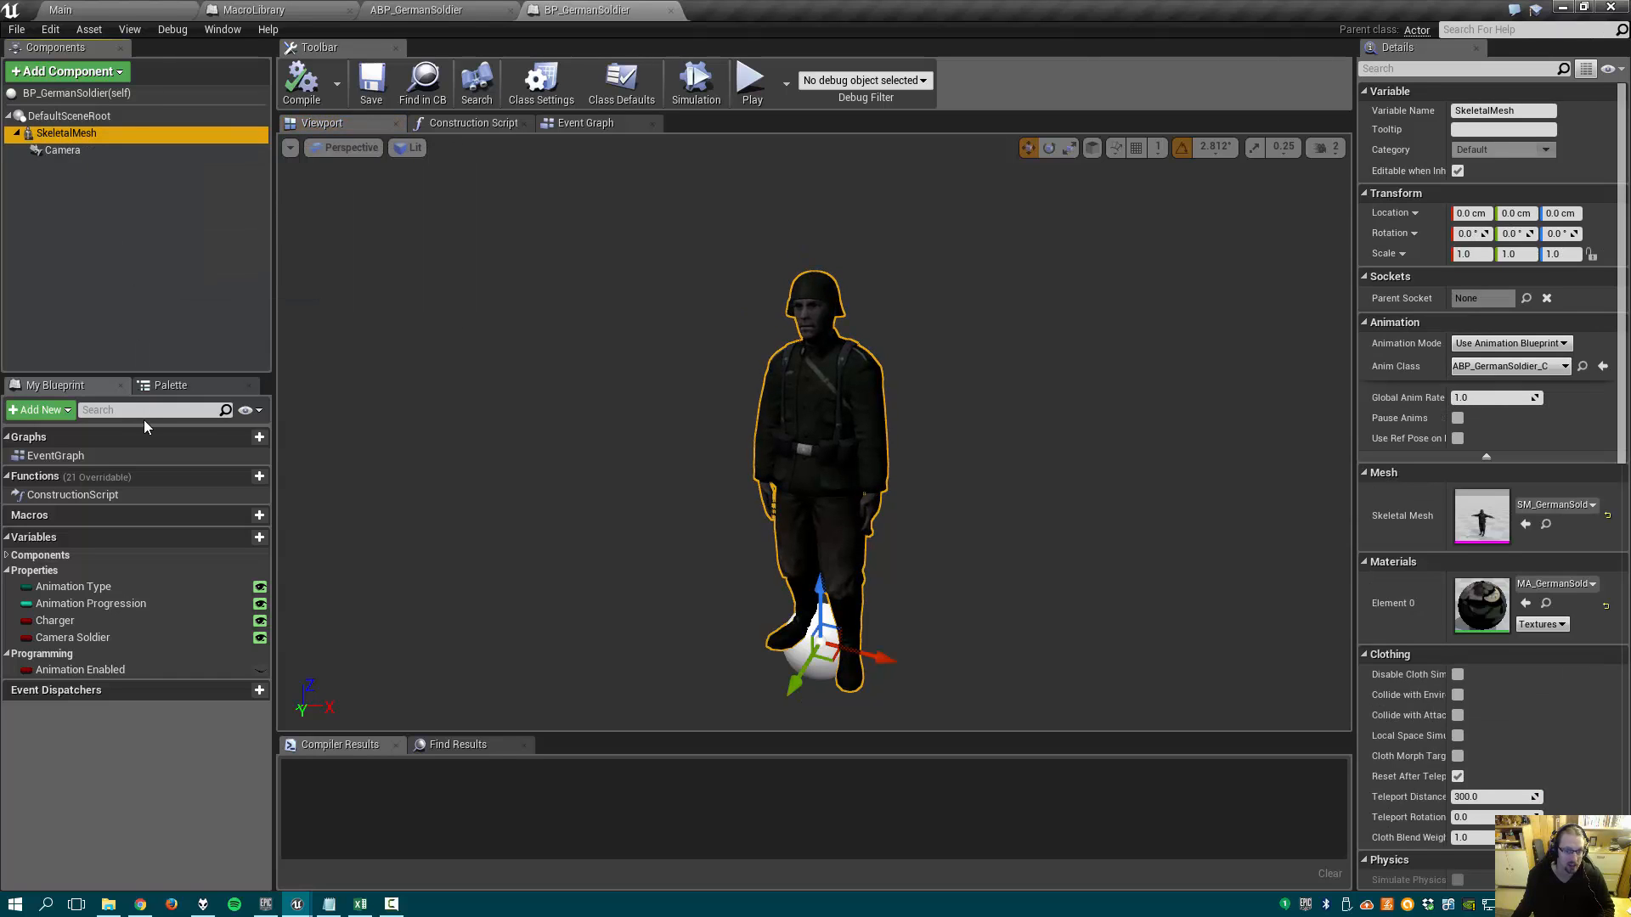
pyautogui.click(472, 122)
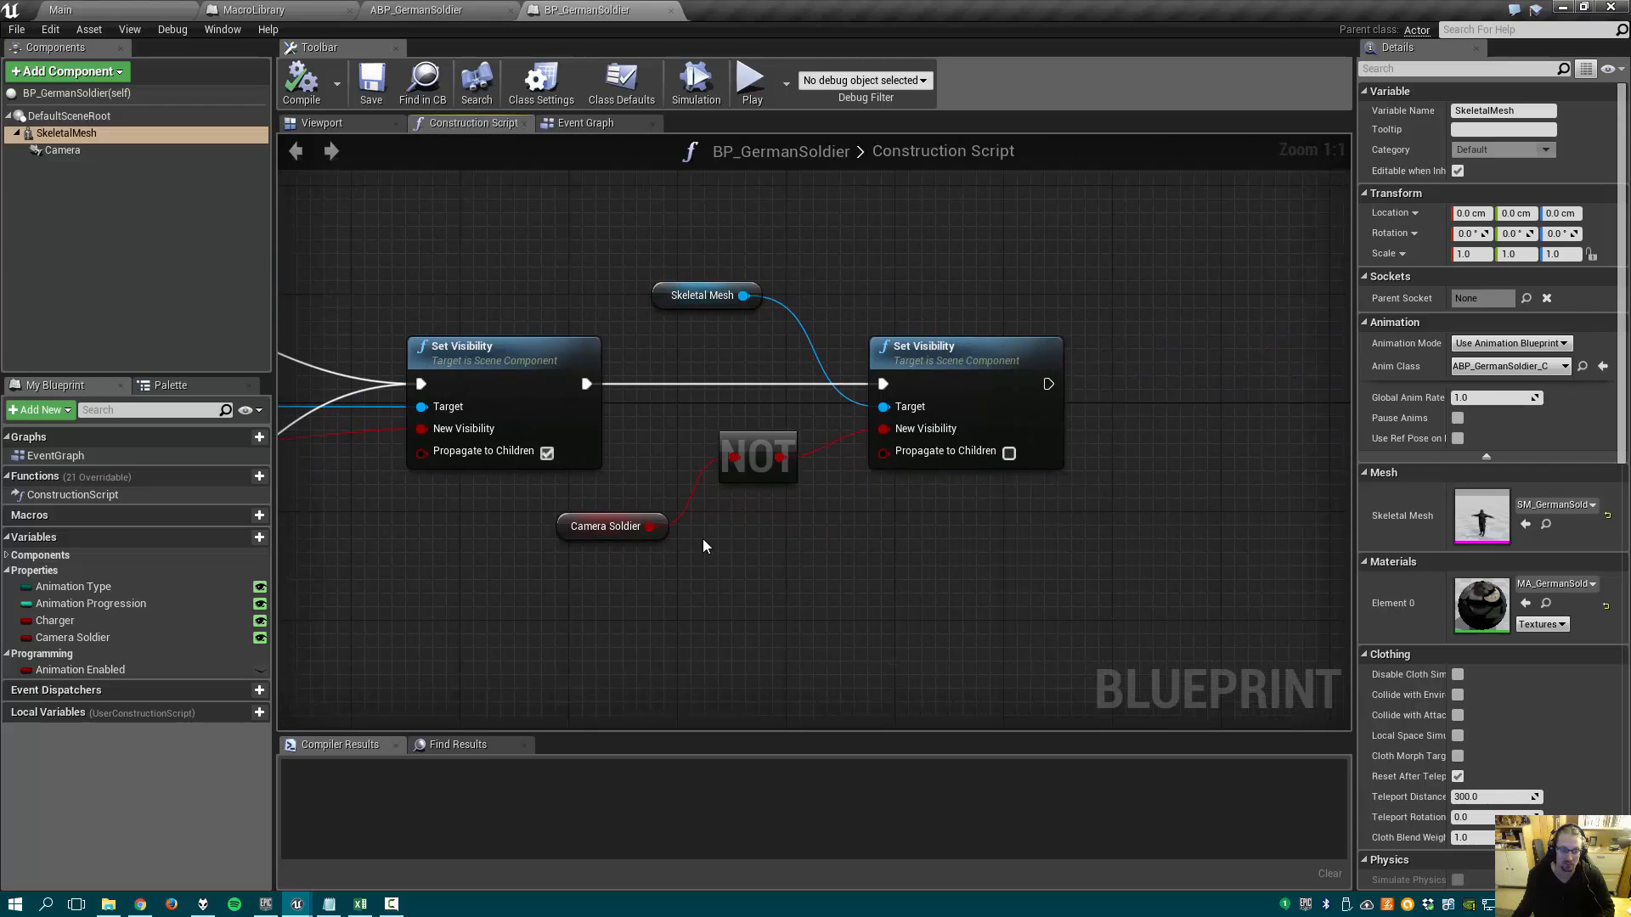
pyautogui.click(78, 670)
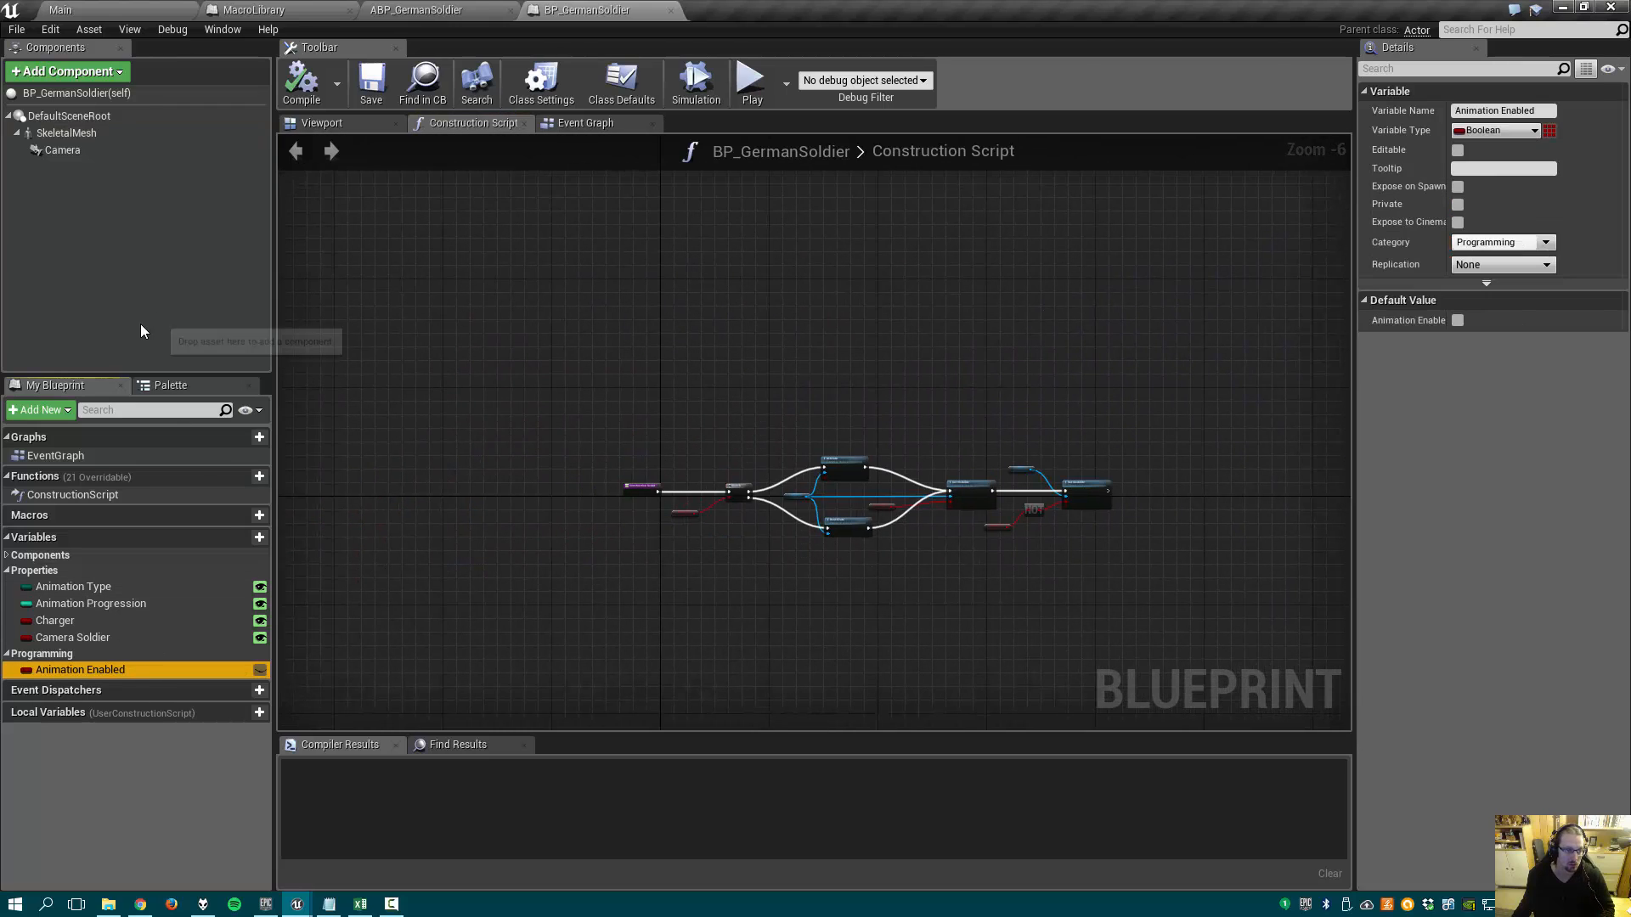
pyautogui.click(74, 638)
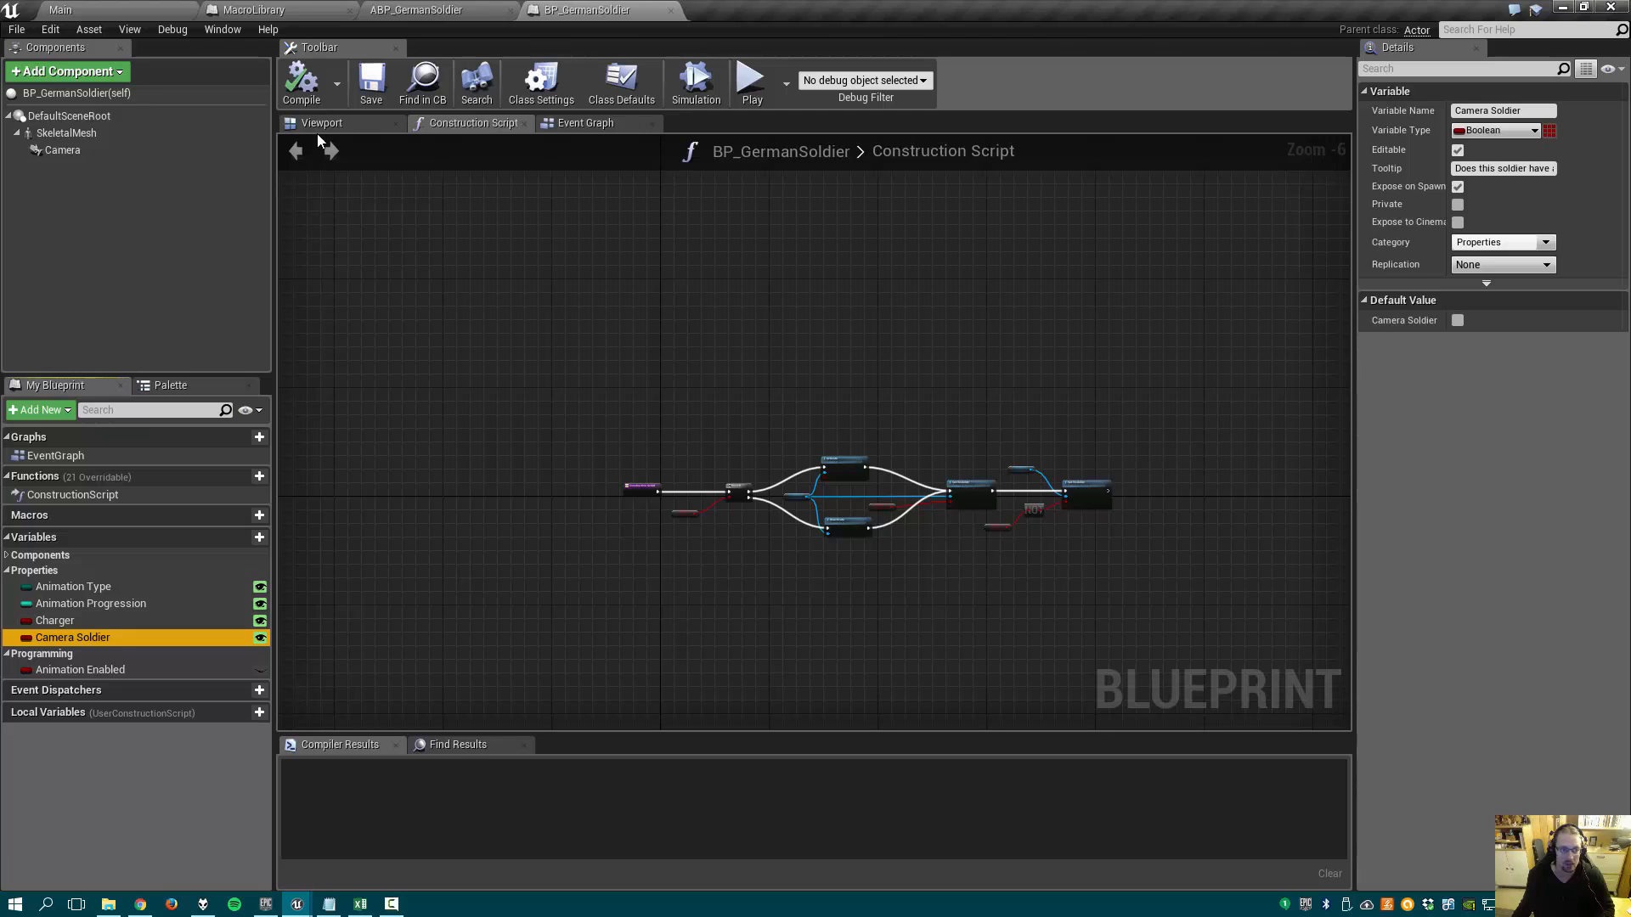
# - Toggle Camera Soldier on then off, confirm the camera's HeadSocket parent, and return to Main
pyautogui.click(321, 122)
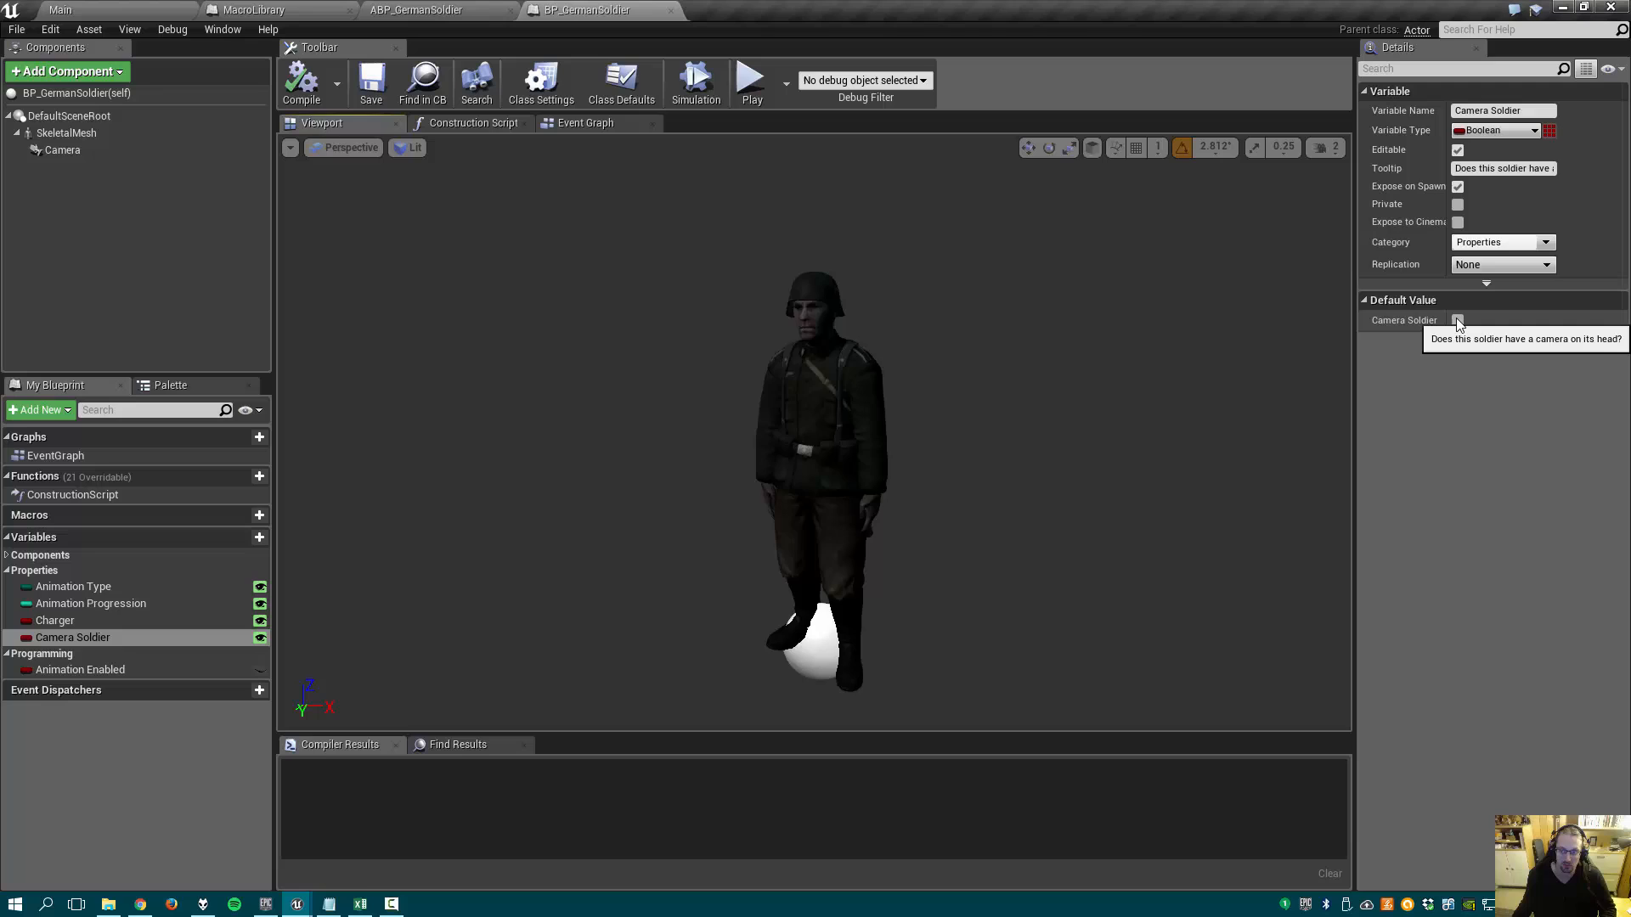
pyautogui.click(1458, 320)
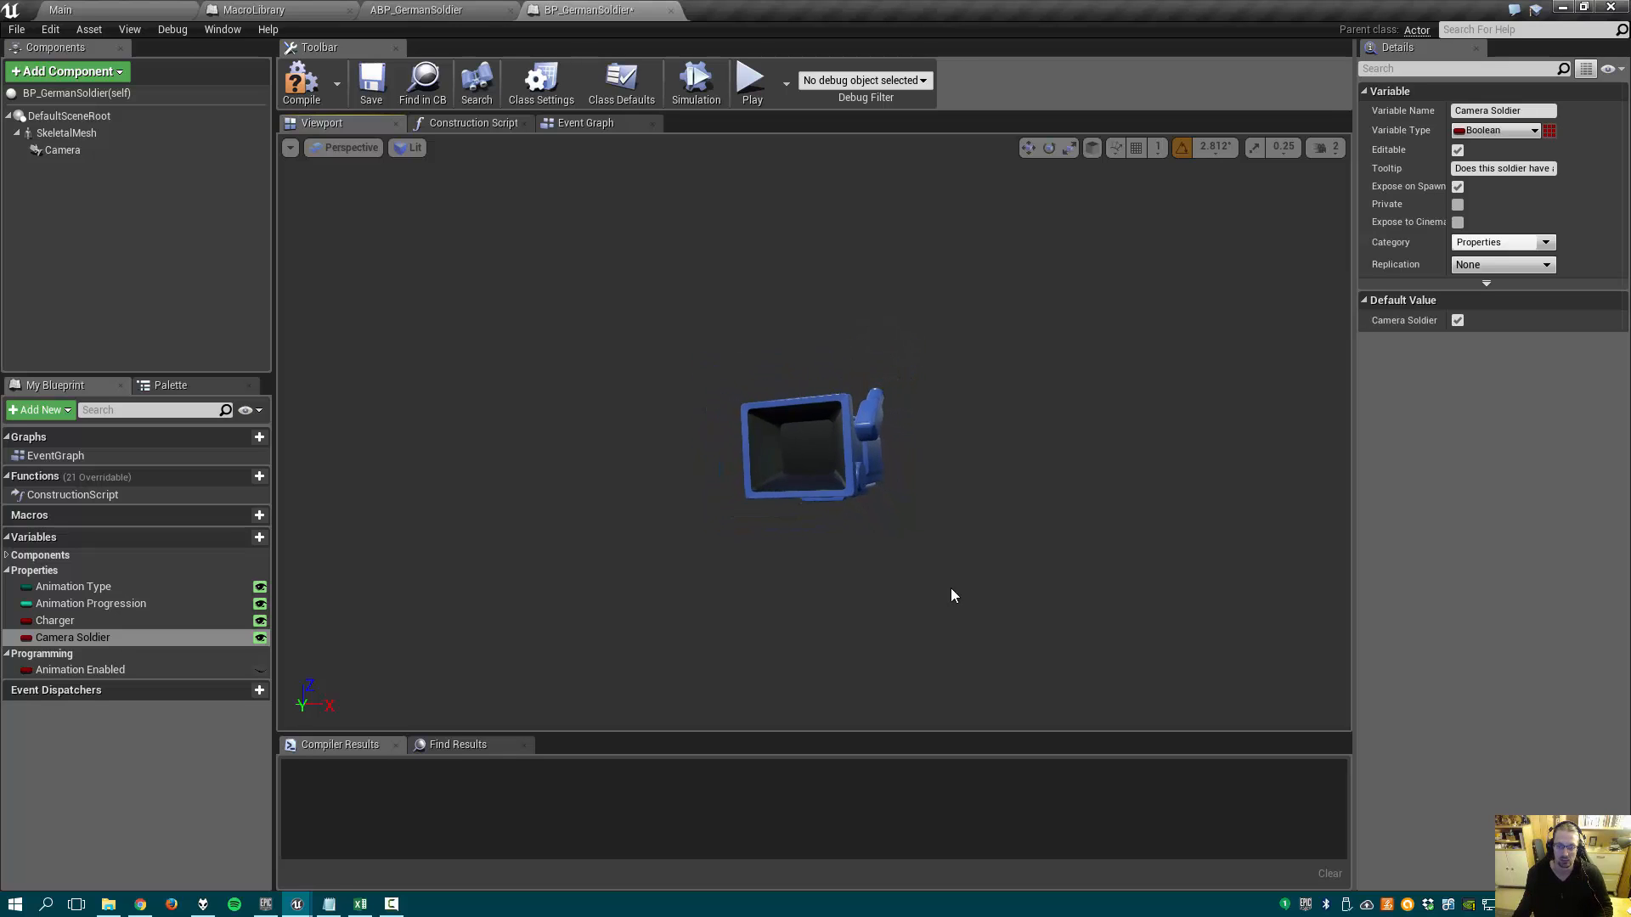
pyautogui.click(1458, 320)
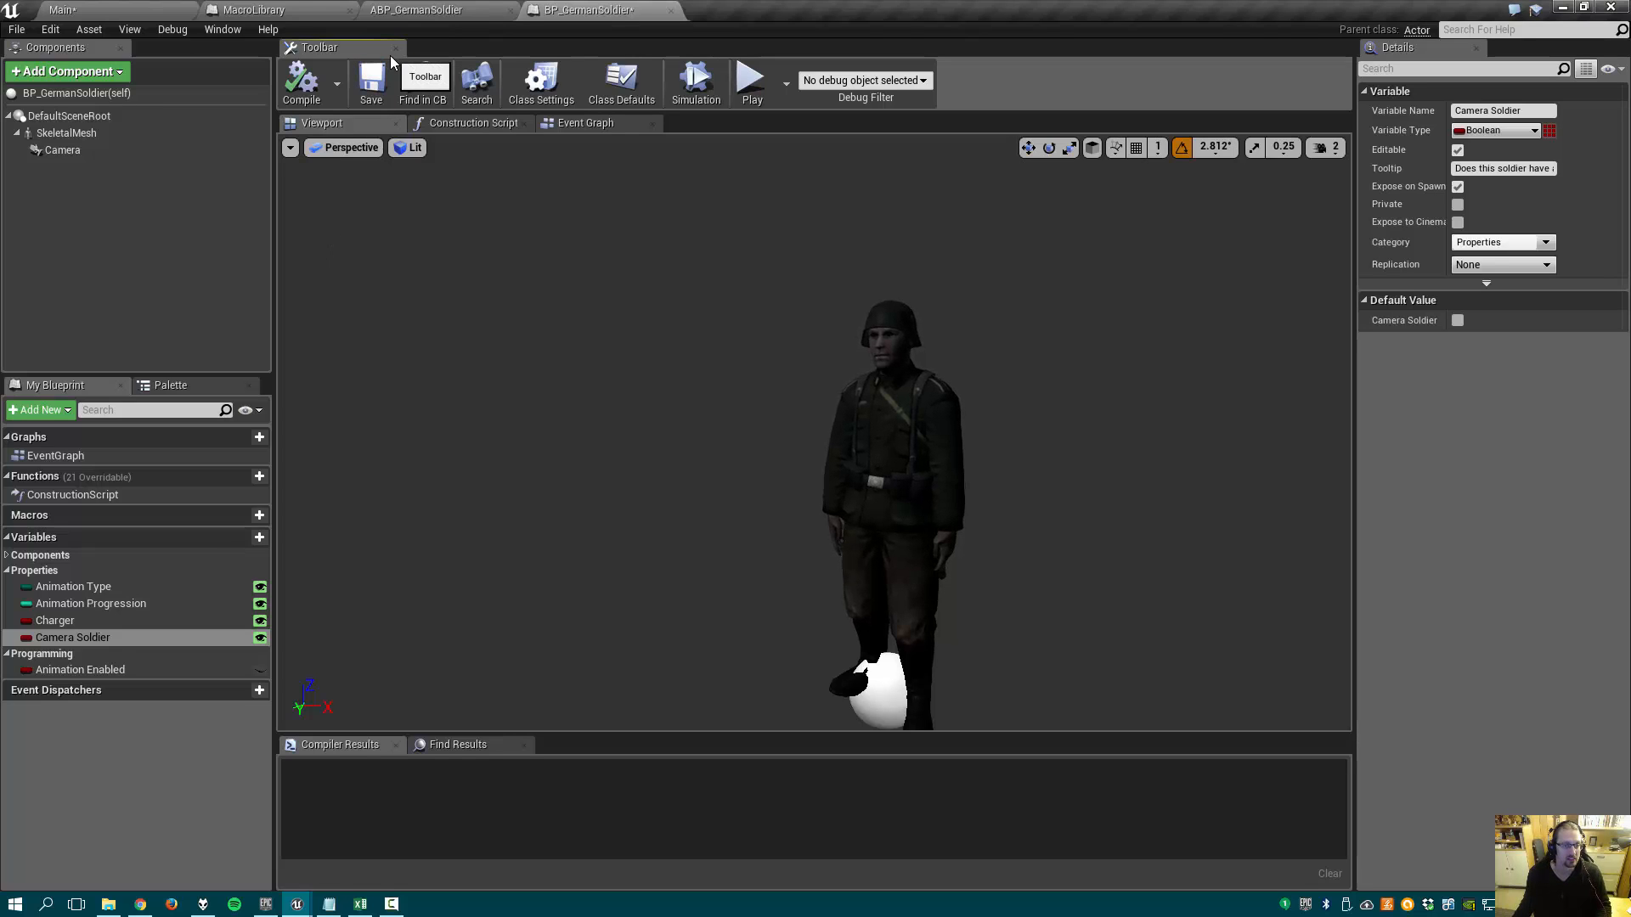
pyautogui.click(62, 149)
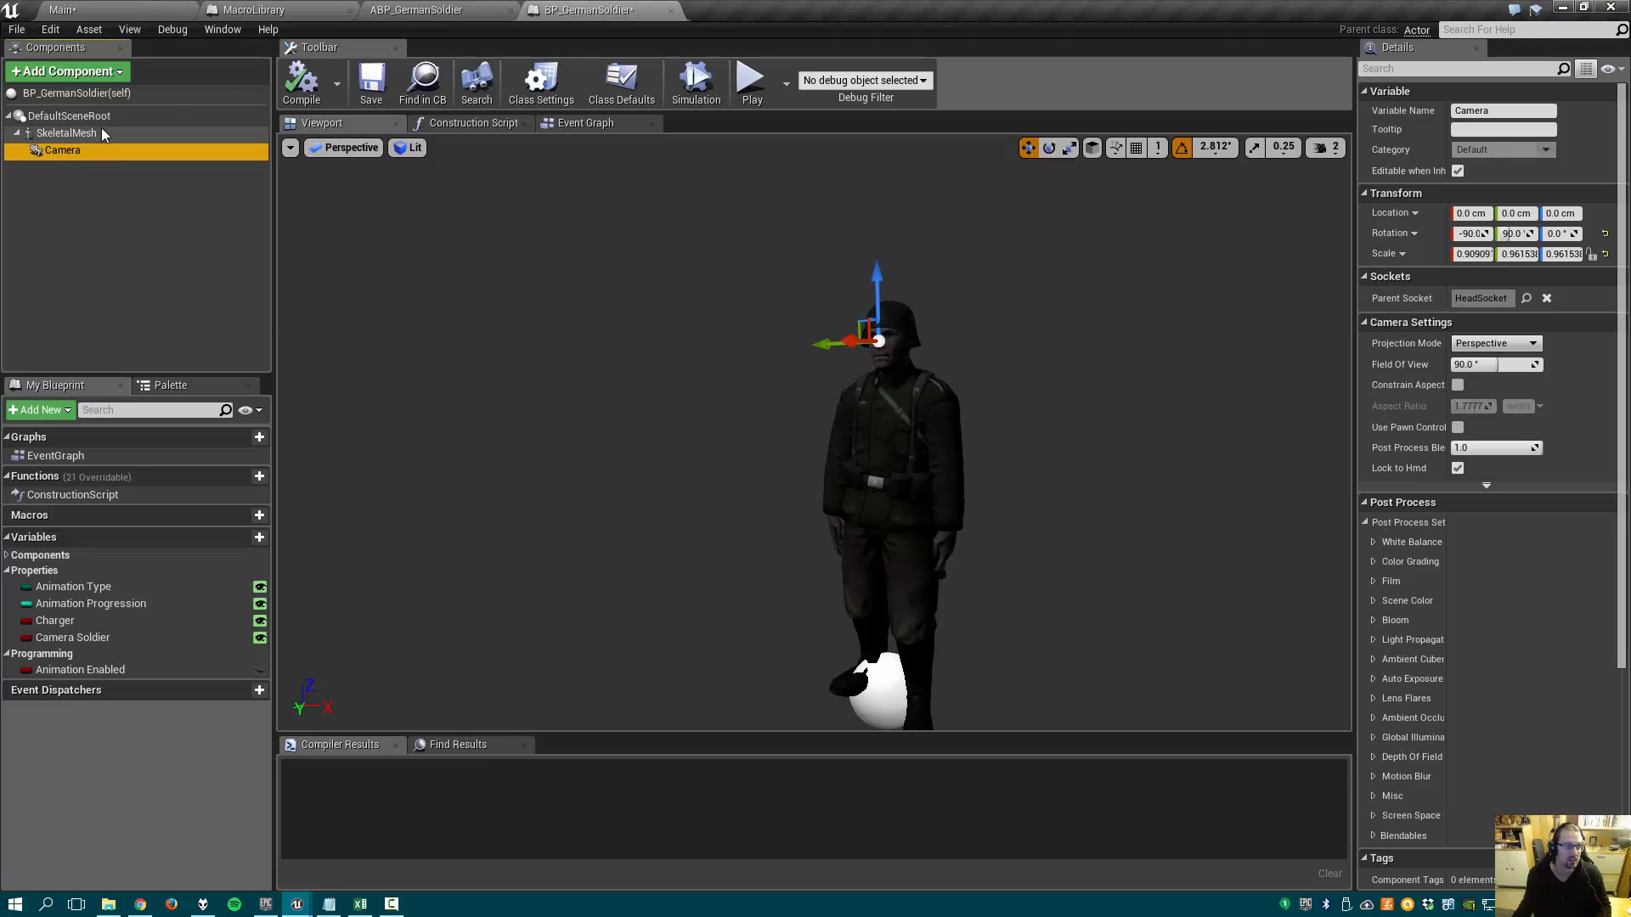
pyautogui.click(416, 10)
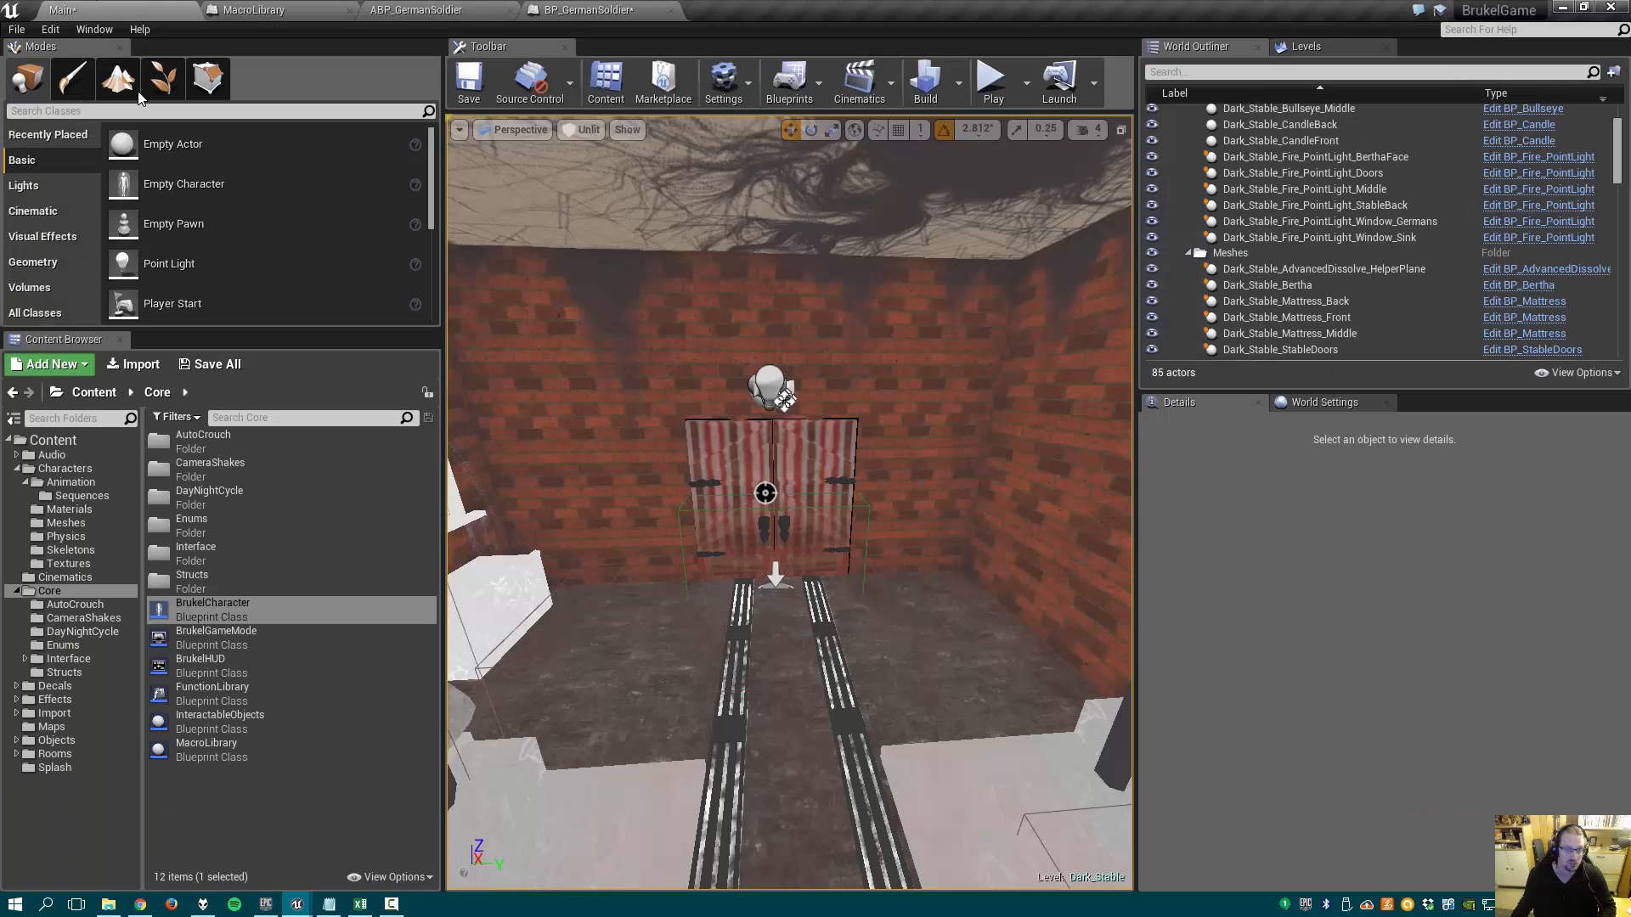
pyautogui.moveTo(115, 631)
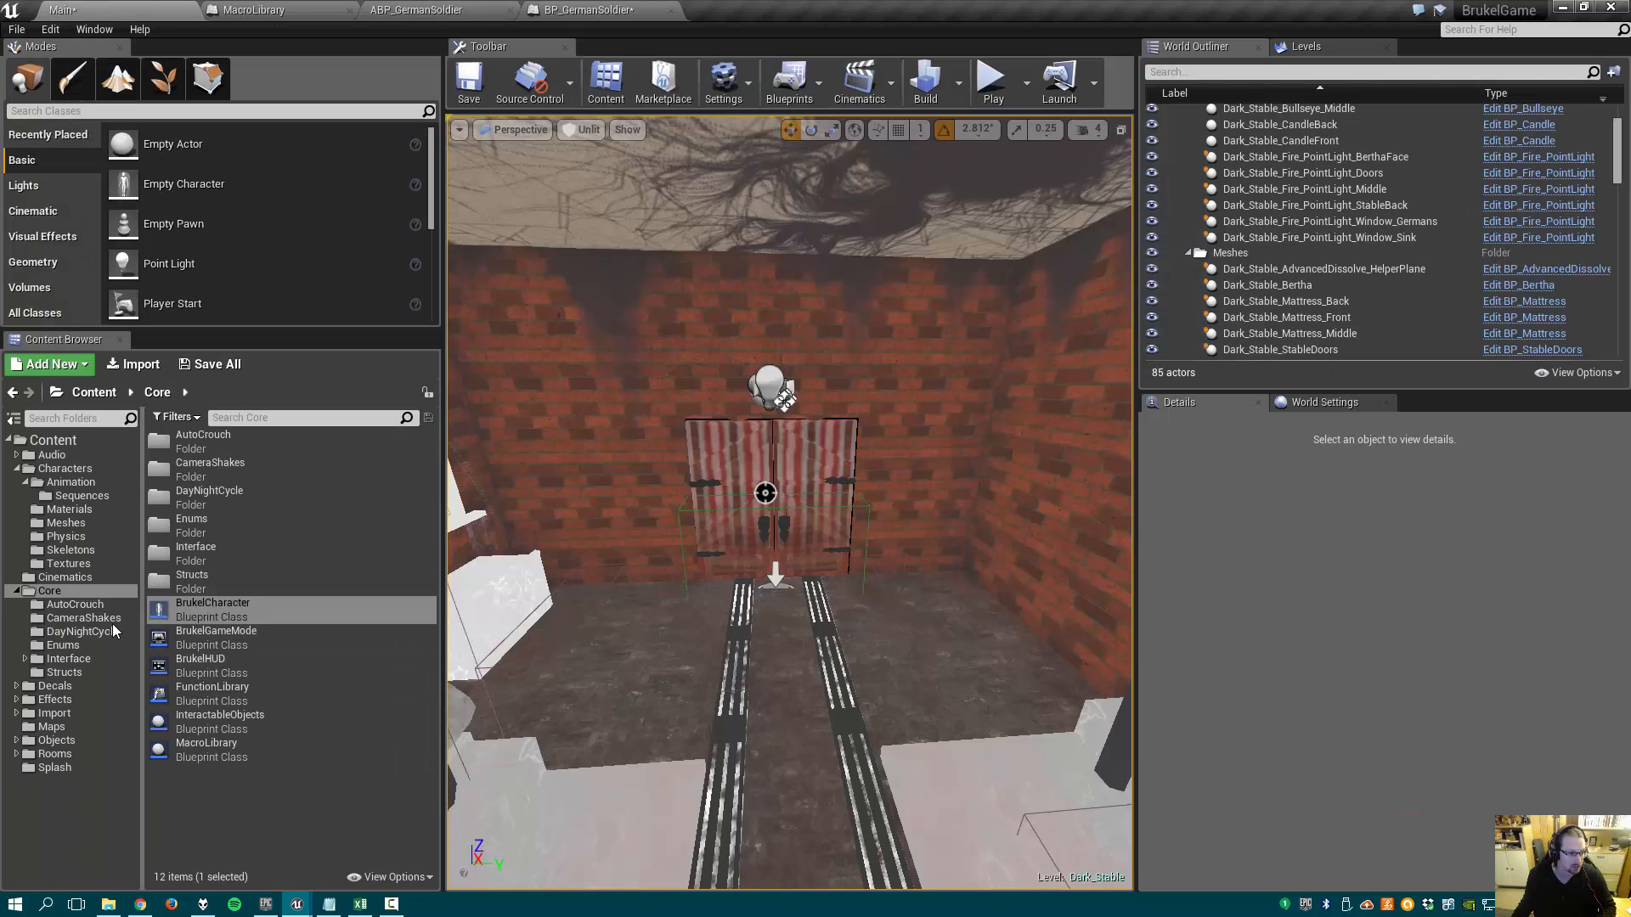
# - Reopen the BP_GermanSoldier blueprint to show the ABP_GermanSoldier animation class
pyautogui.click(65, 468)
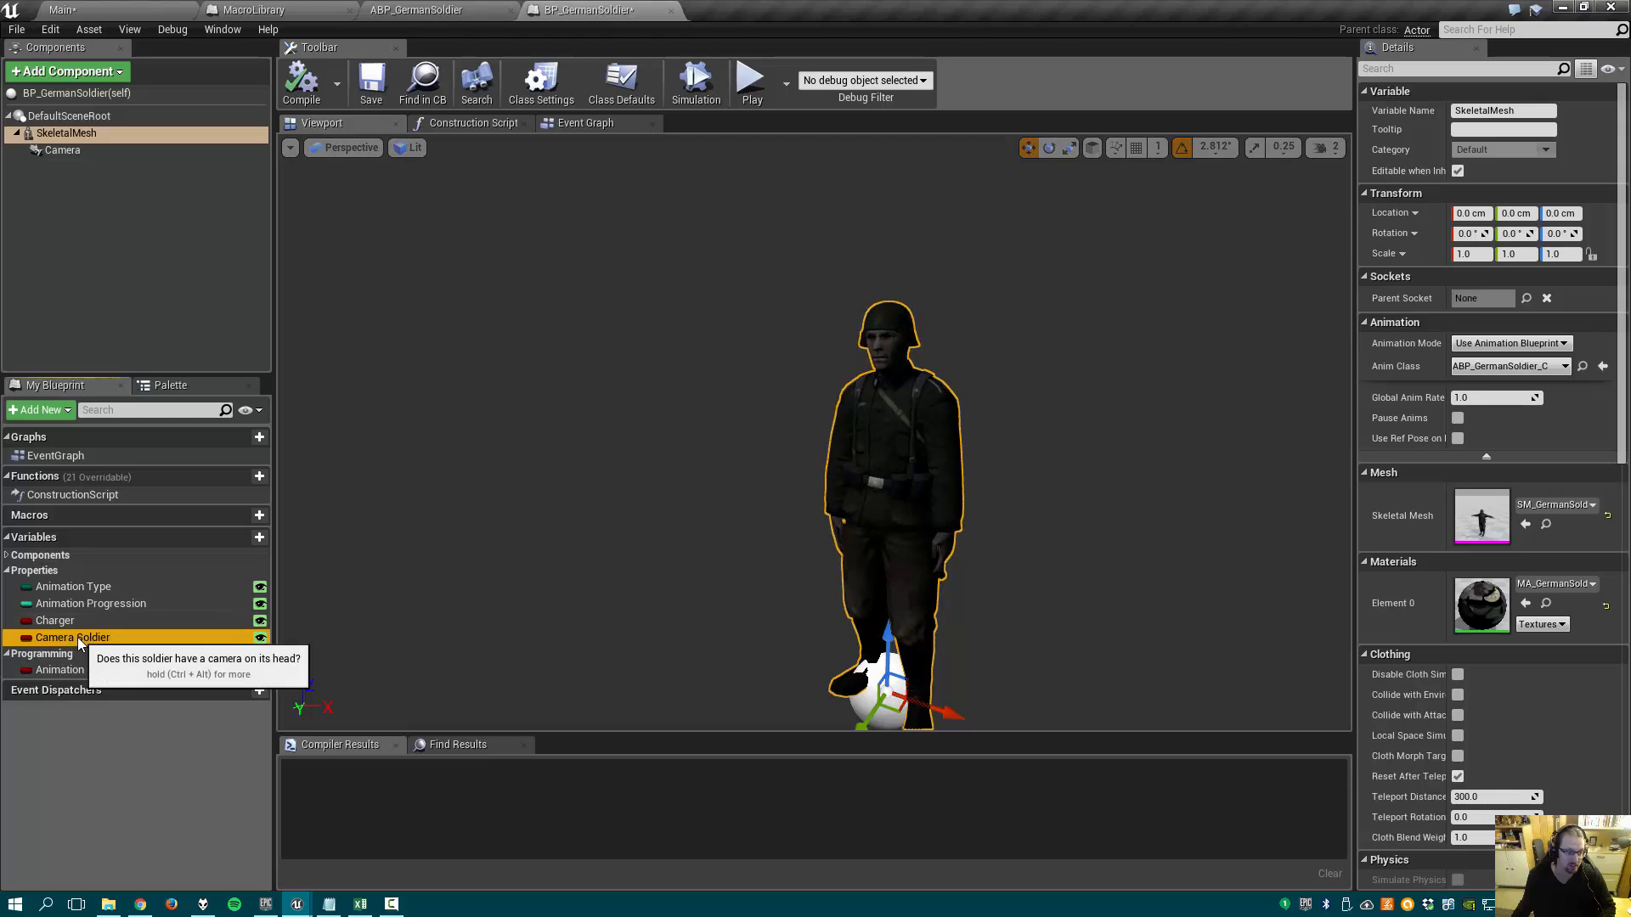
# - Review Camera Soldier, the Construction Script and Event Graph, then switch to Dark_Stable
pyautogui.click(73, 636)
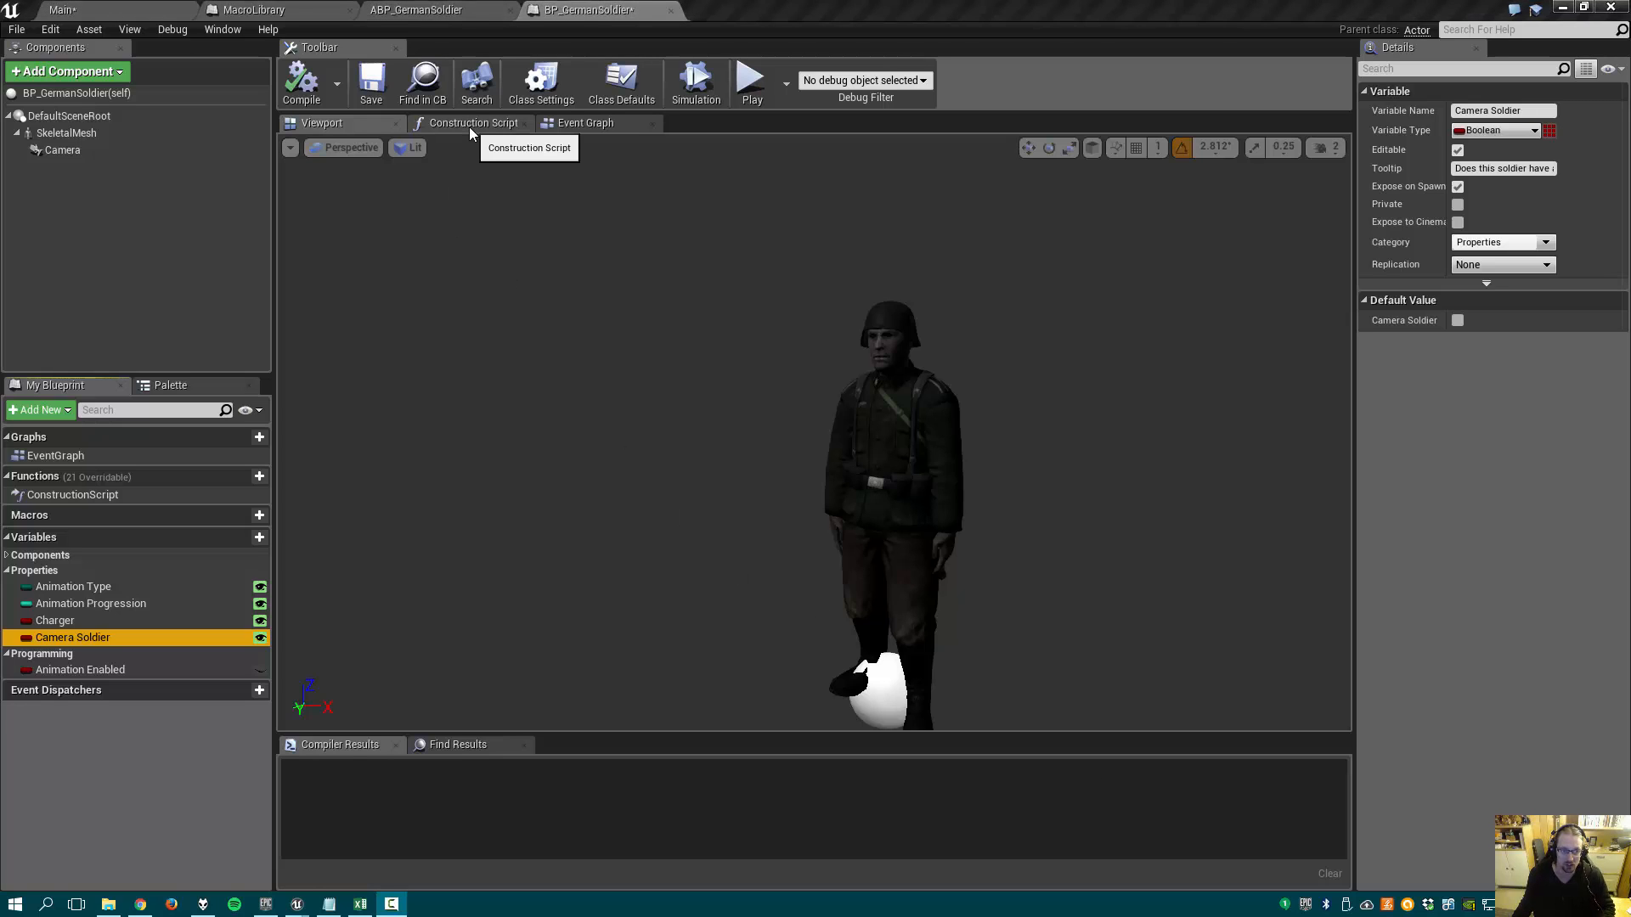
pyautogui.click(472, 122)
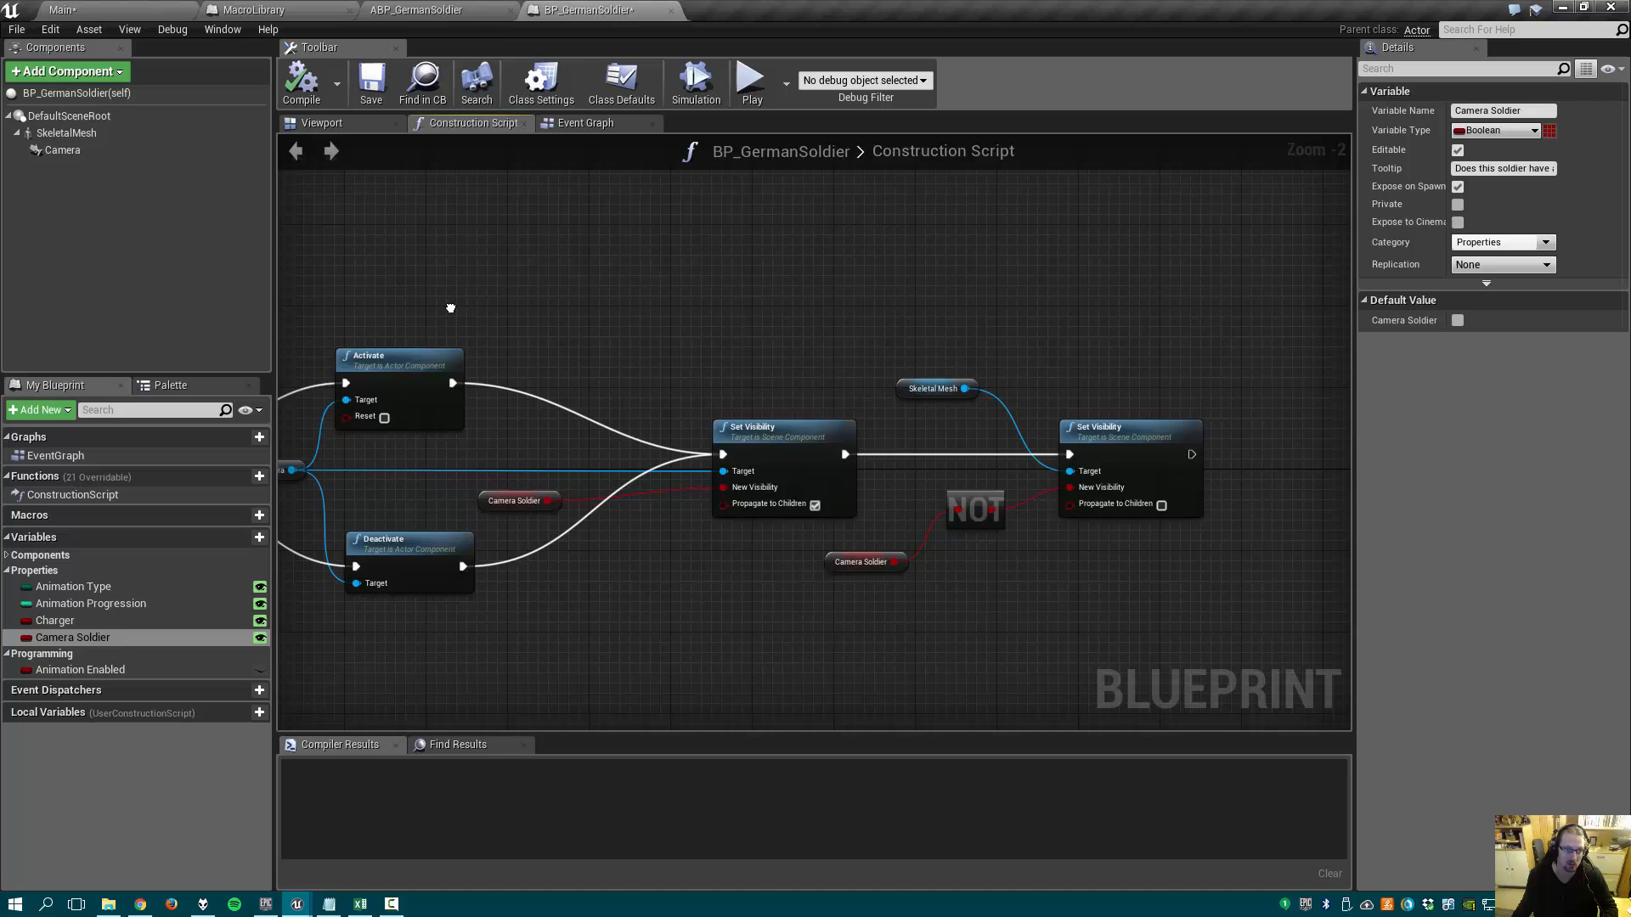
pyautogui.click(584, 122)
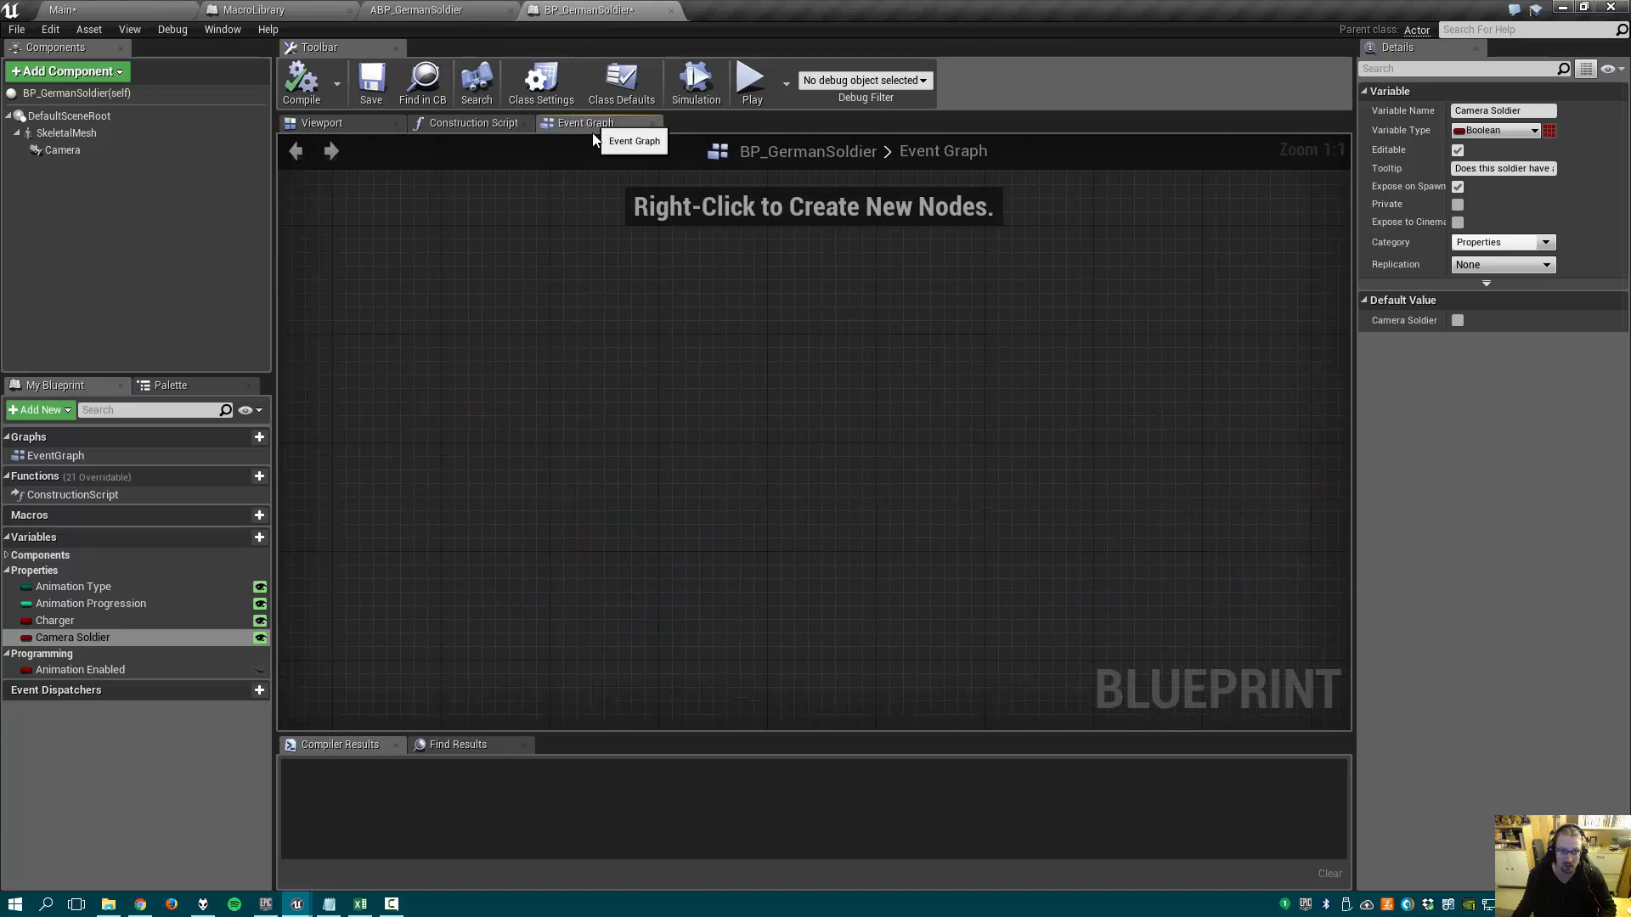
pyautogui.click(416, 9)
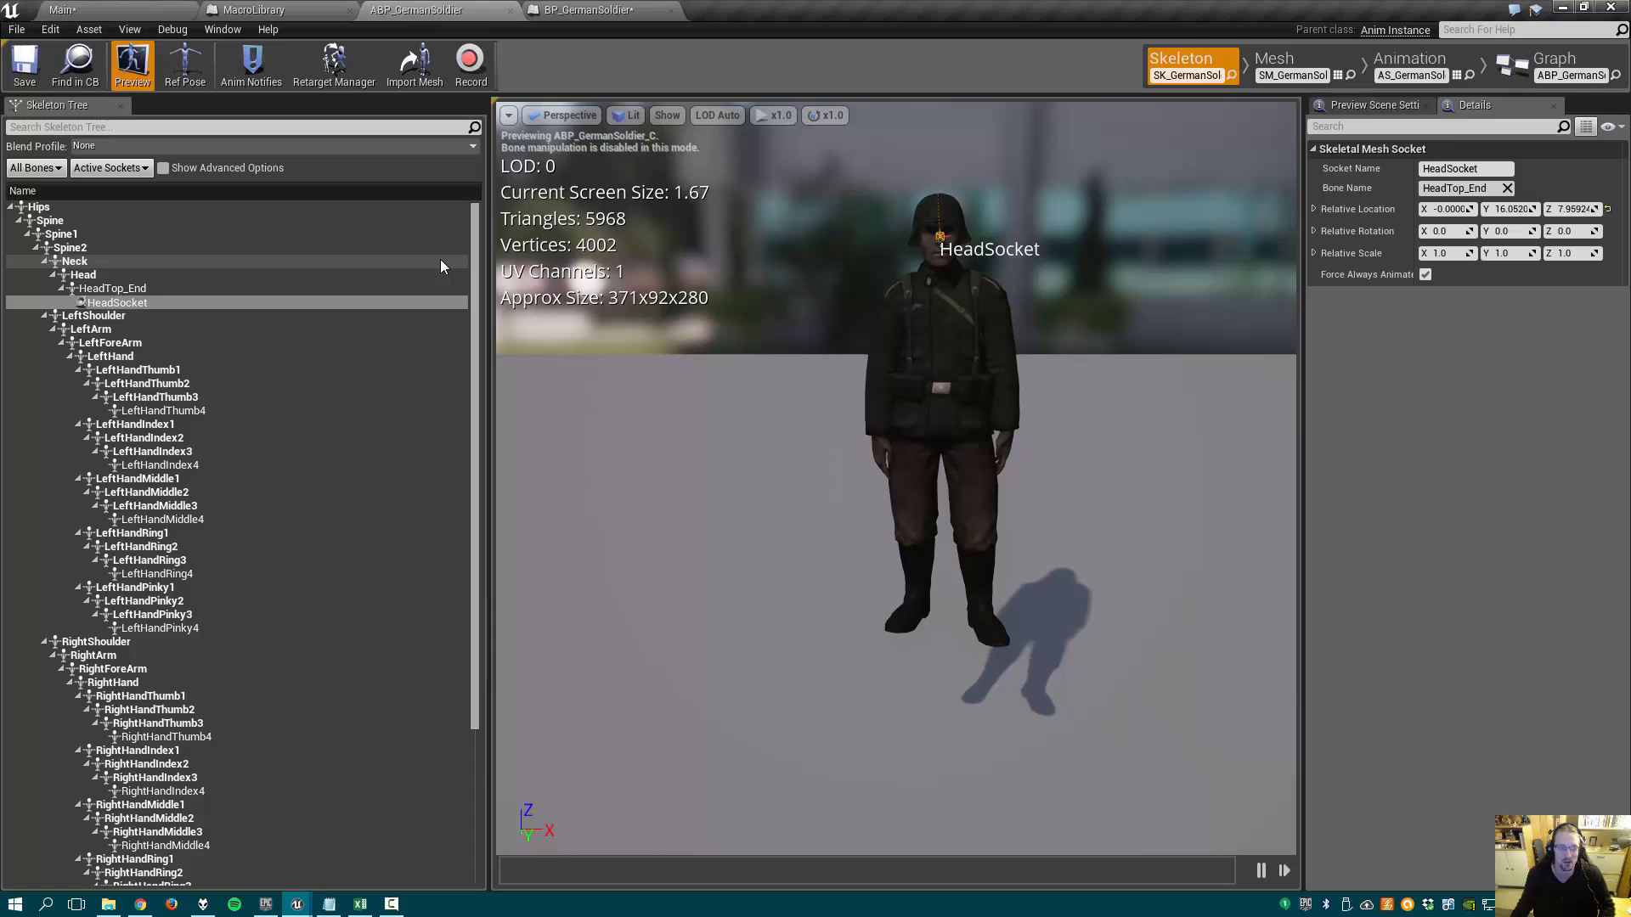
pyautogui.click(254, 9)
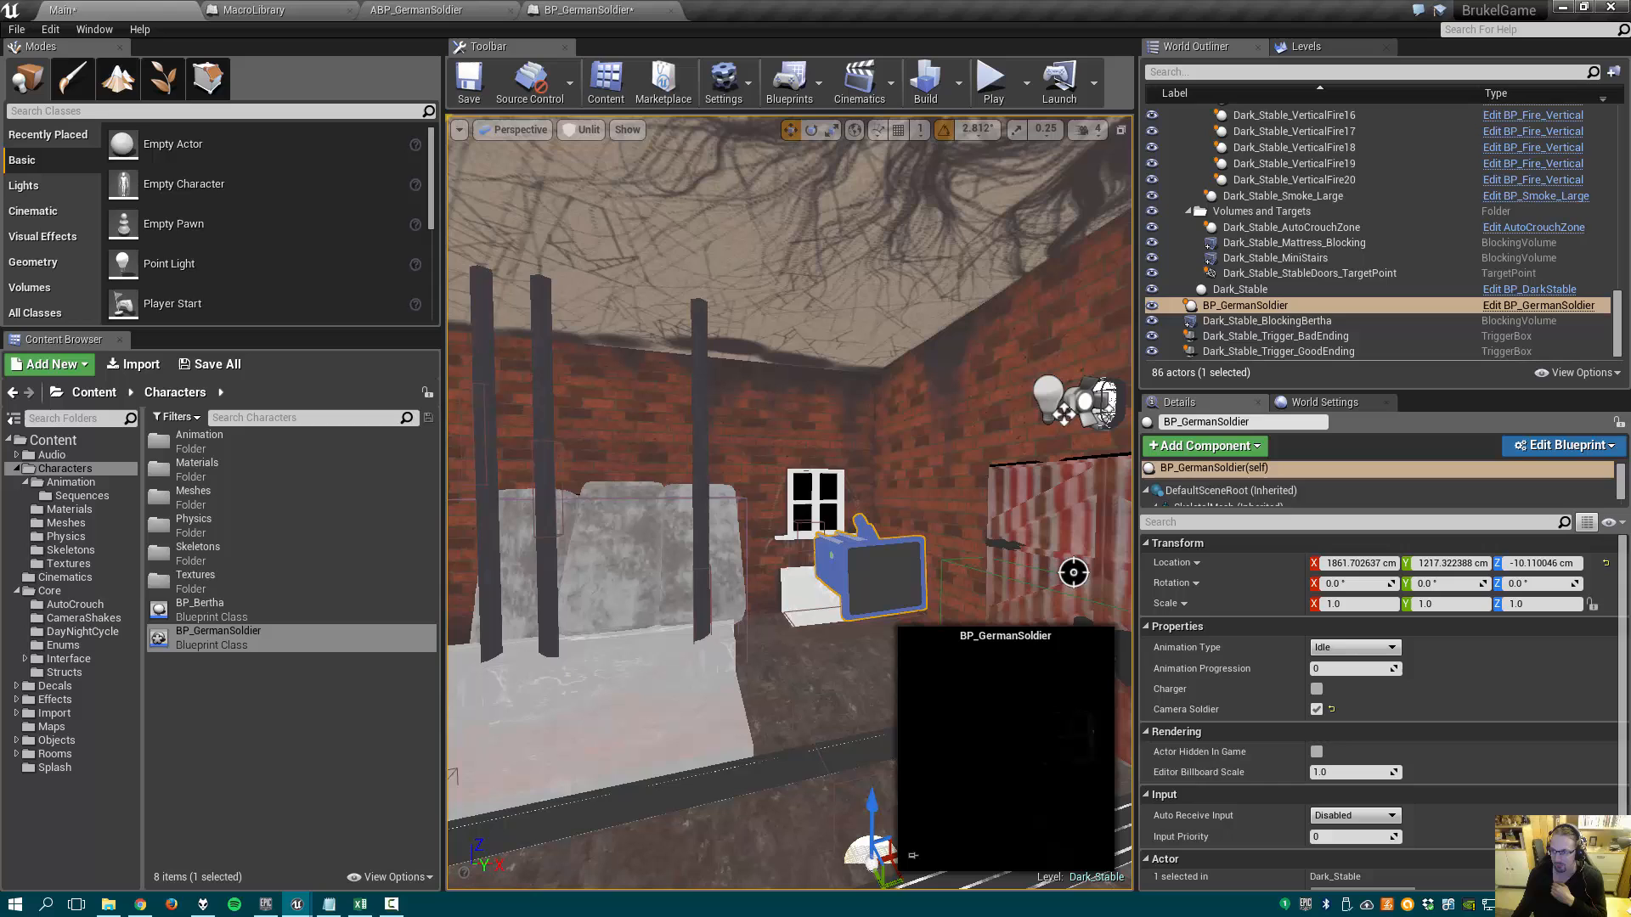
# - Title the comment box around the Bad Ending event 'Bad Ending' in the level blueprint
pyautogui.click(297, 9)
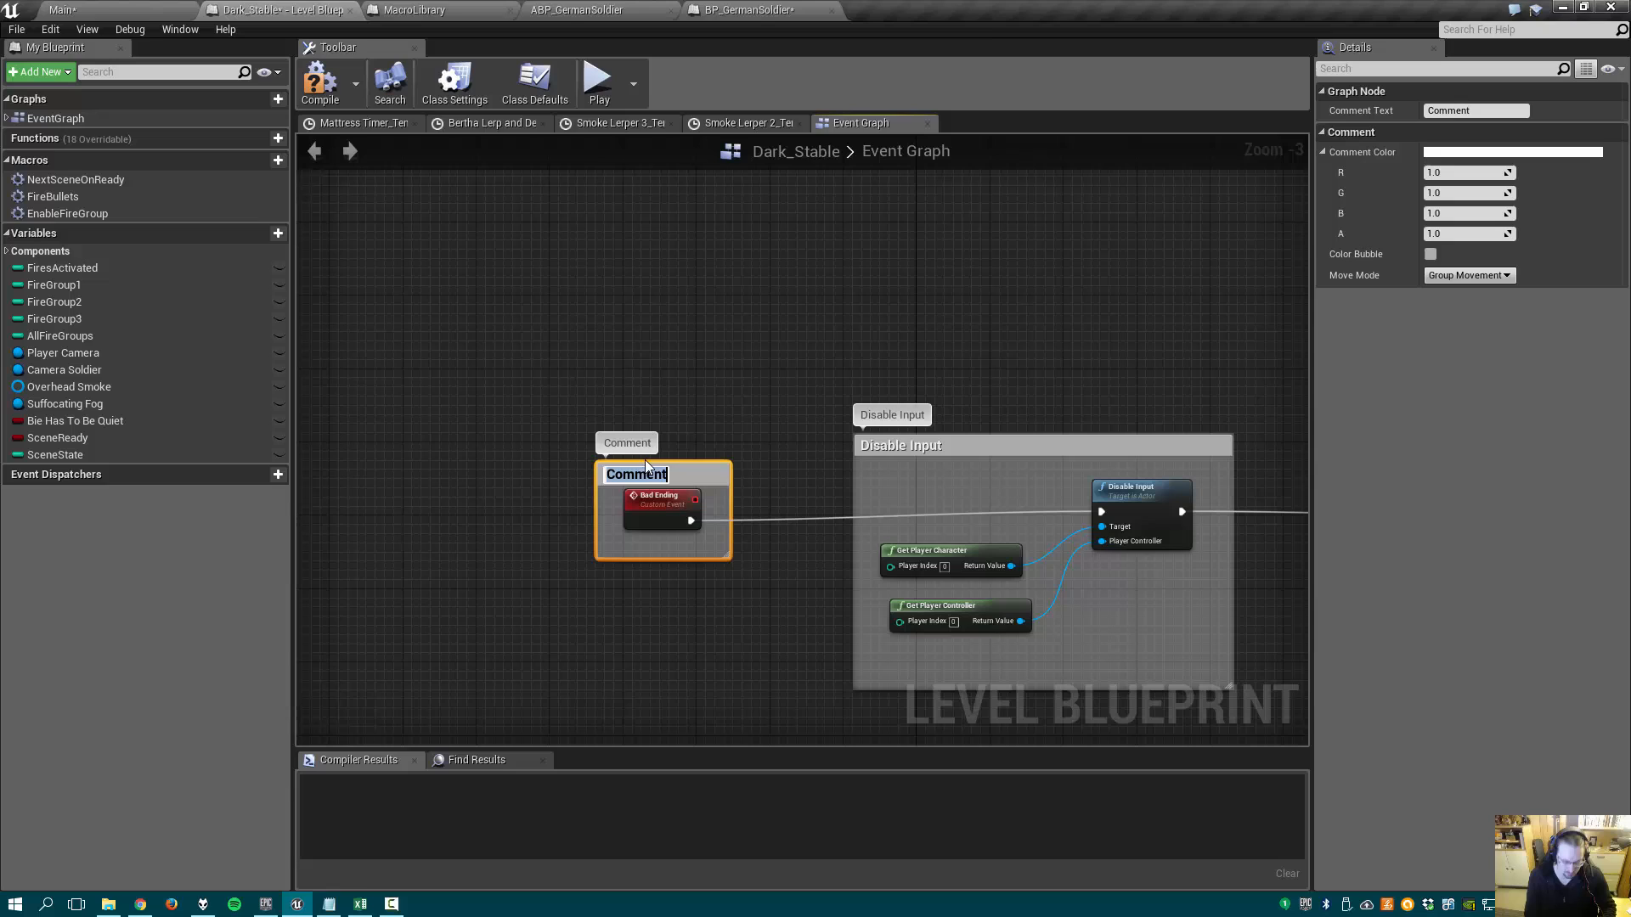
pyautogui.write('Bad Ending')
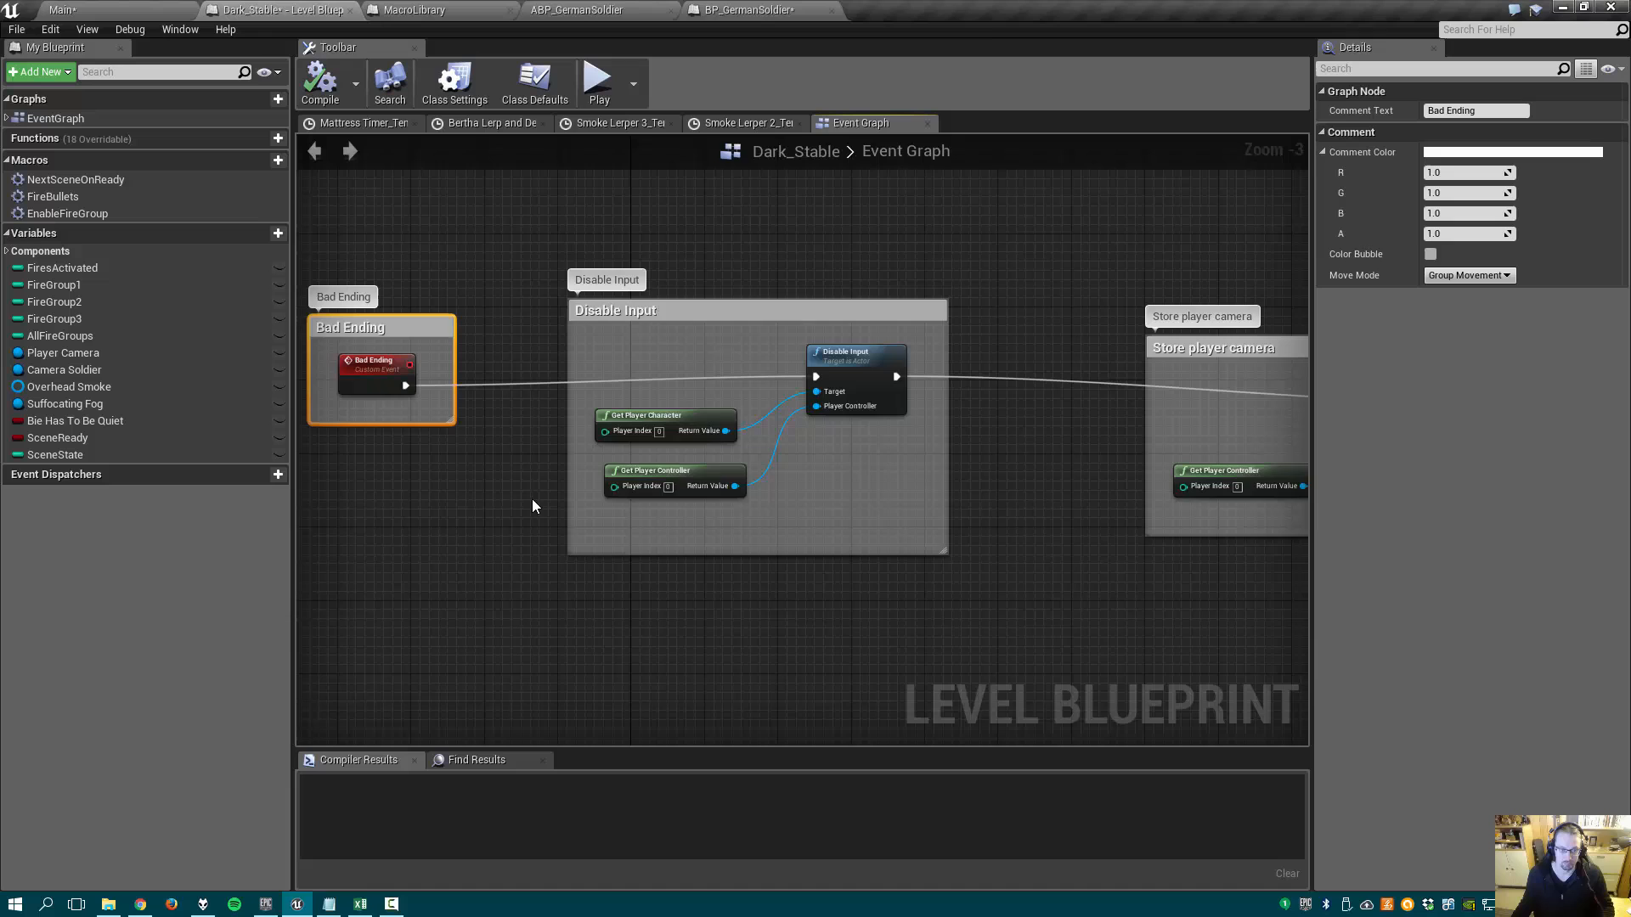
pyautogui.scroll(-3)
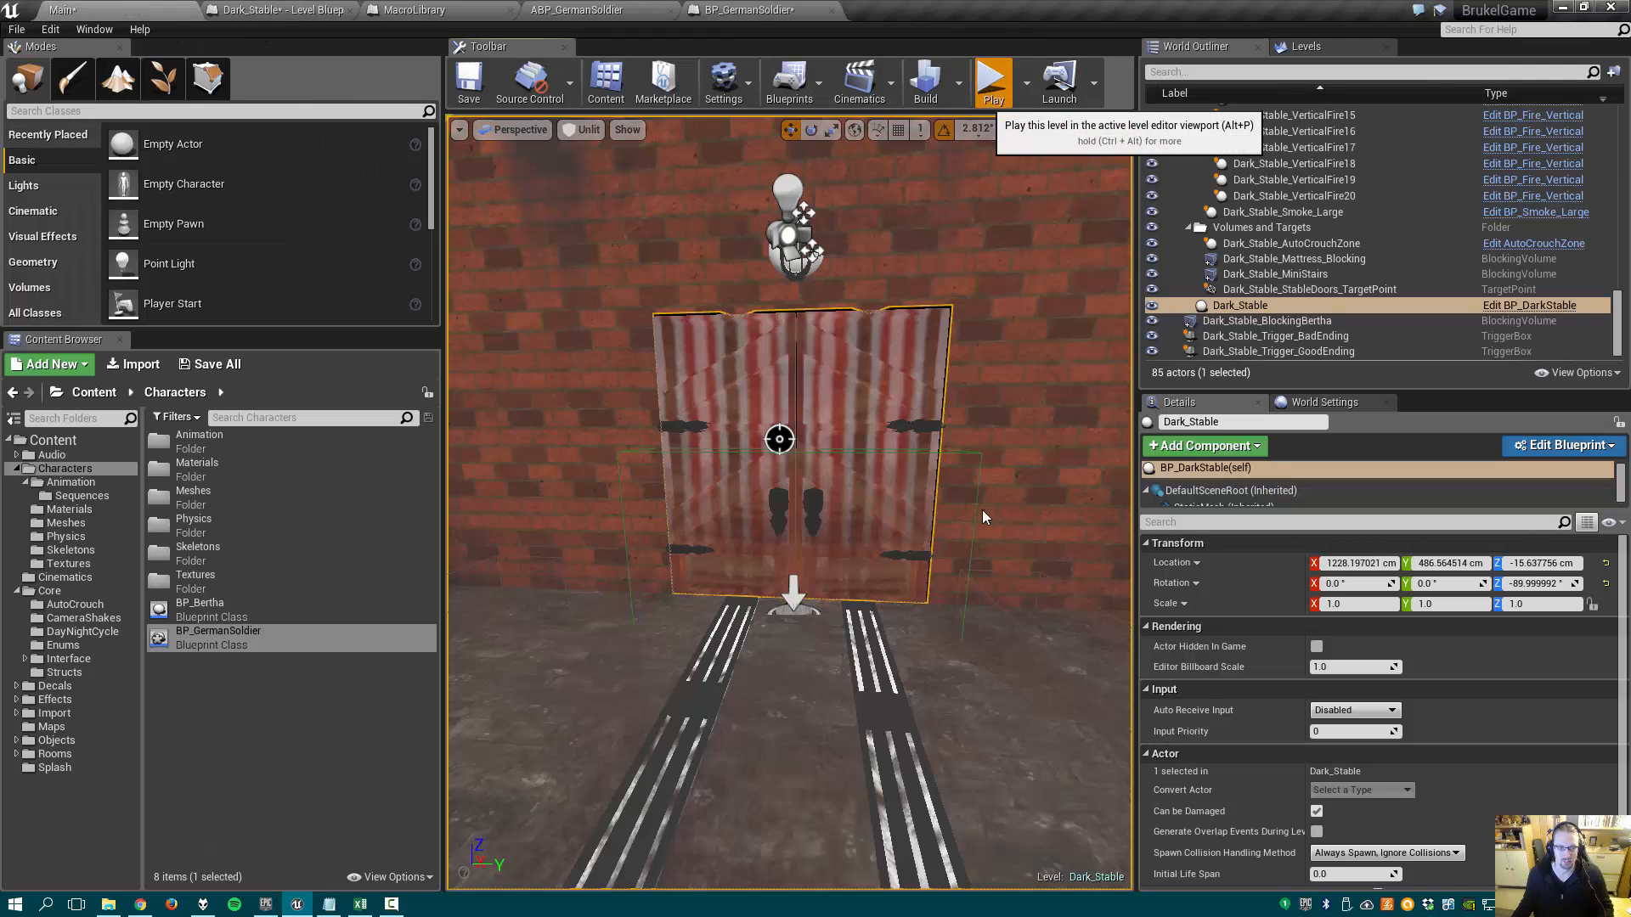
# - Open Dark_Stable's level blueprint to show Bad Ending feeding Disable Input and Store player camera
pyautogui.click(991, 82)
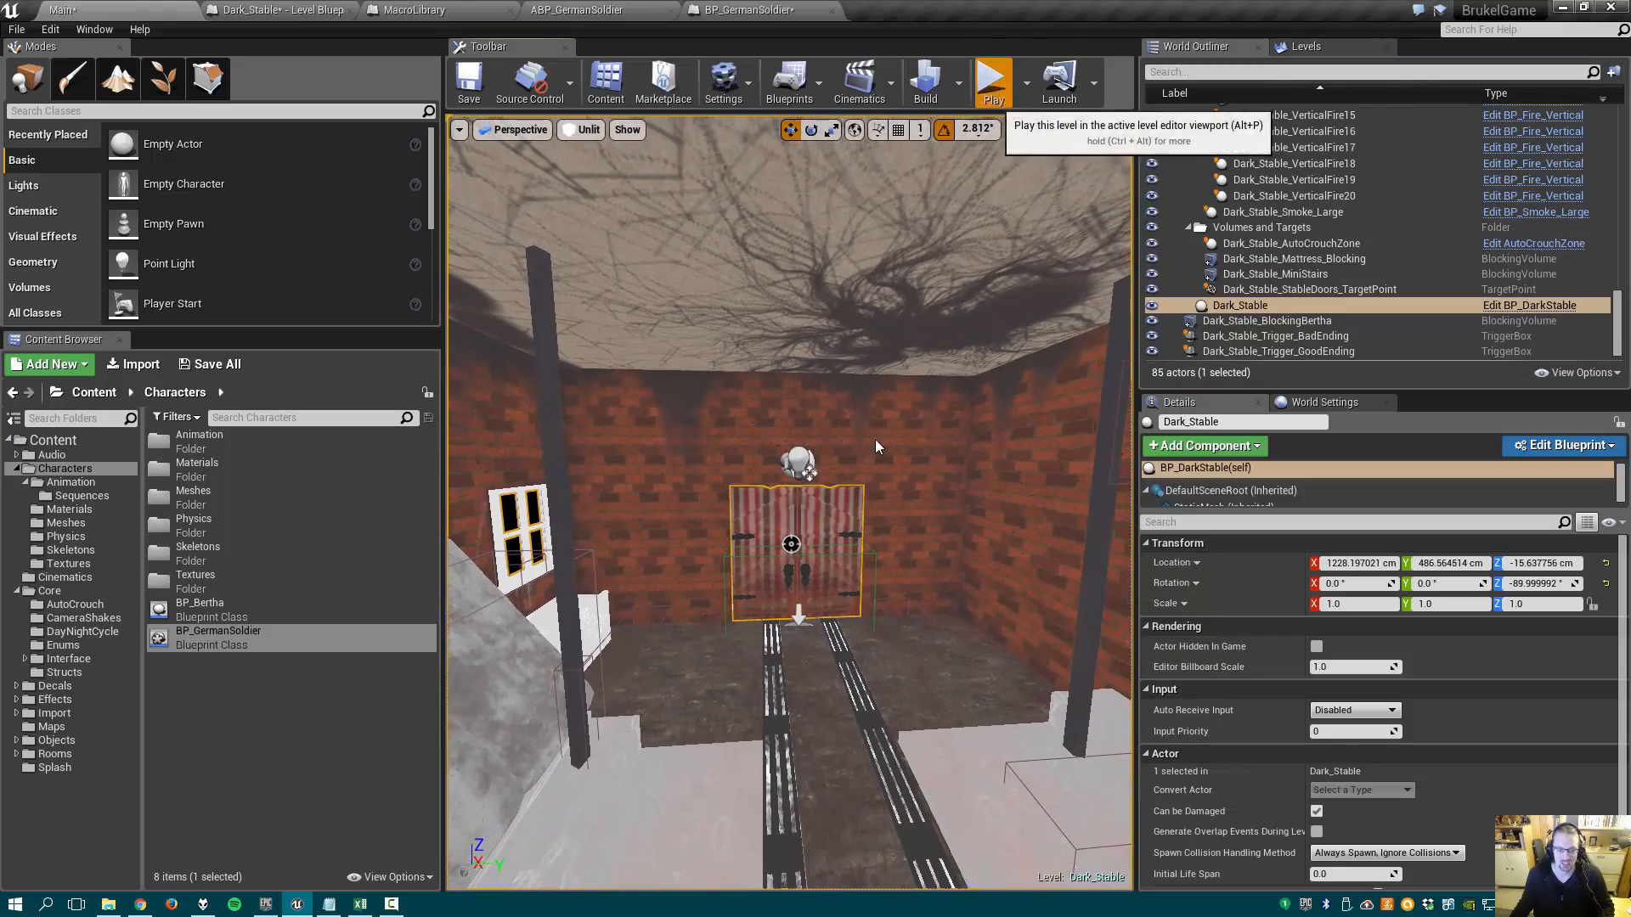
pyautogui.click(992, 82)
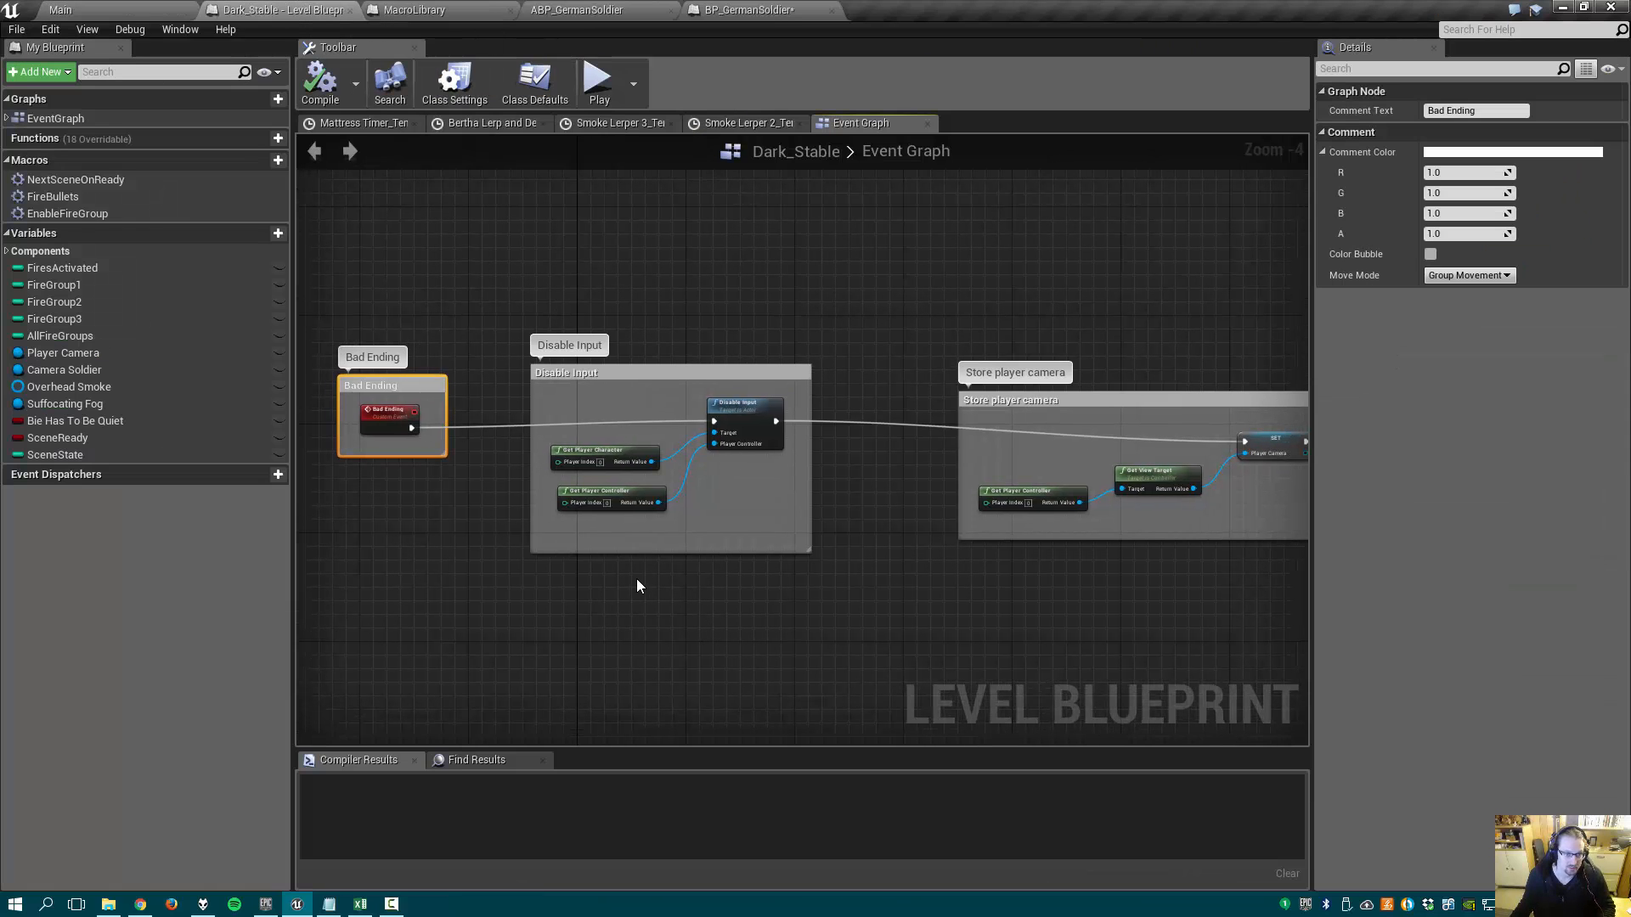
pyautogui.moveTo(541, 621)
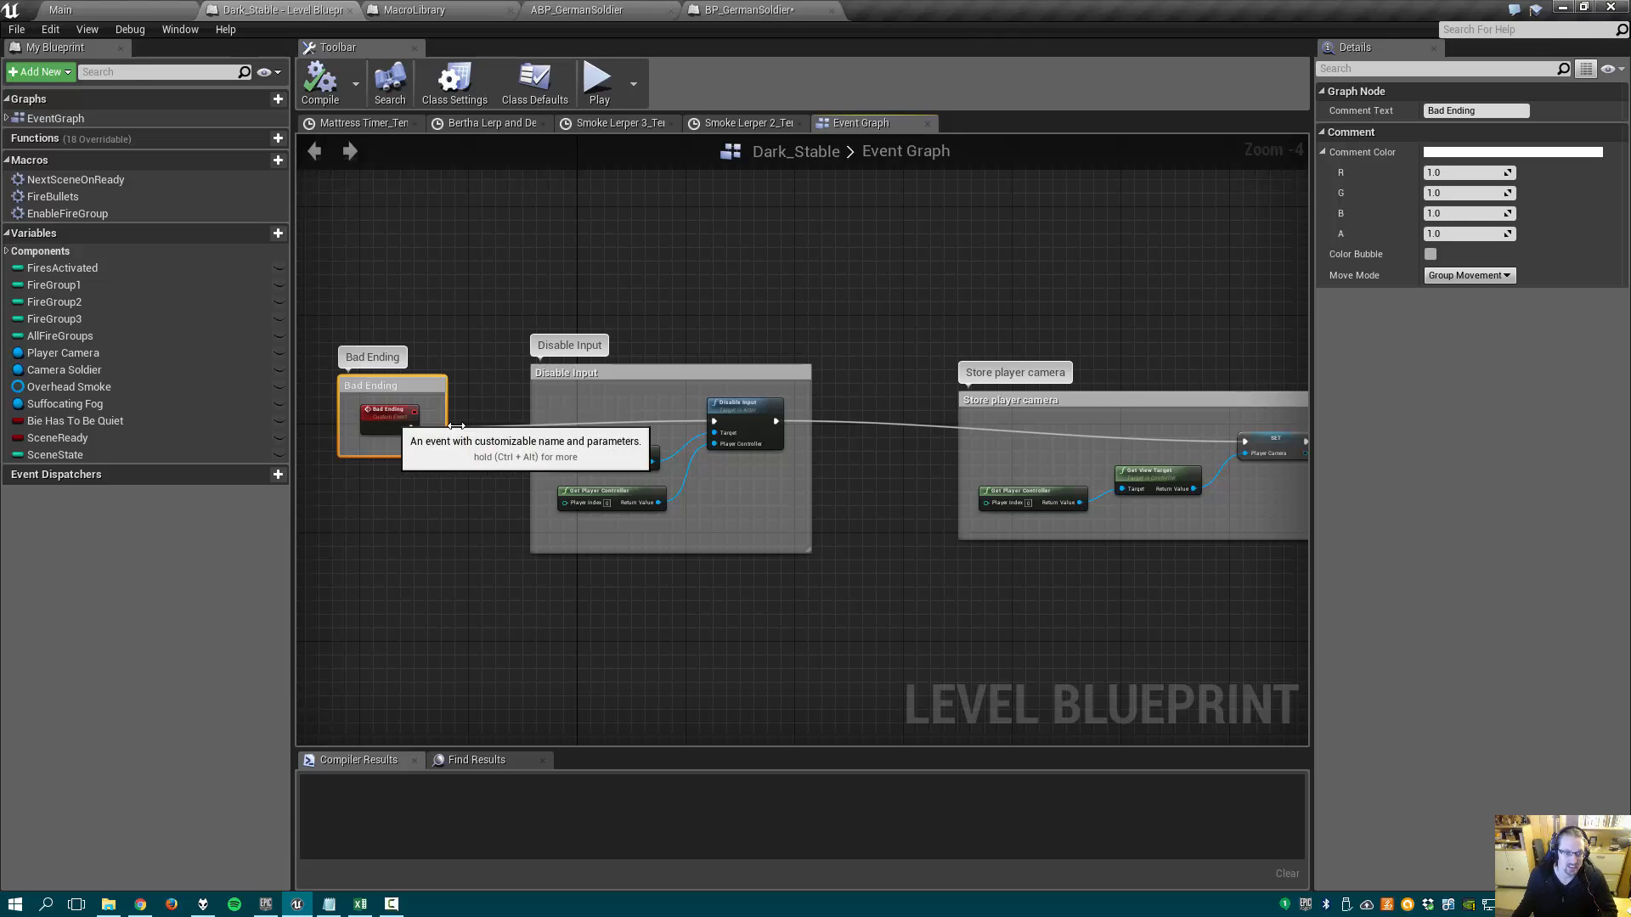
pyautogui.moveTo(481, 565)
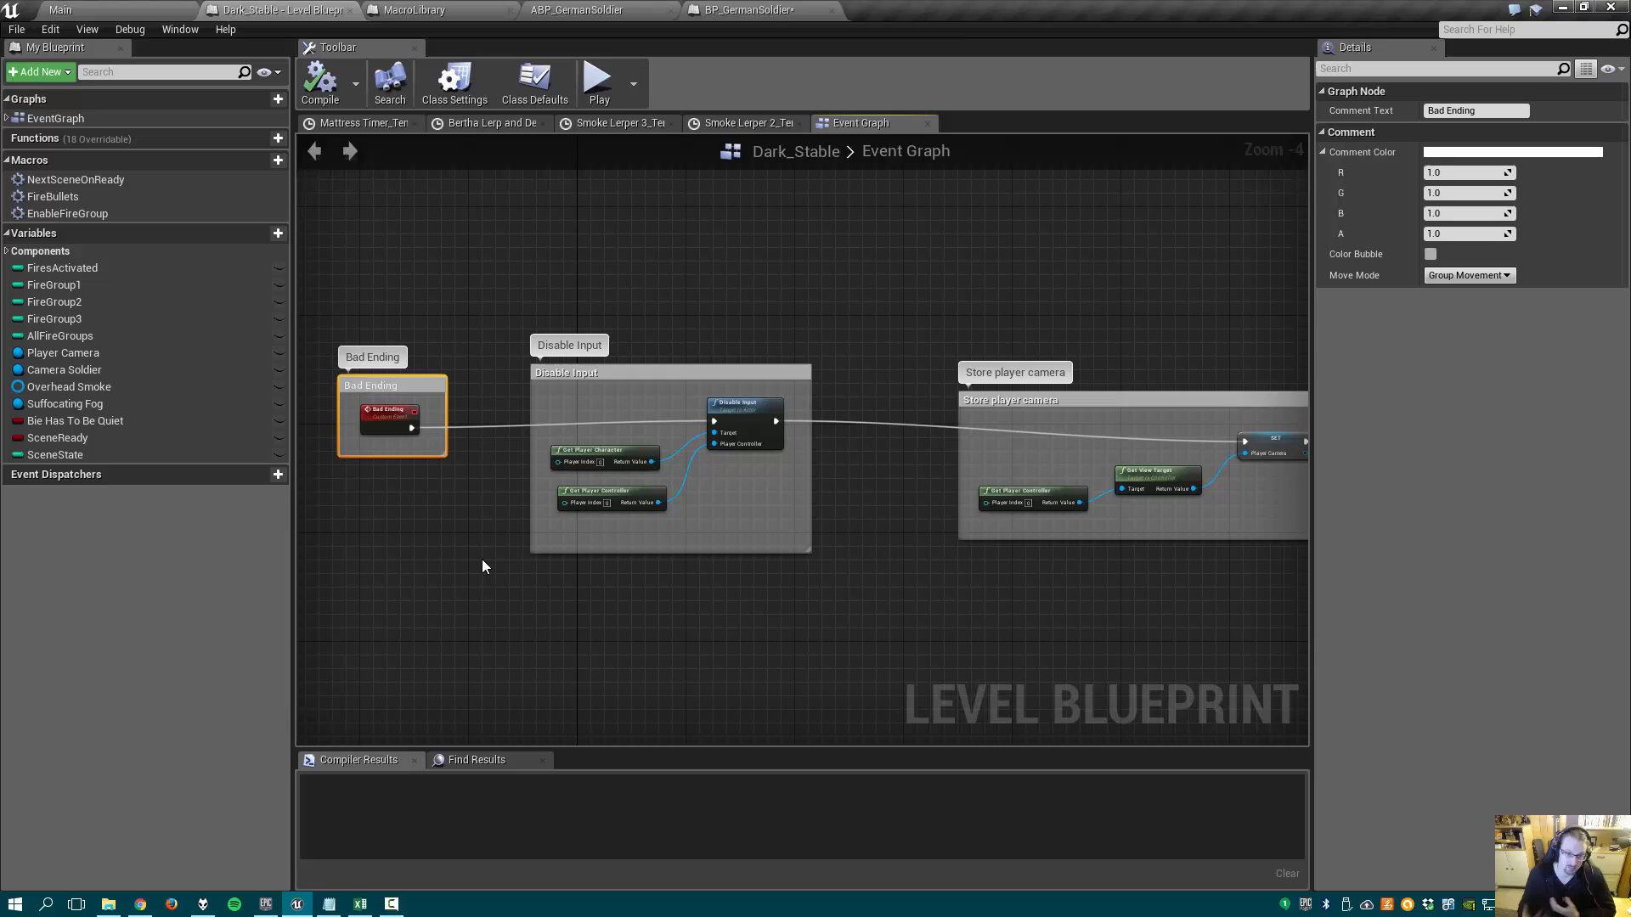
pyautogui.moveTo(937, 583)
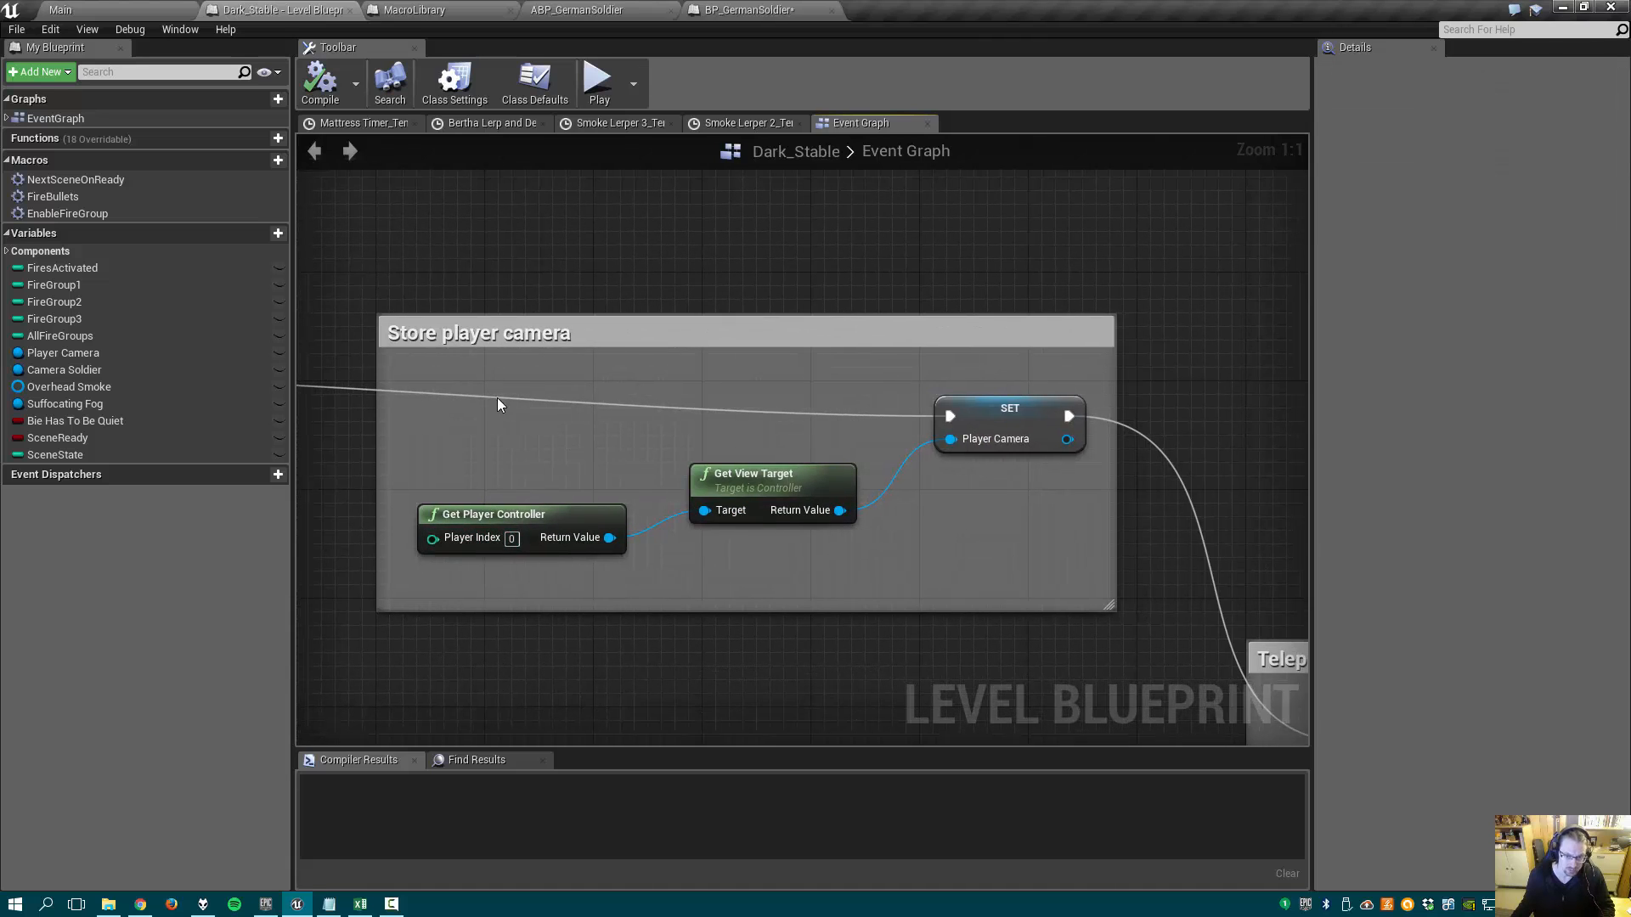
pyautogui.moveTo(530, 514)
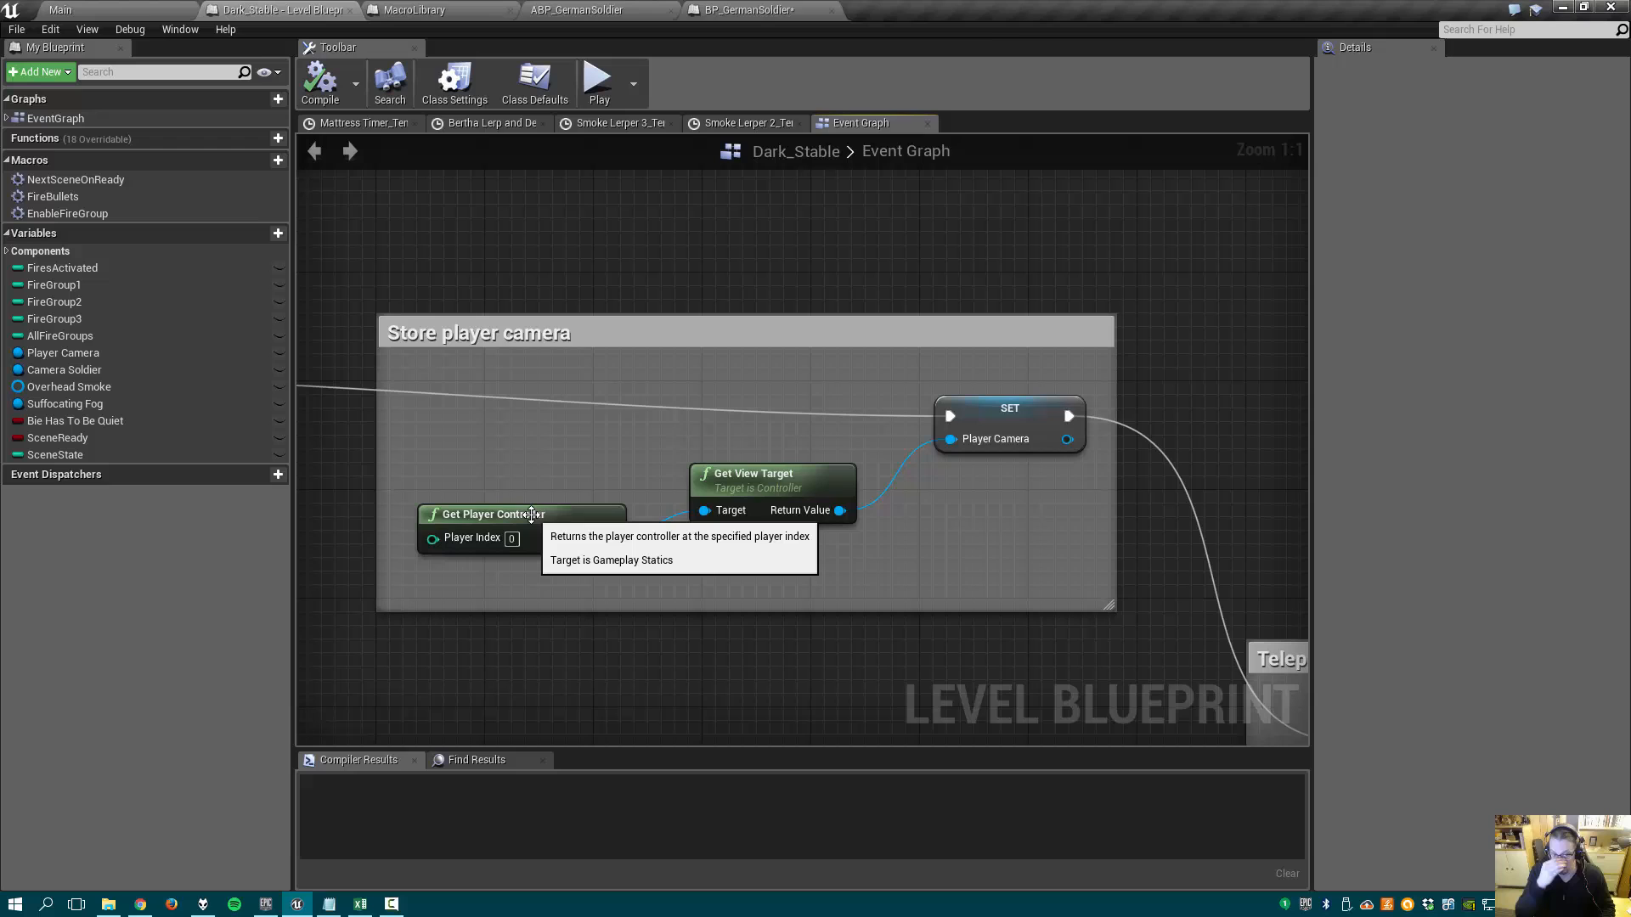
pyautogui.moveTo(646, 485)
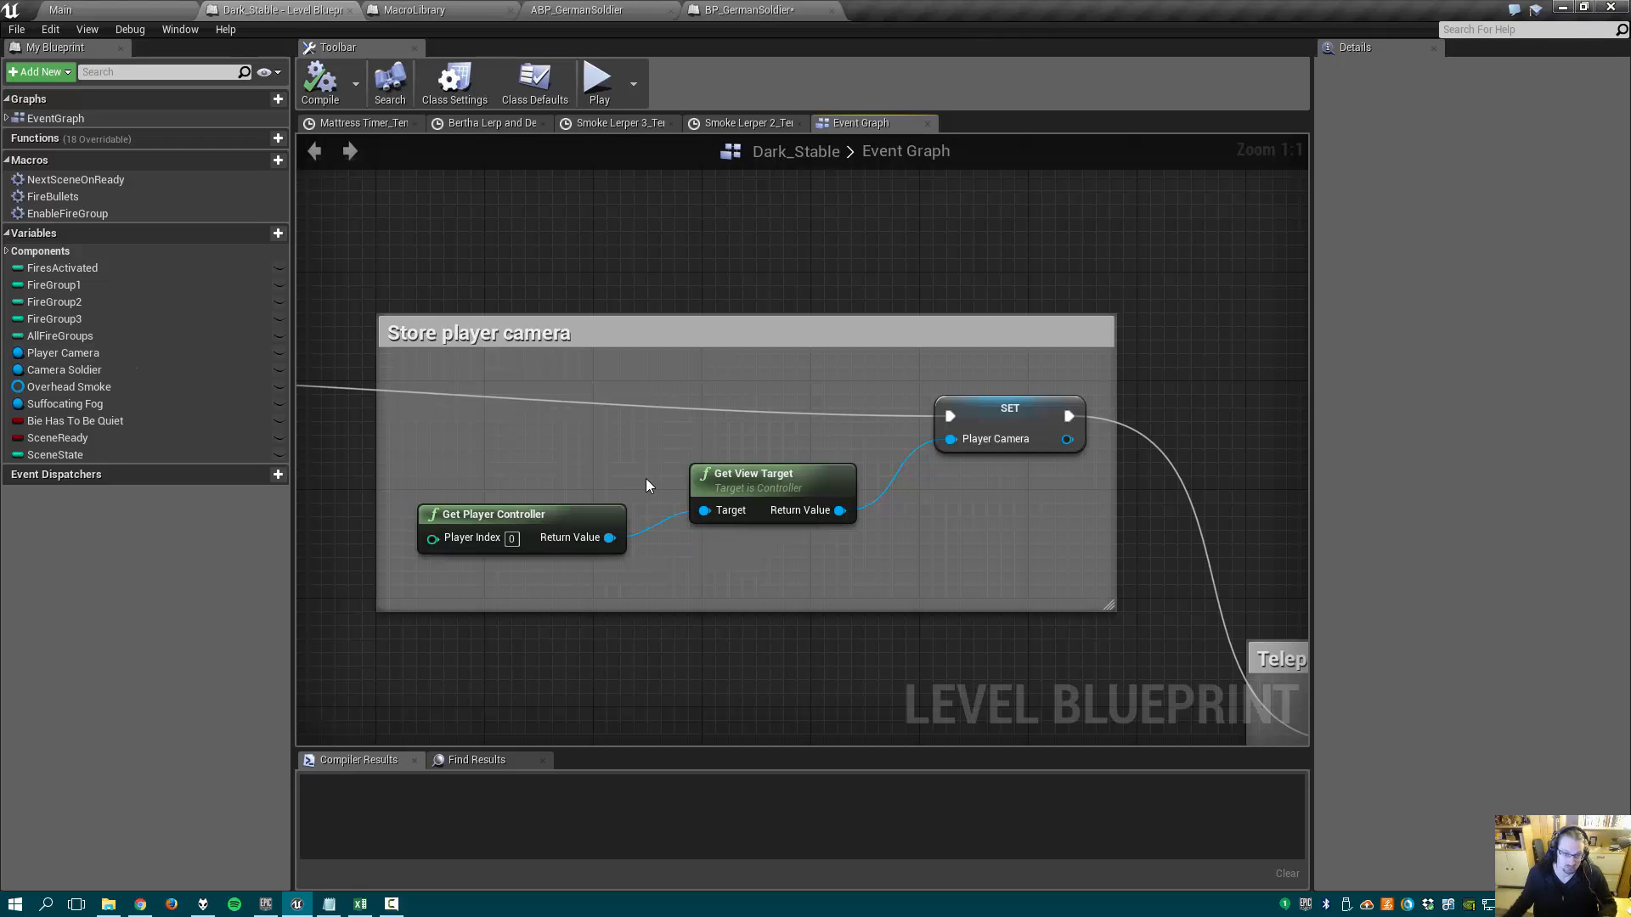
pyautogui.moveTo(1037, 627)
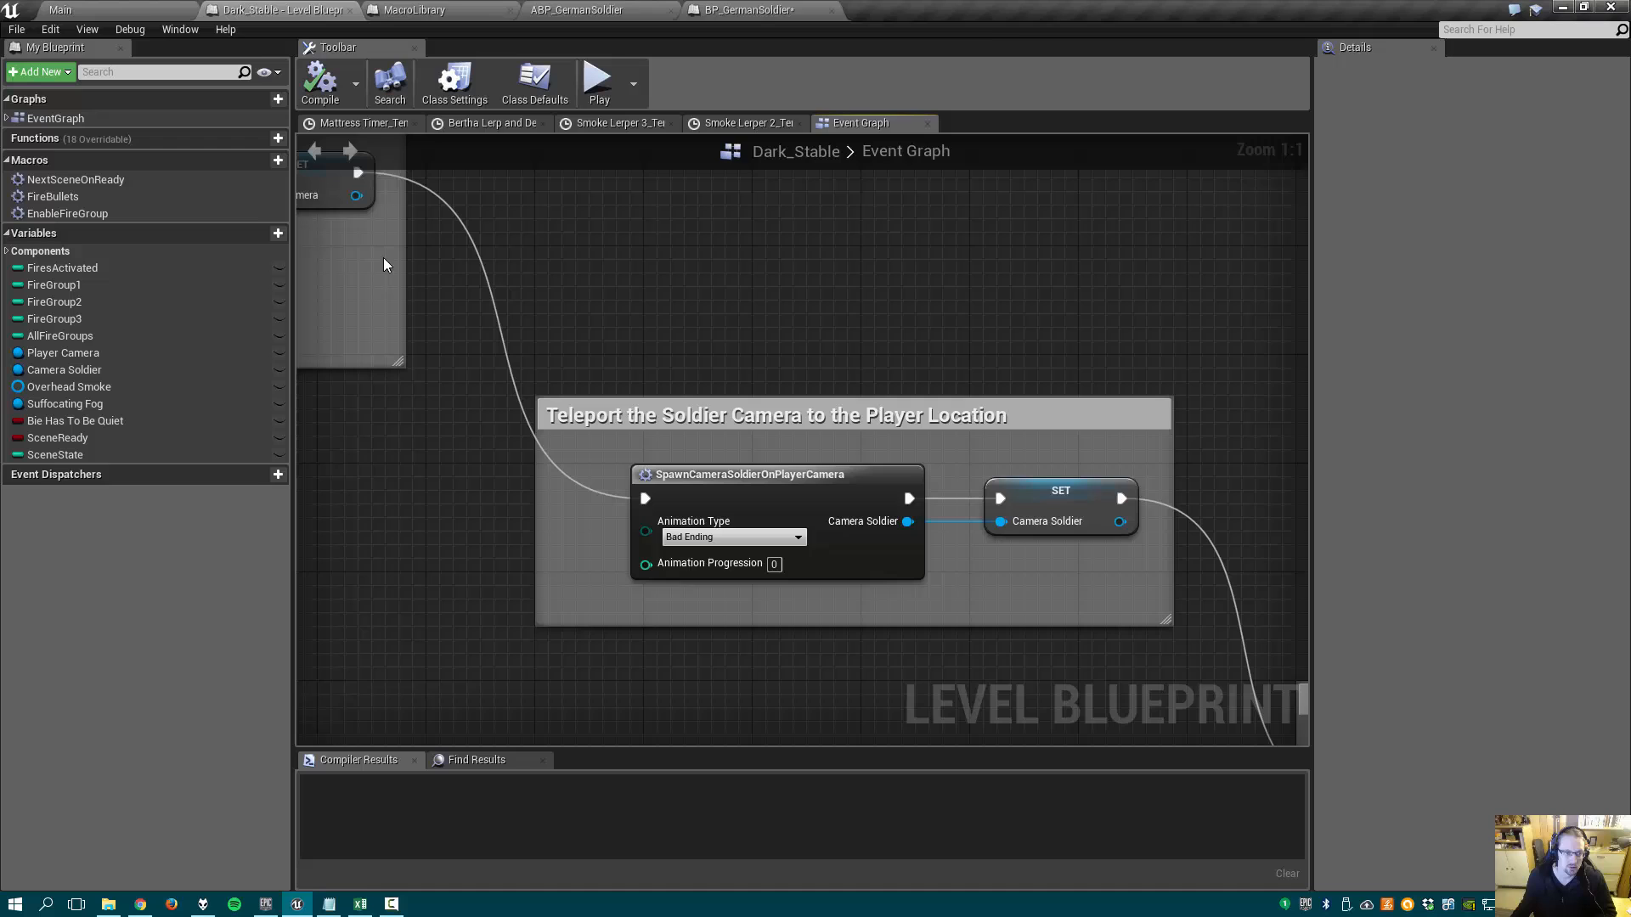
pyautogui.moveTo(987, 416)
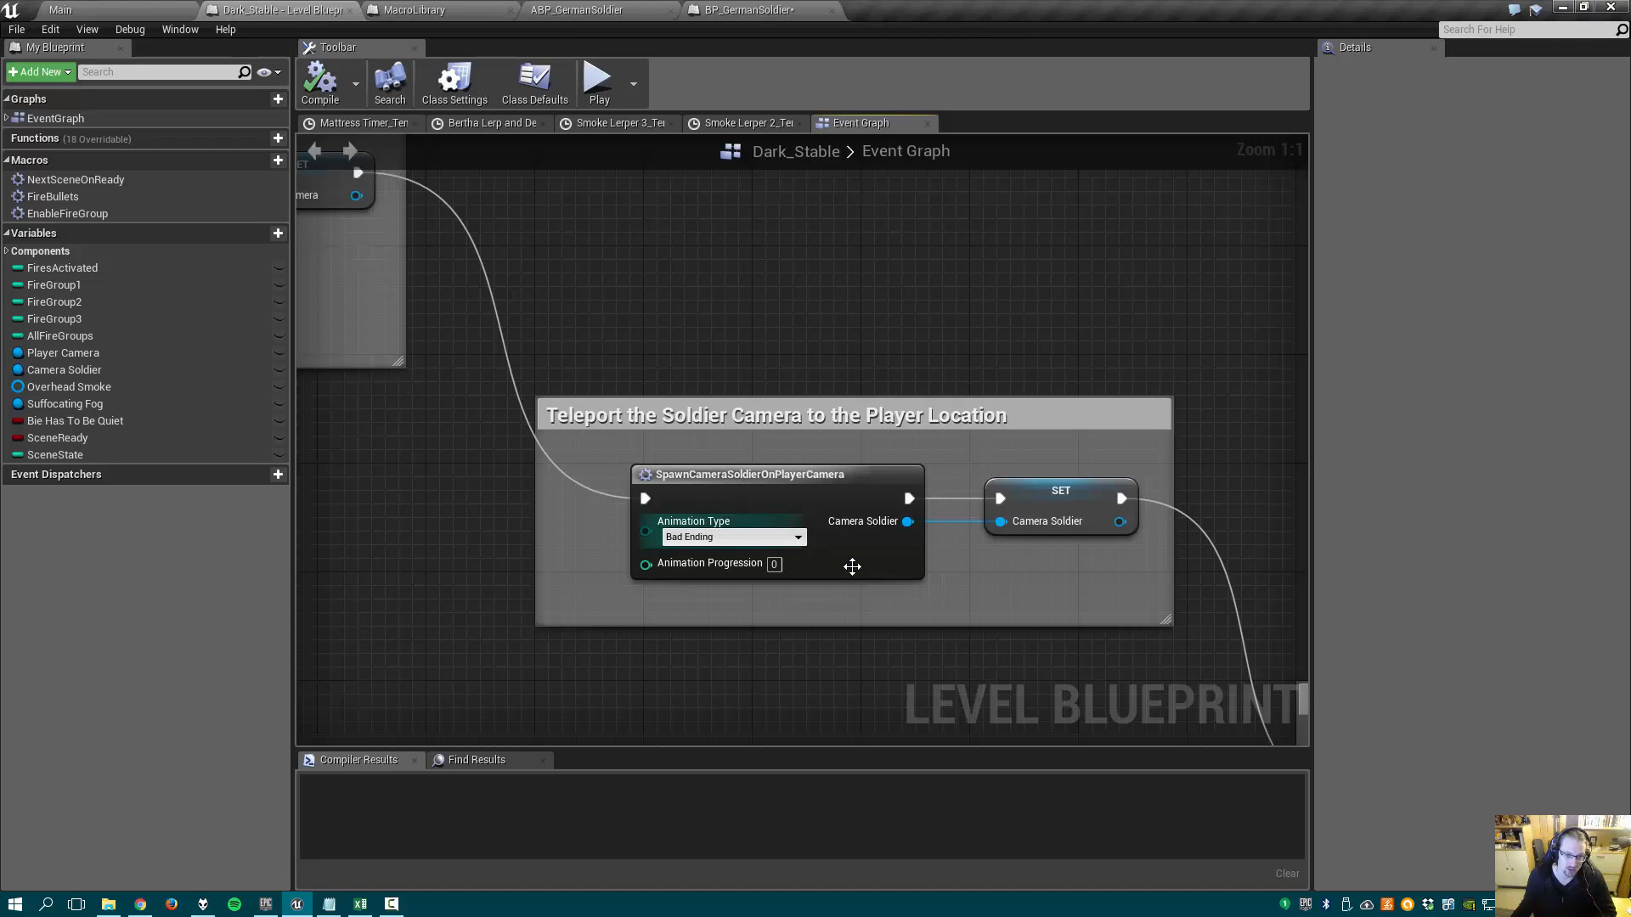
# - Open the SpawnCameraSoldierOnPlayerCamera macro in the MacroLibrary
pyautogui.click(416, 9)
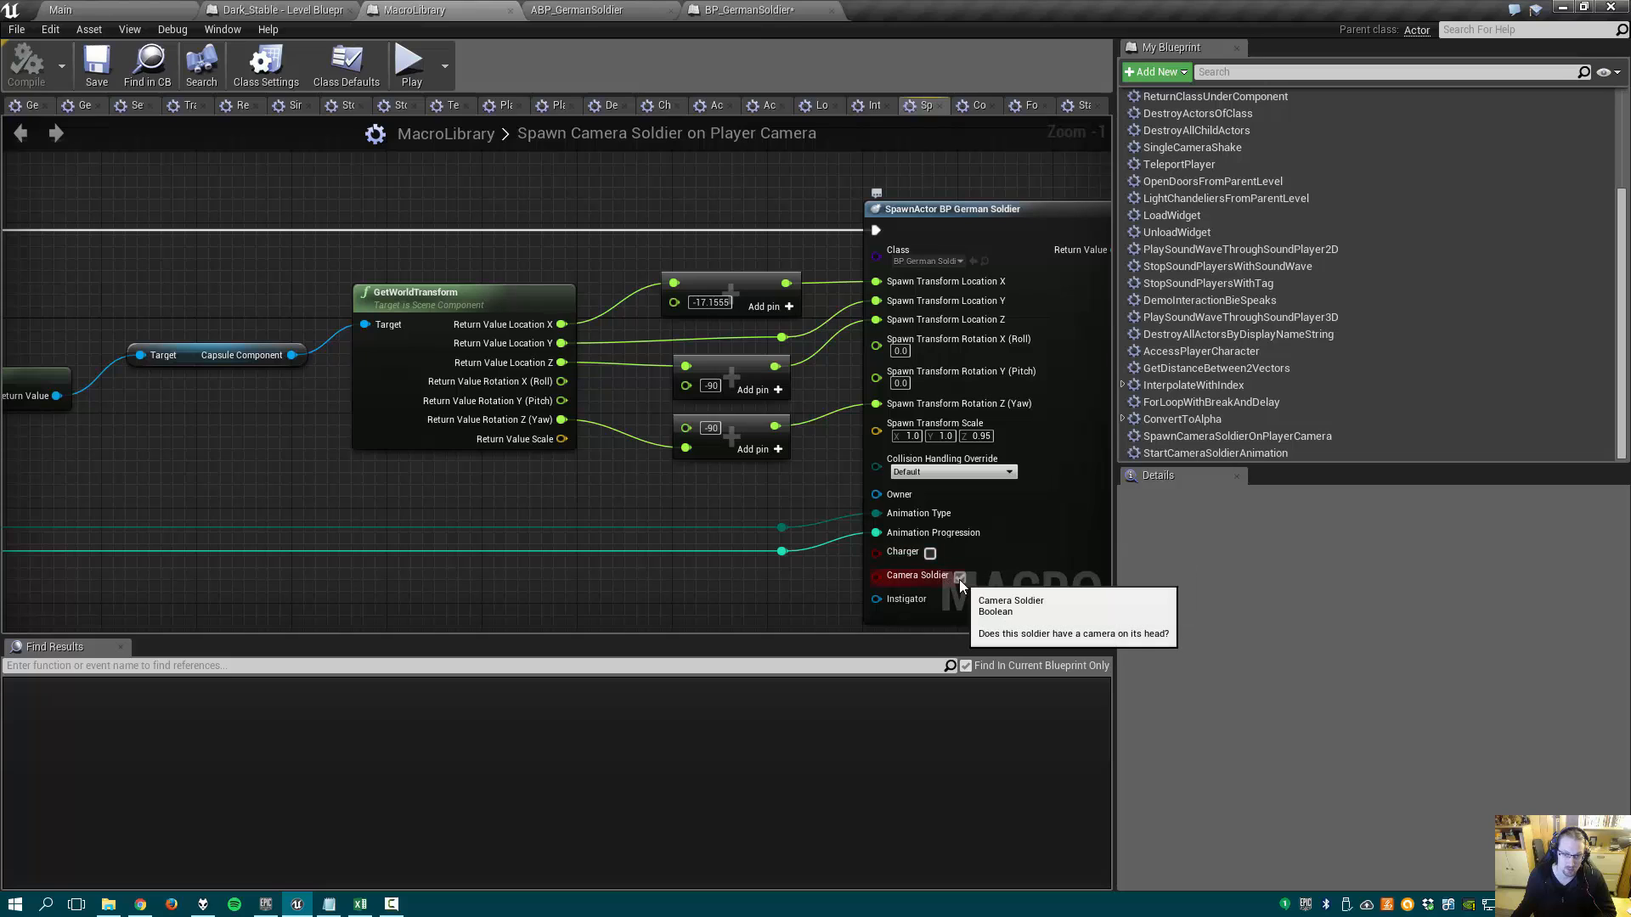
# - Check the SpawnActor outputs, then return to the level blueprint's Blend to target camera section
pyautogui.click(959, 576)
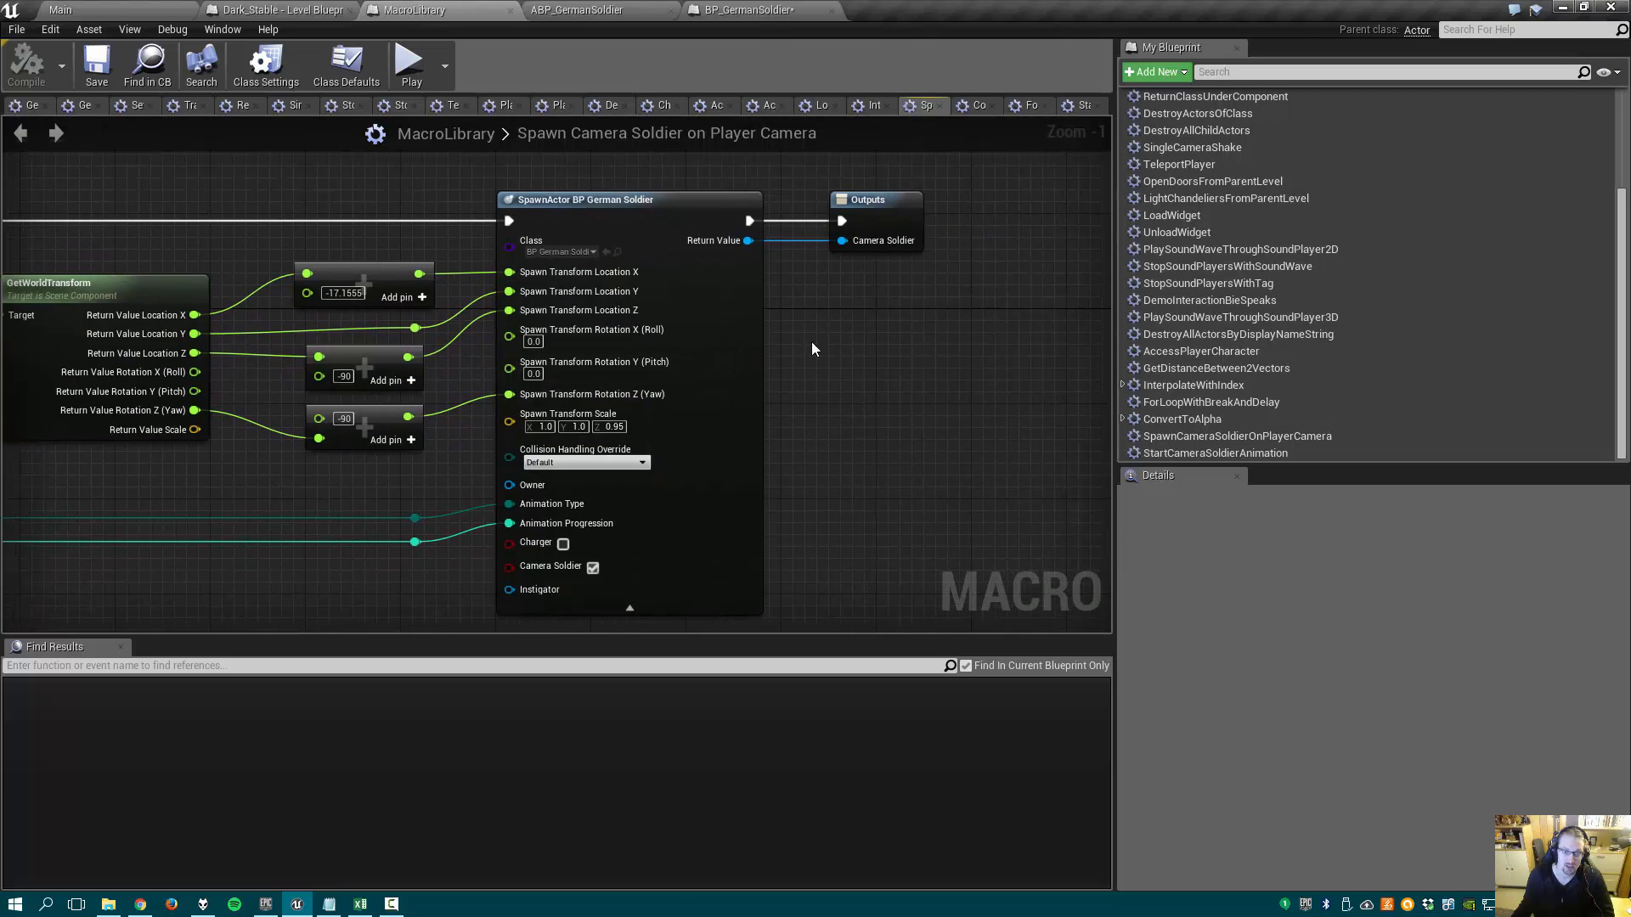
pyautogui.click(275, 9)
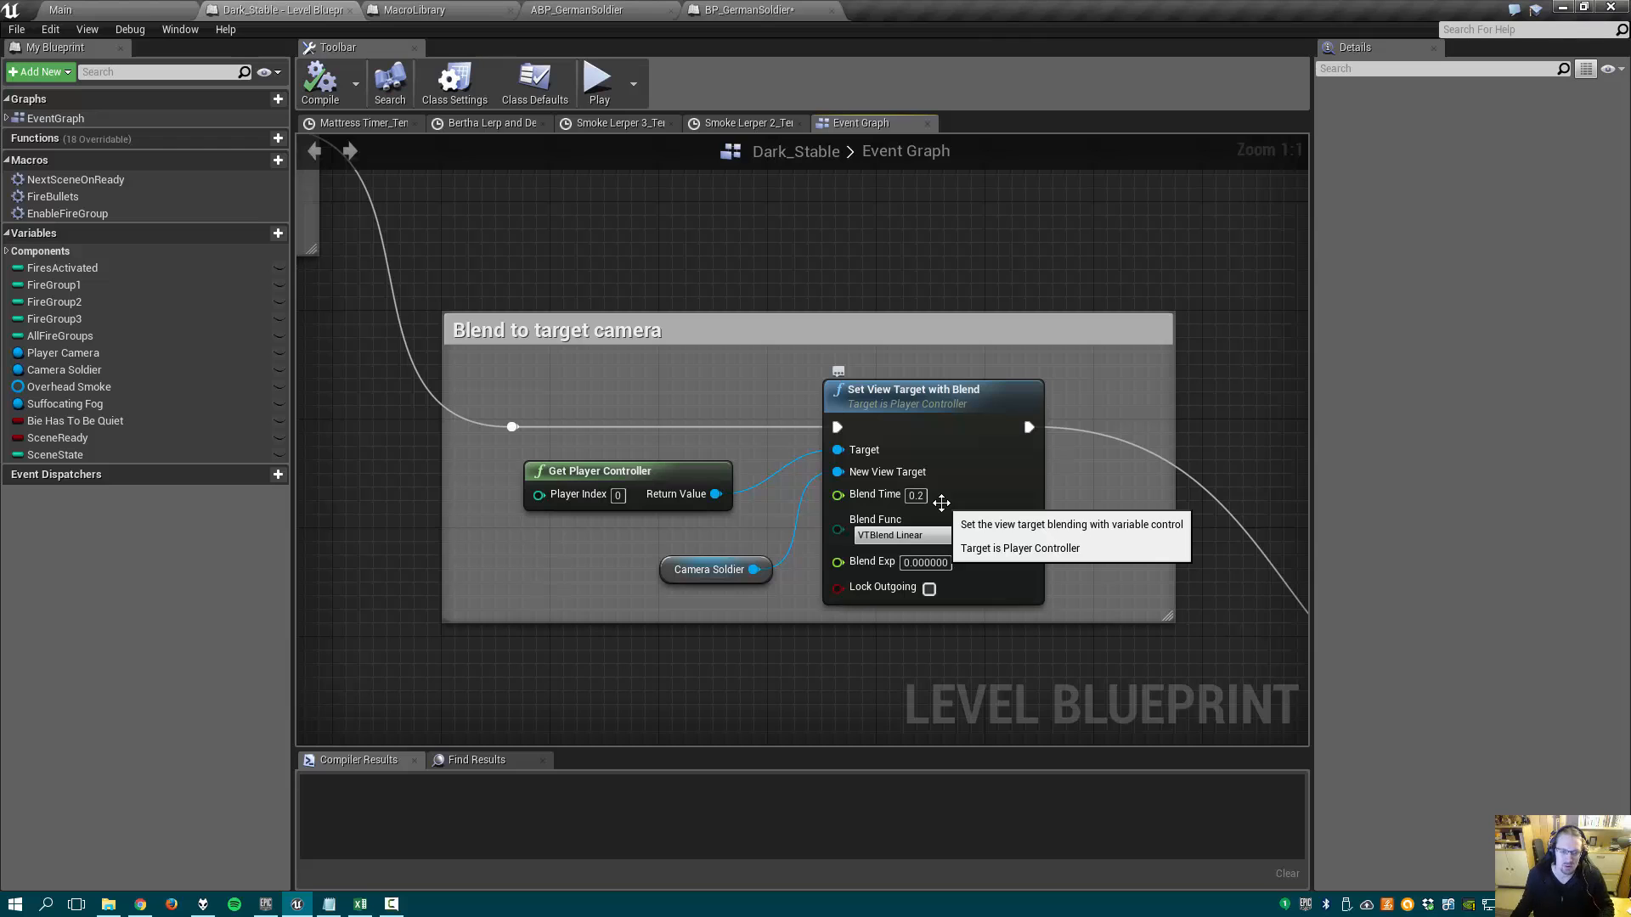
pyautogui.moveTo(929, 575)
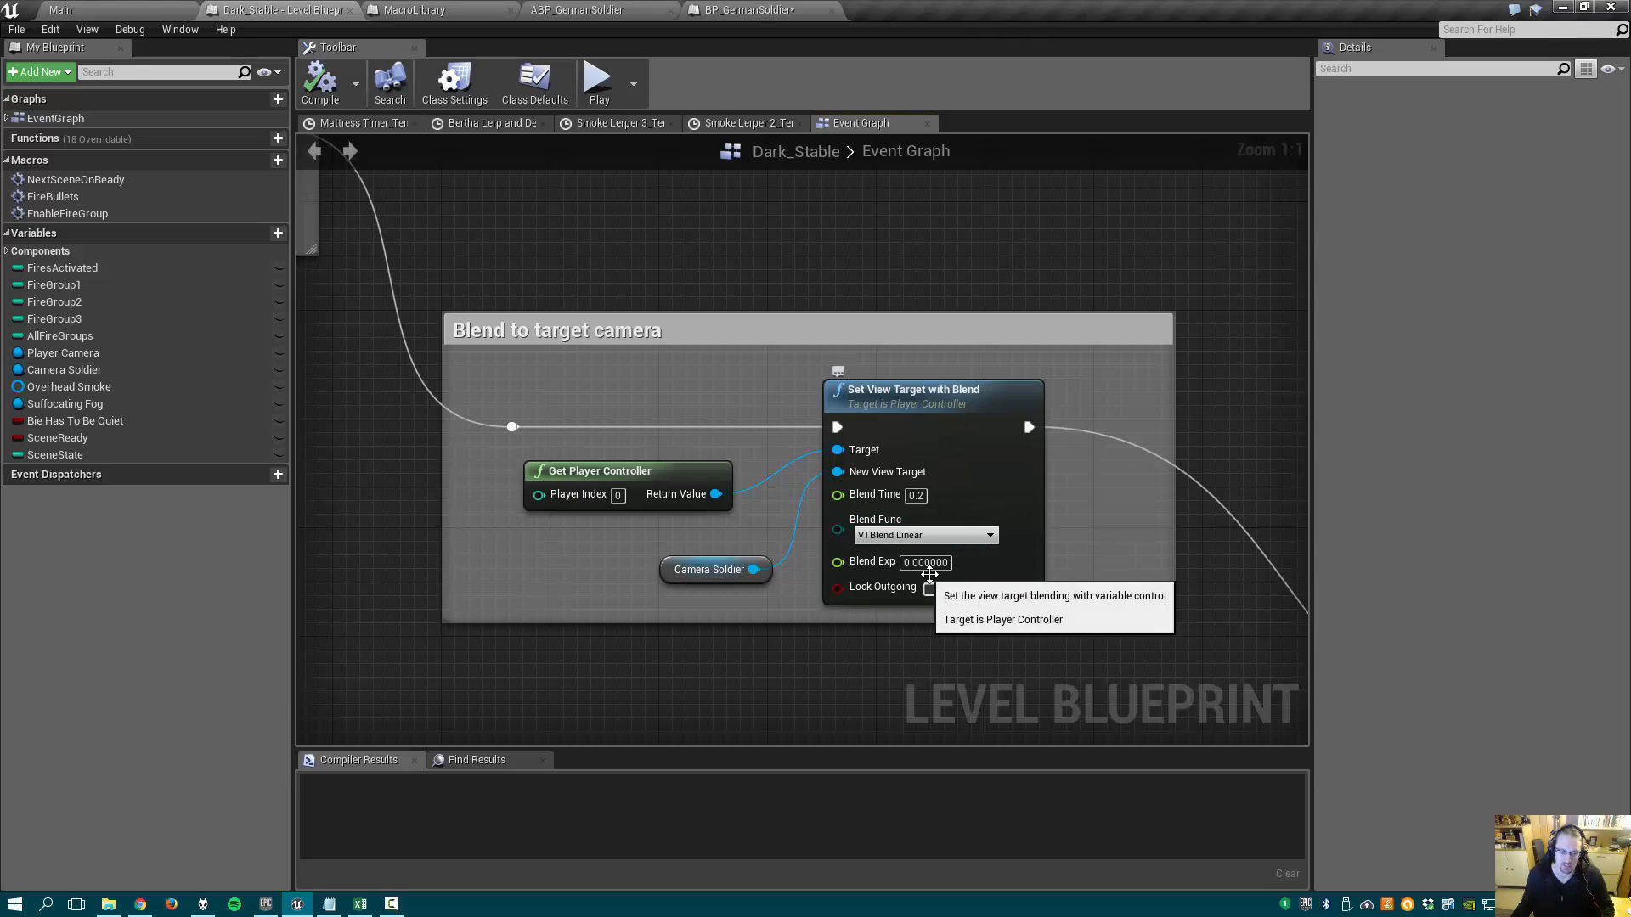
pyautogui.click(709, 569)
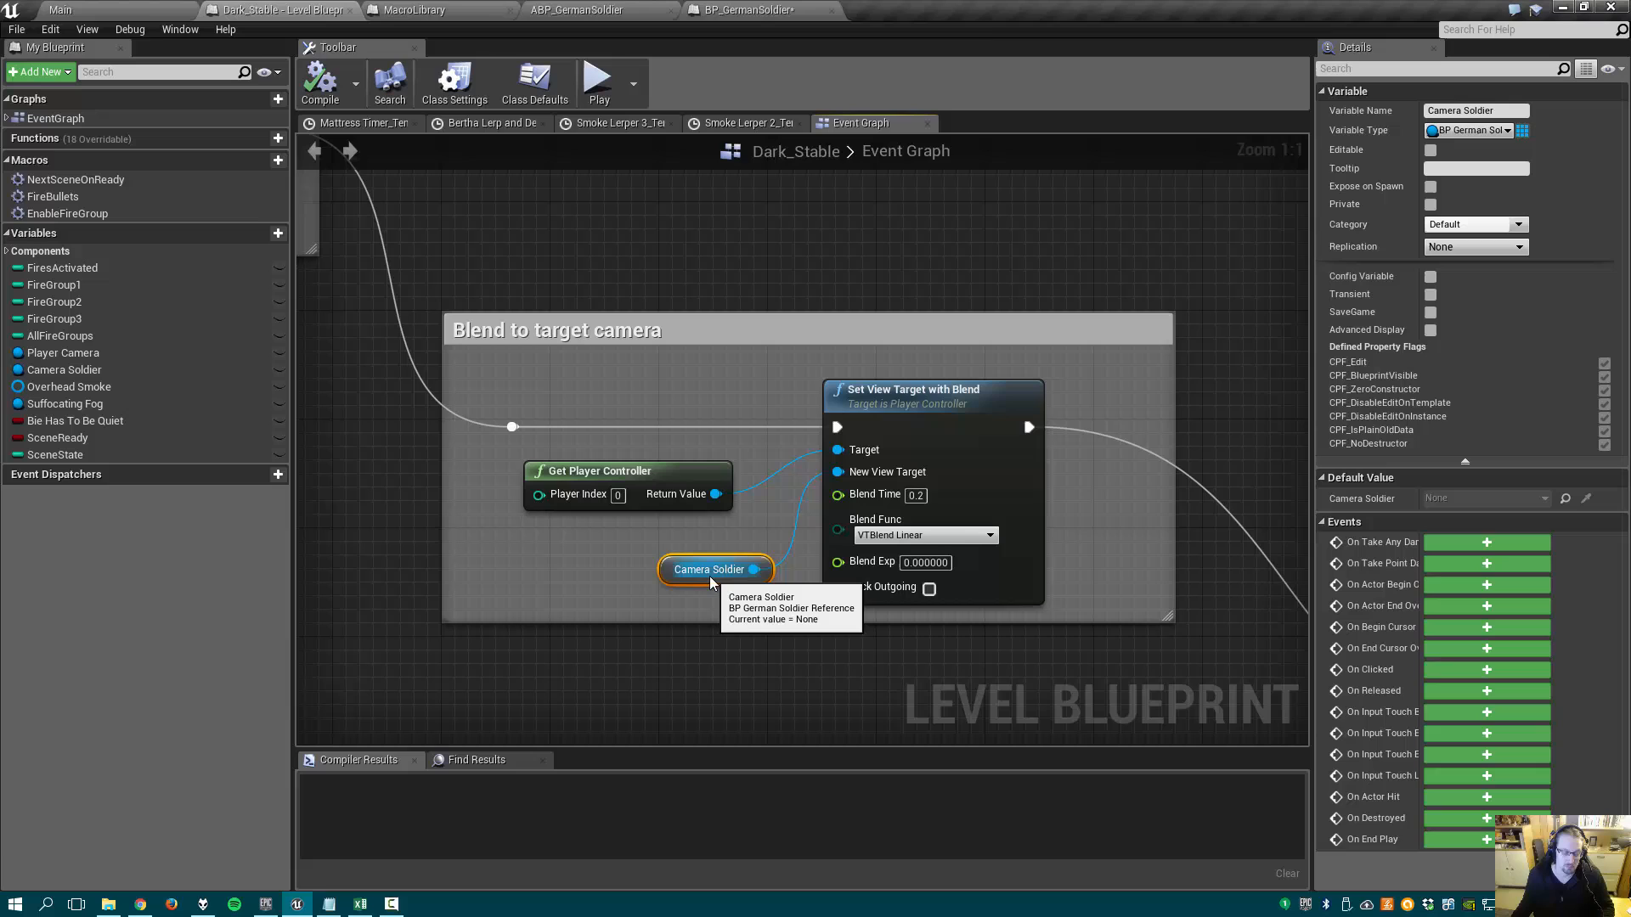
pyautogui.moveTo(706, 528)
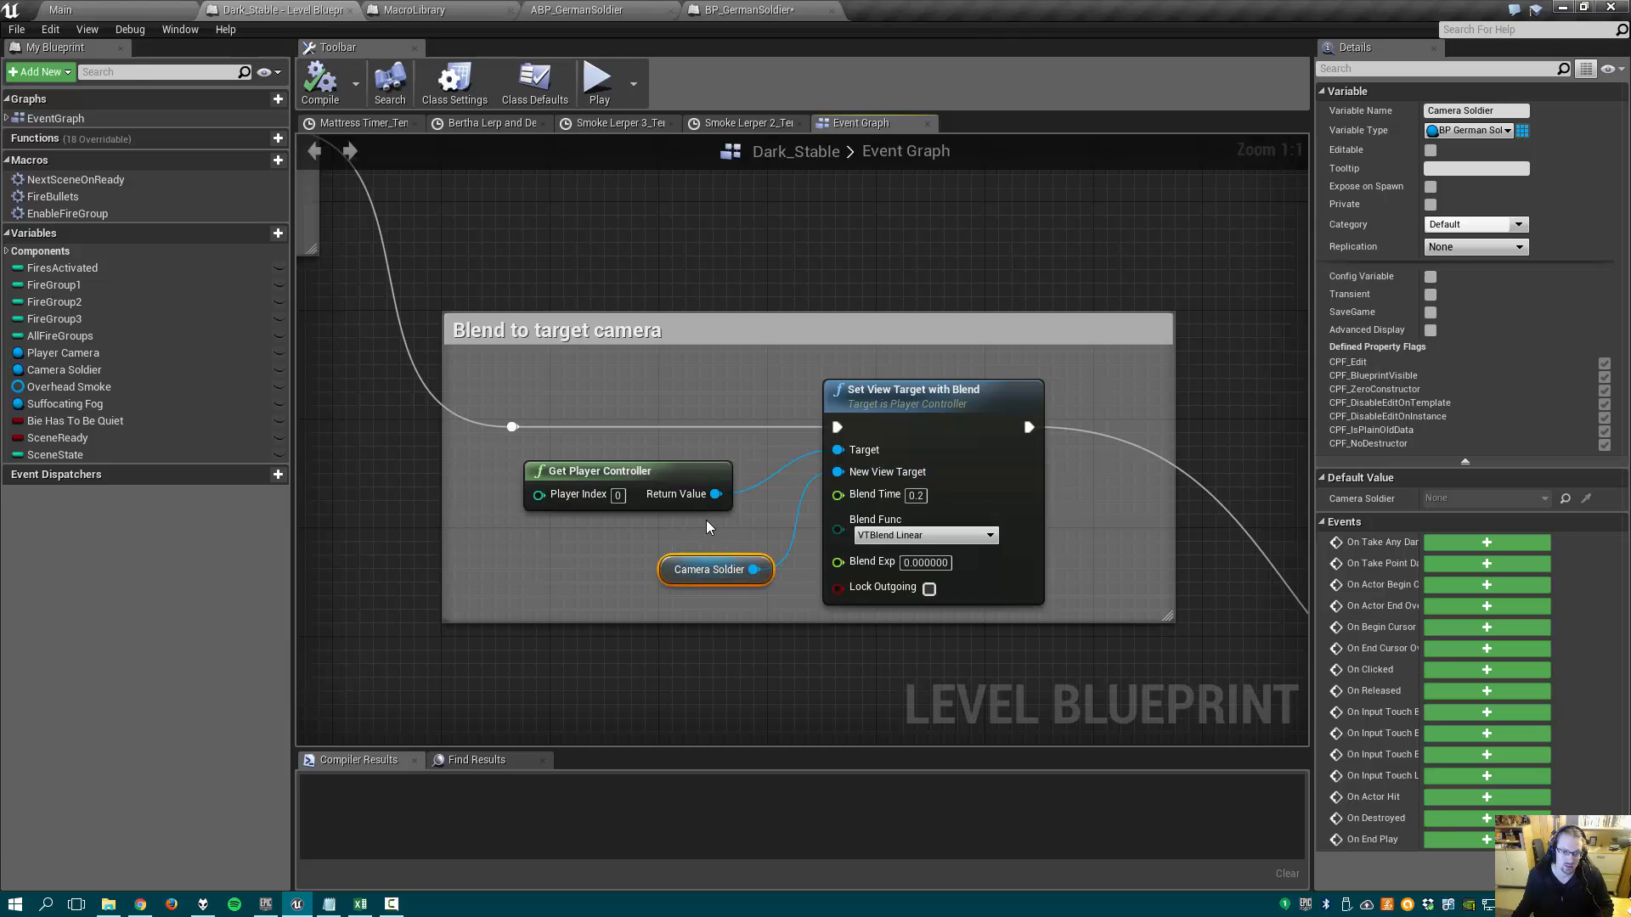
pyautogui.moveTo(888, 588)
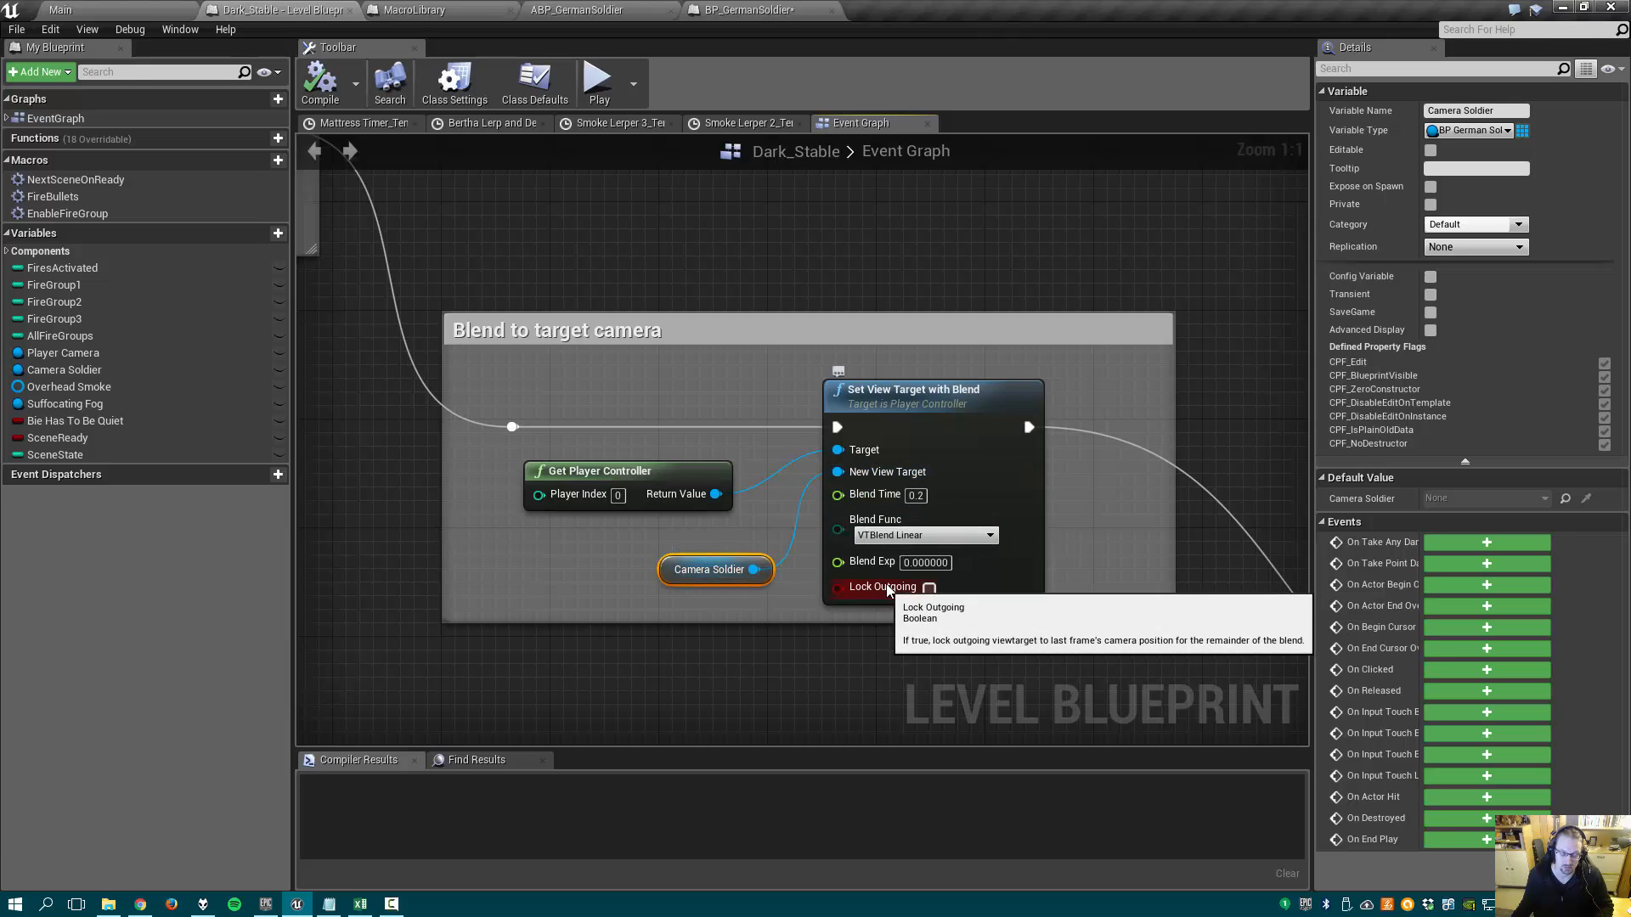
pyautogui.moveTo(744, 570)
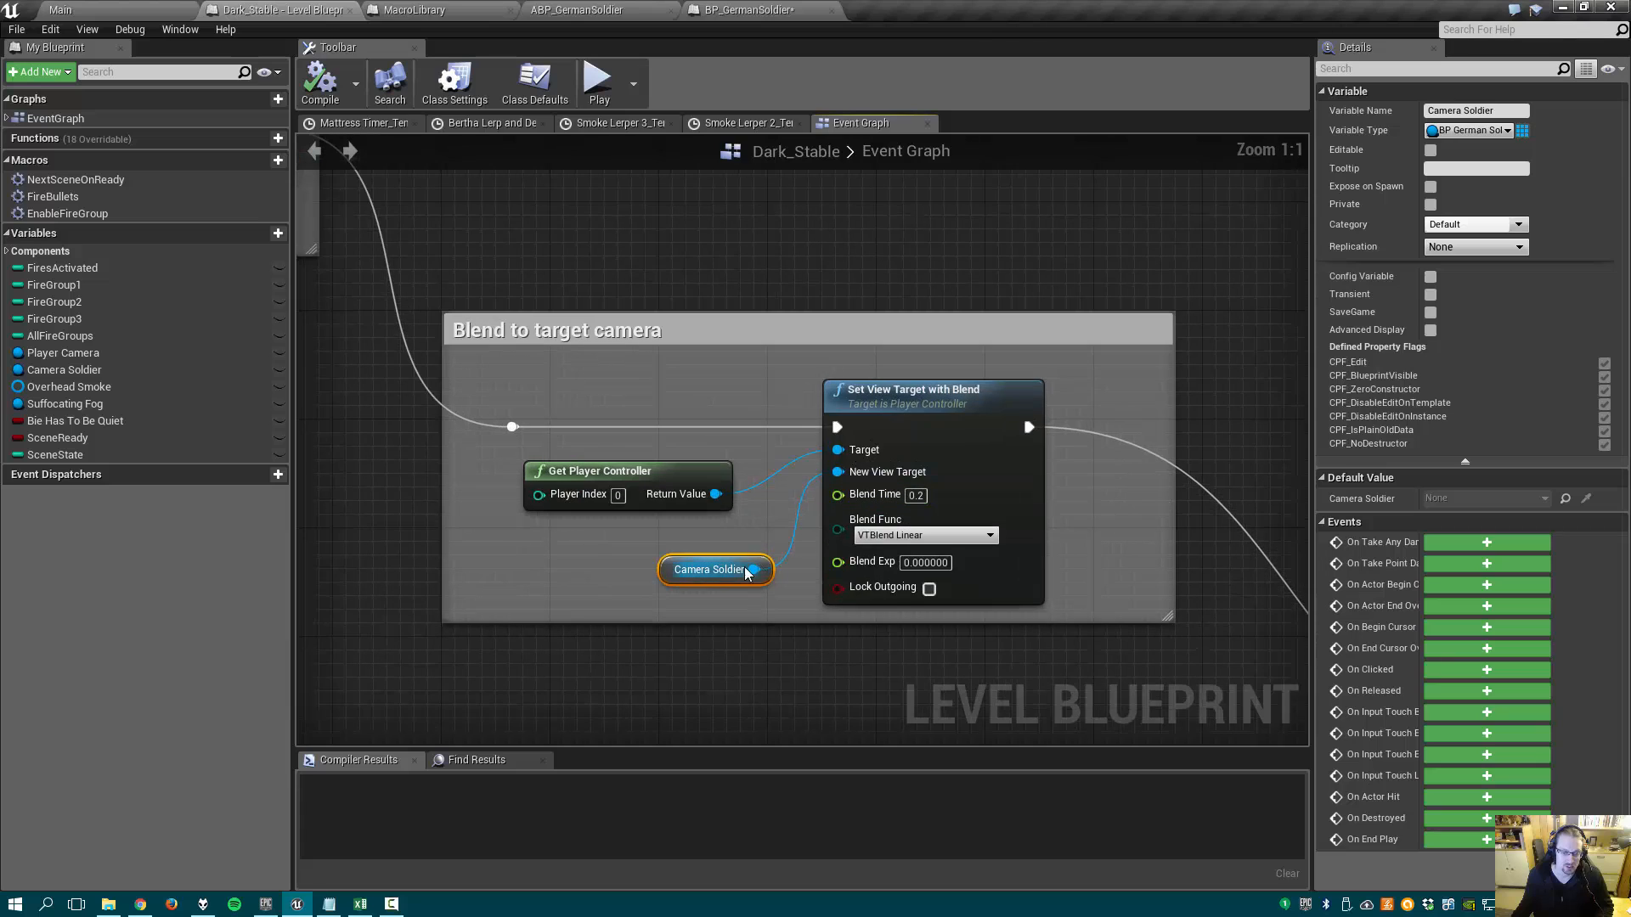
pyautogui.moveTo(732, 569)
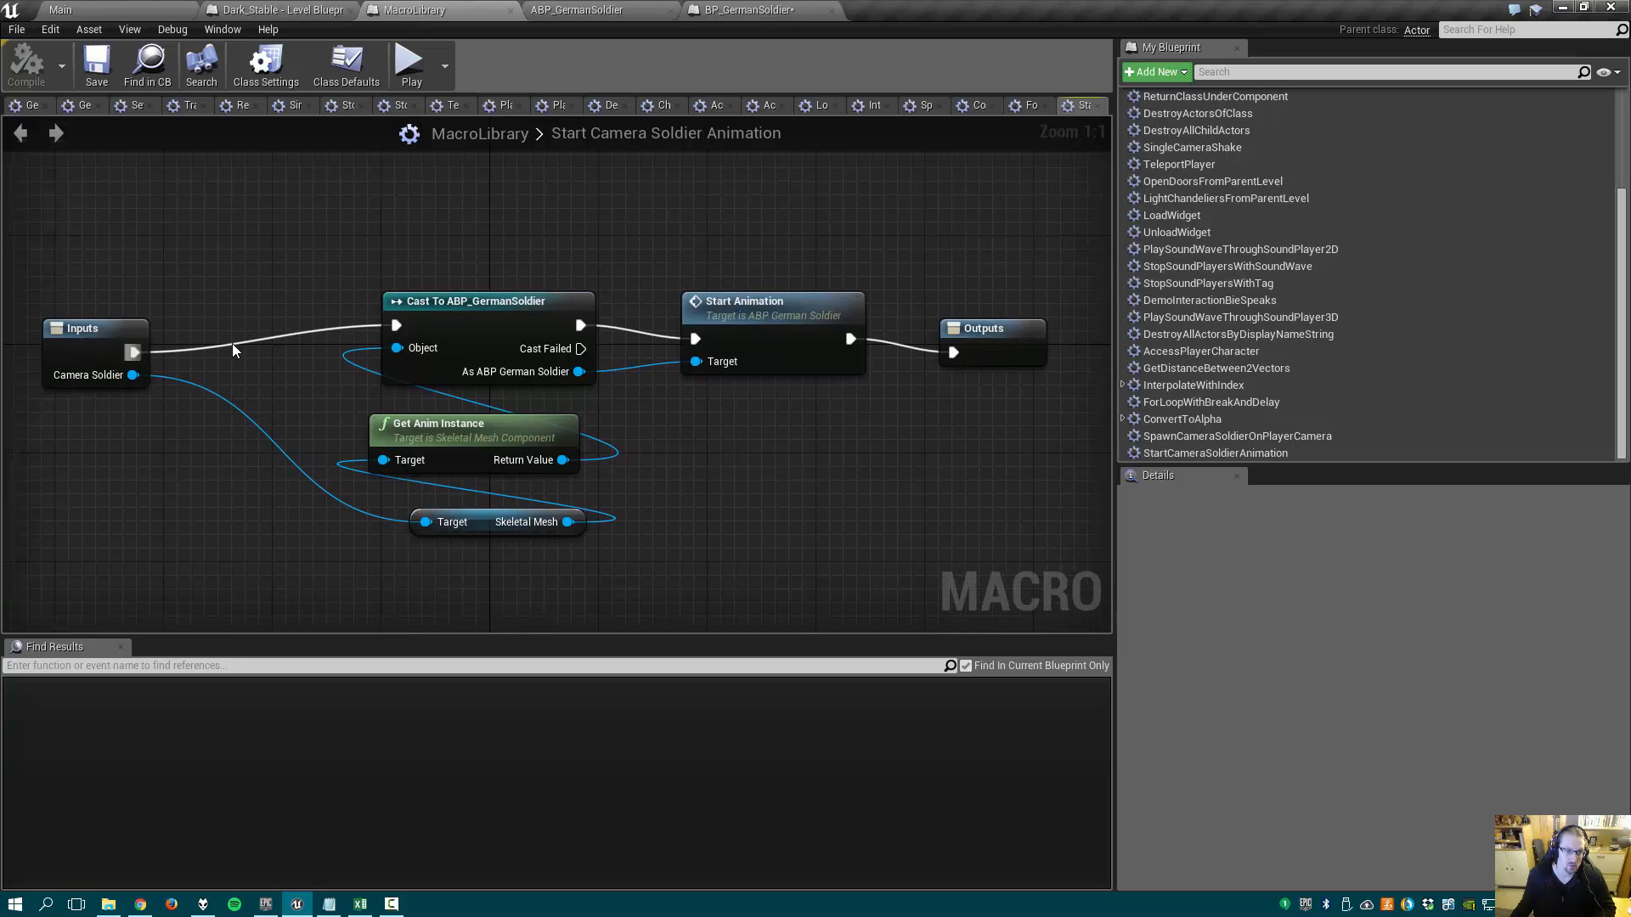
pyautogui.moveTo(508, 337)
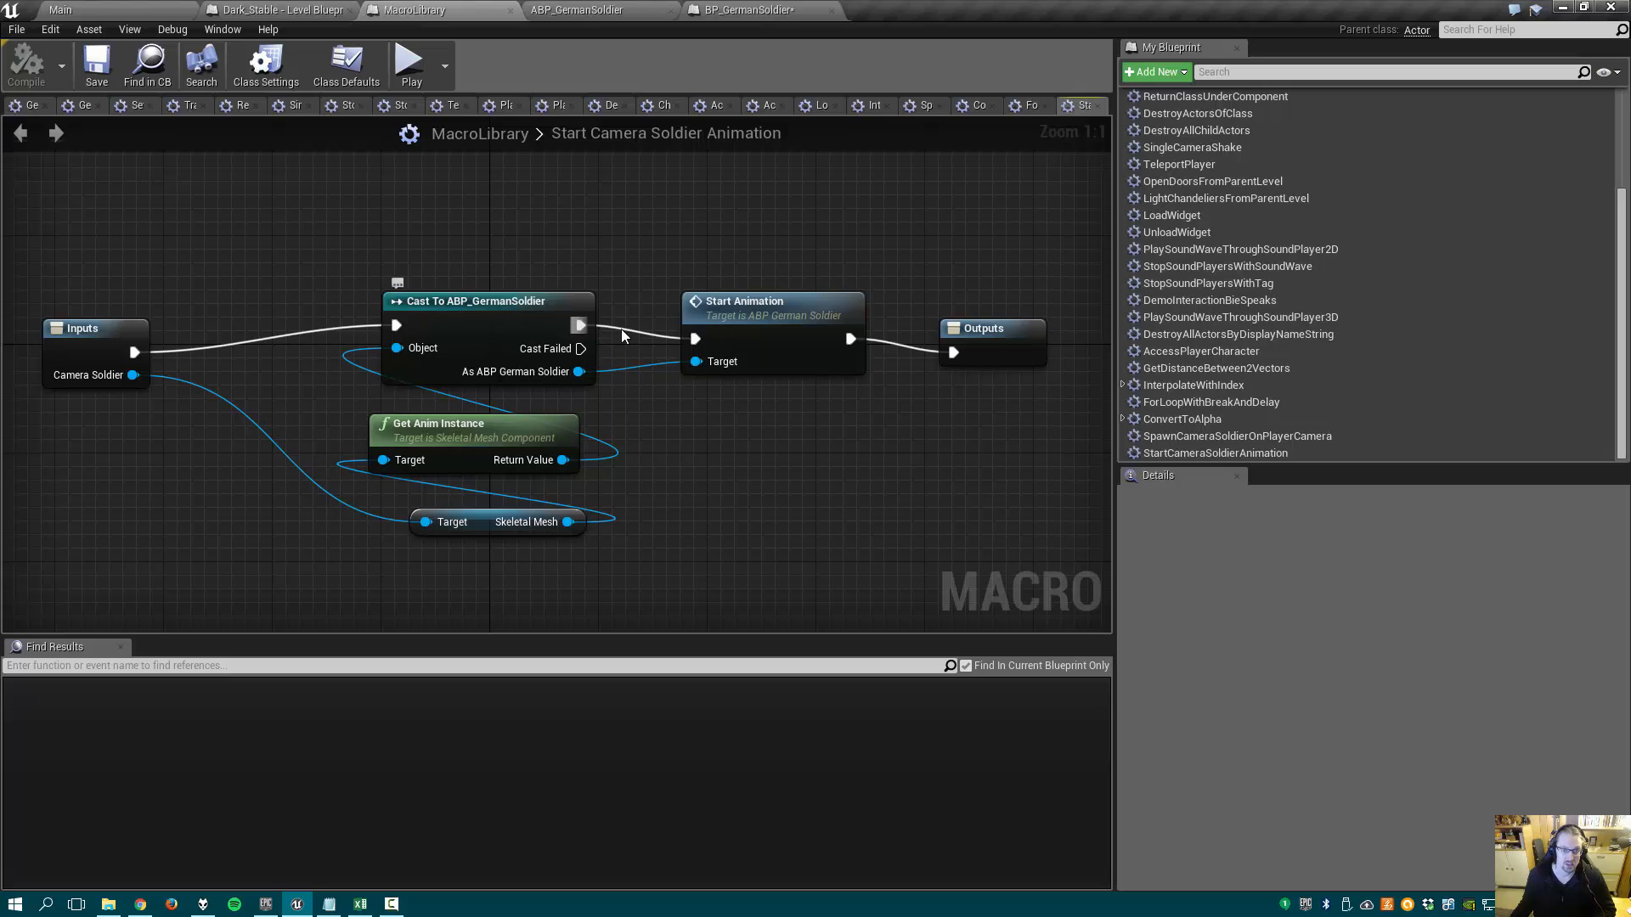
pyautogui.moveTo(832, 480)
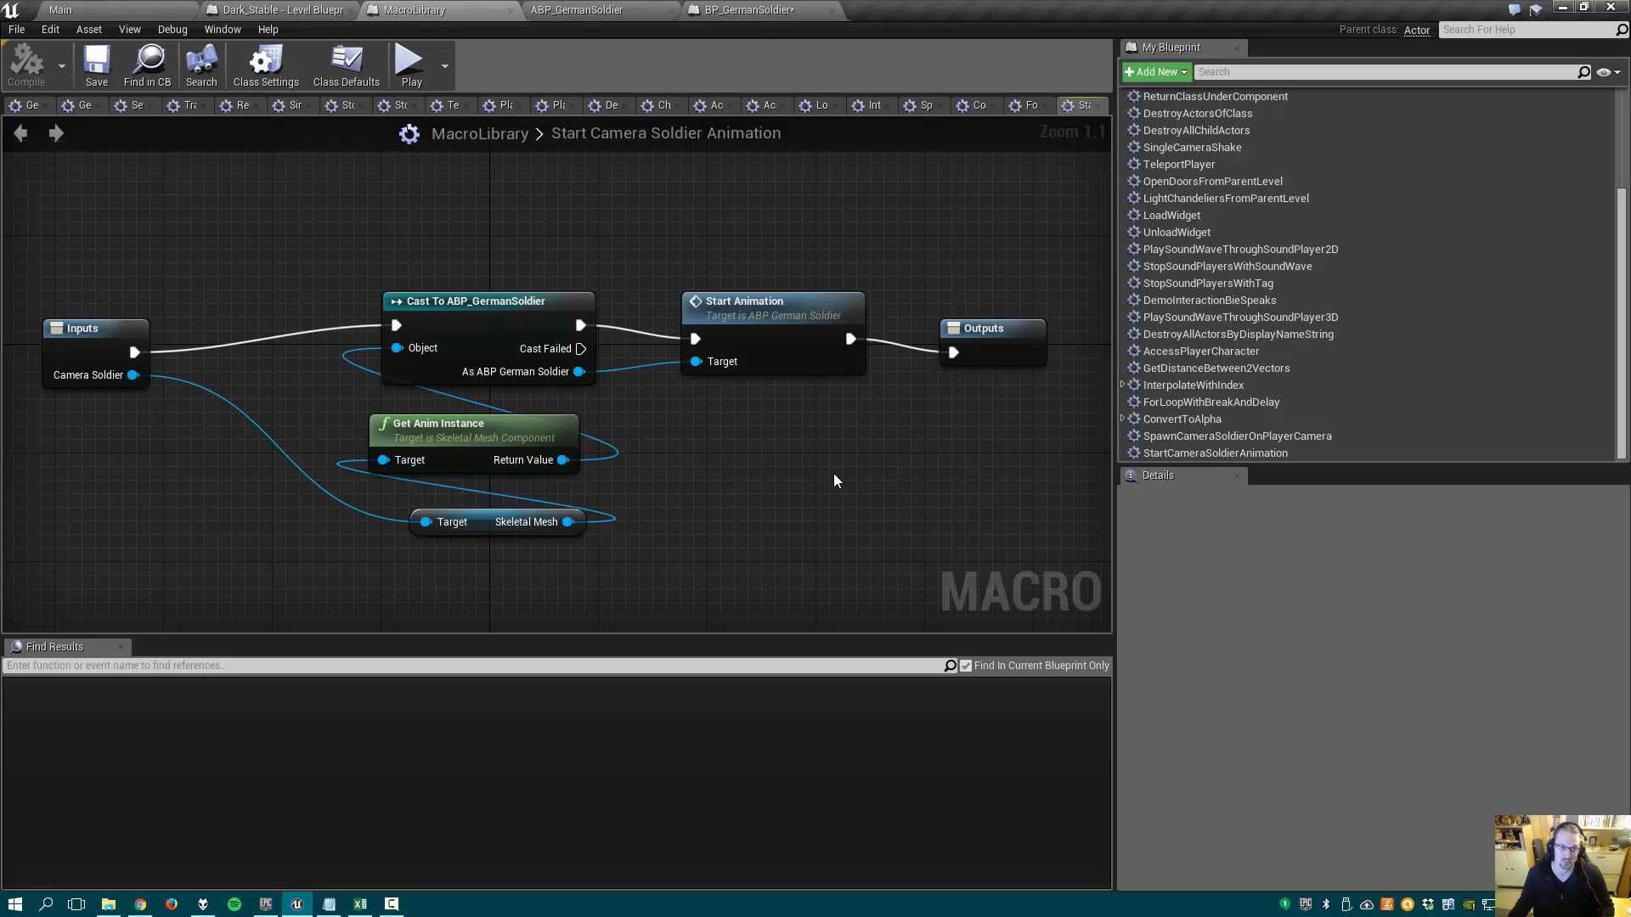
# - Switch to the ABP_GermanSoldier animation blueprint editor tab
pyautogui.click(579, 9)
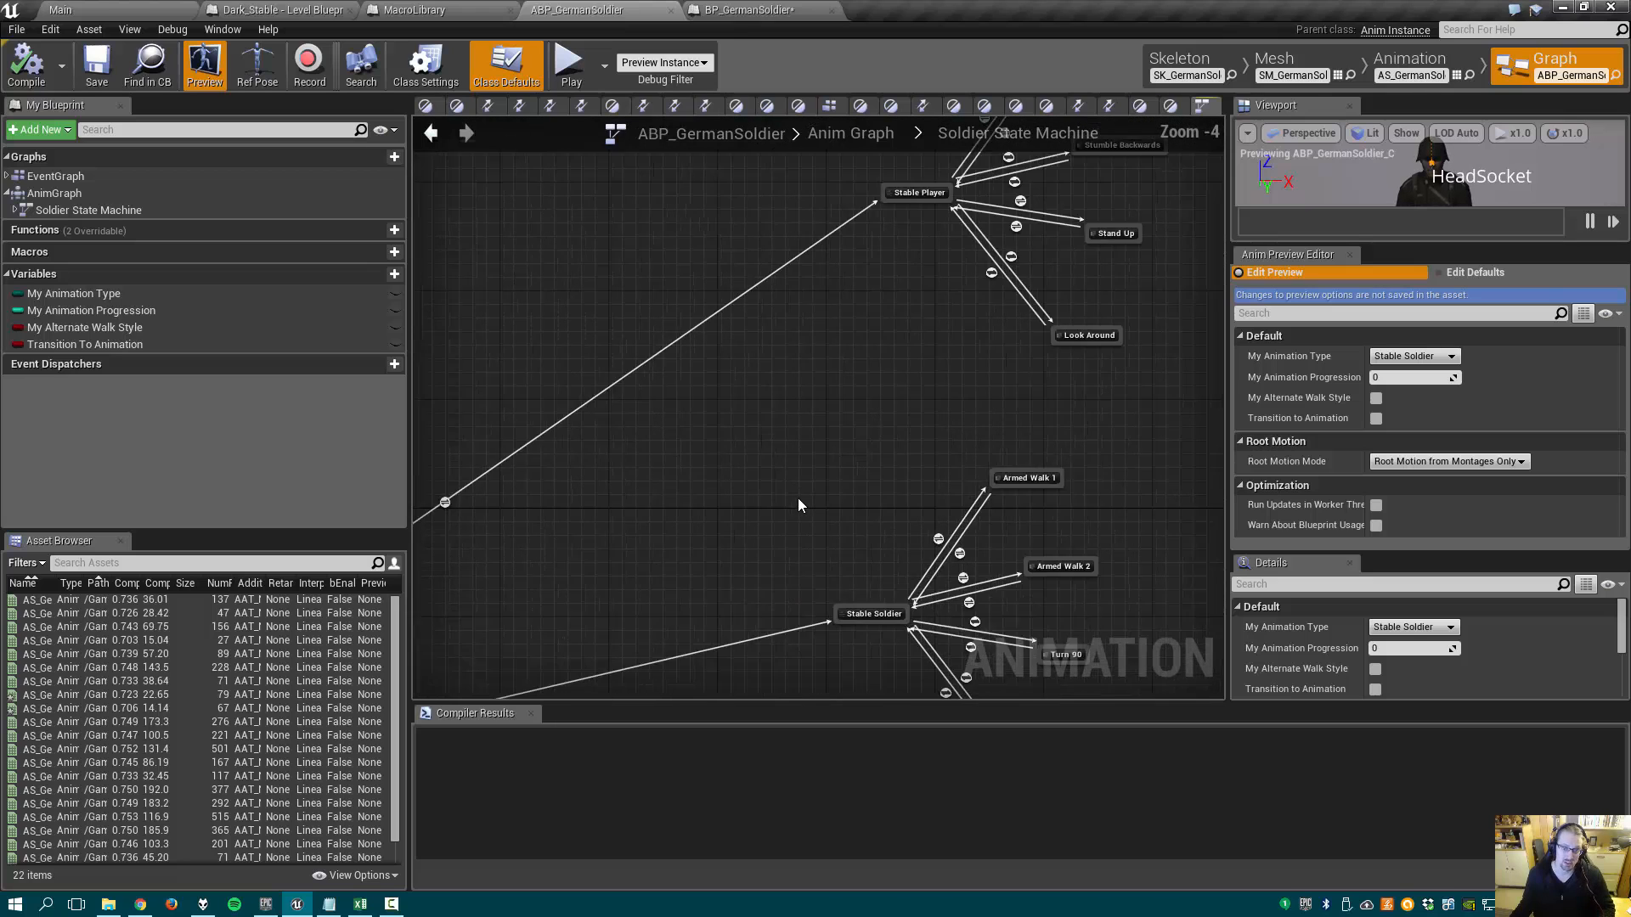
# - Zoom into the Soldier State Machine and open the Idle state's animation graph
pyautogui.scroll(-3)
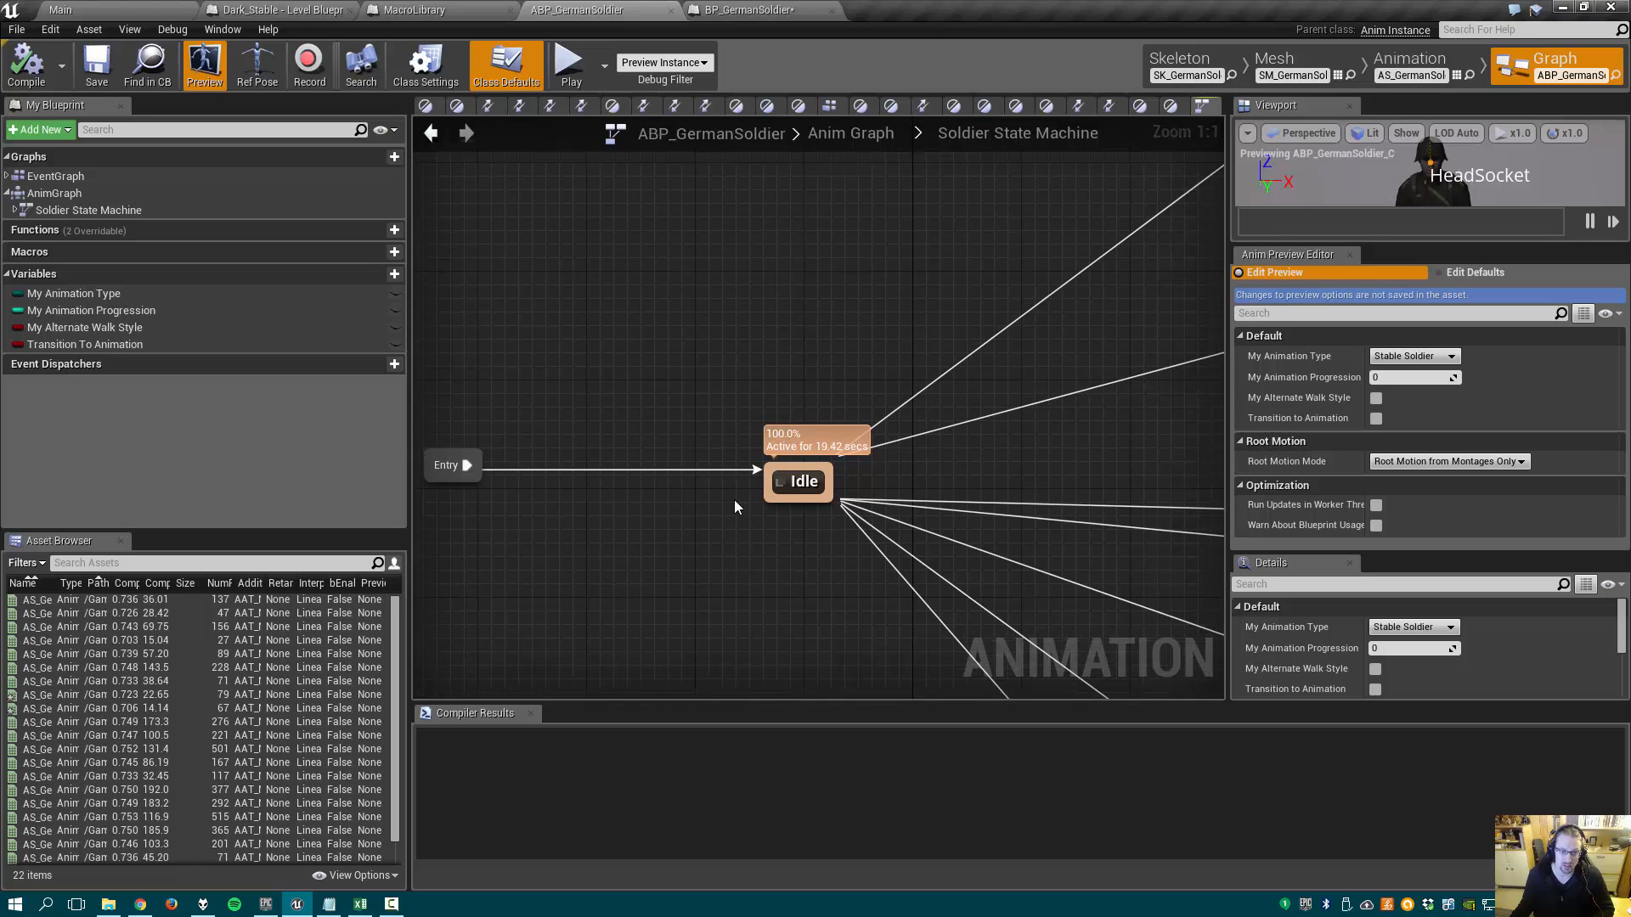
pyautogui.moveTo(801, 481)
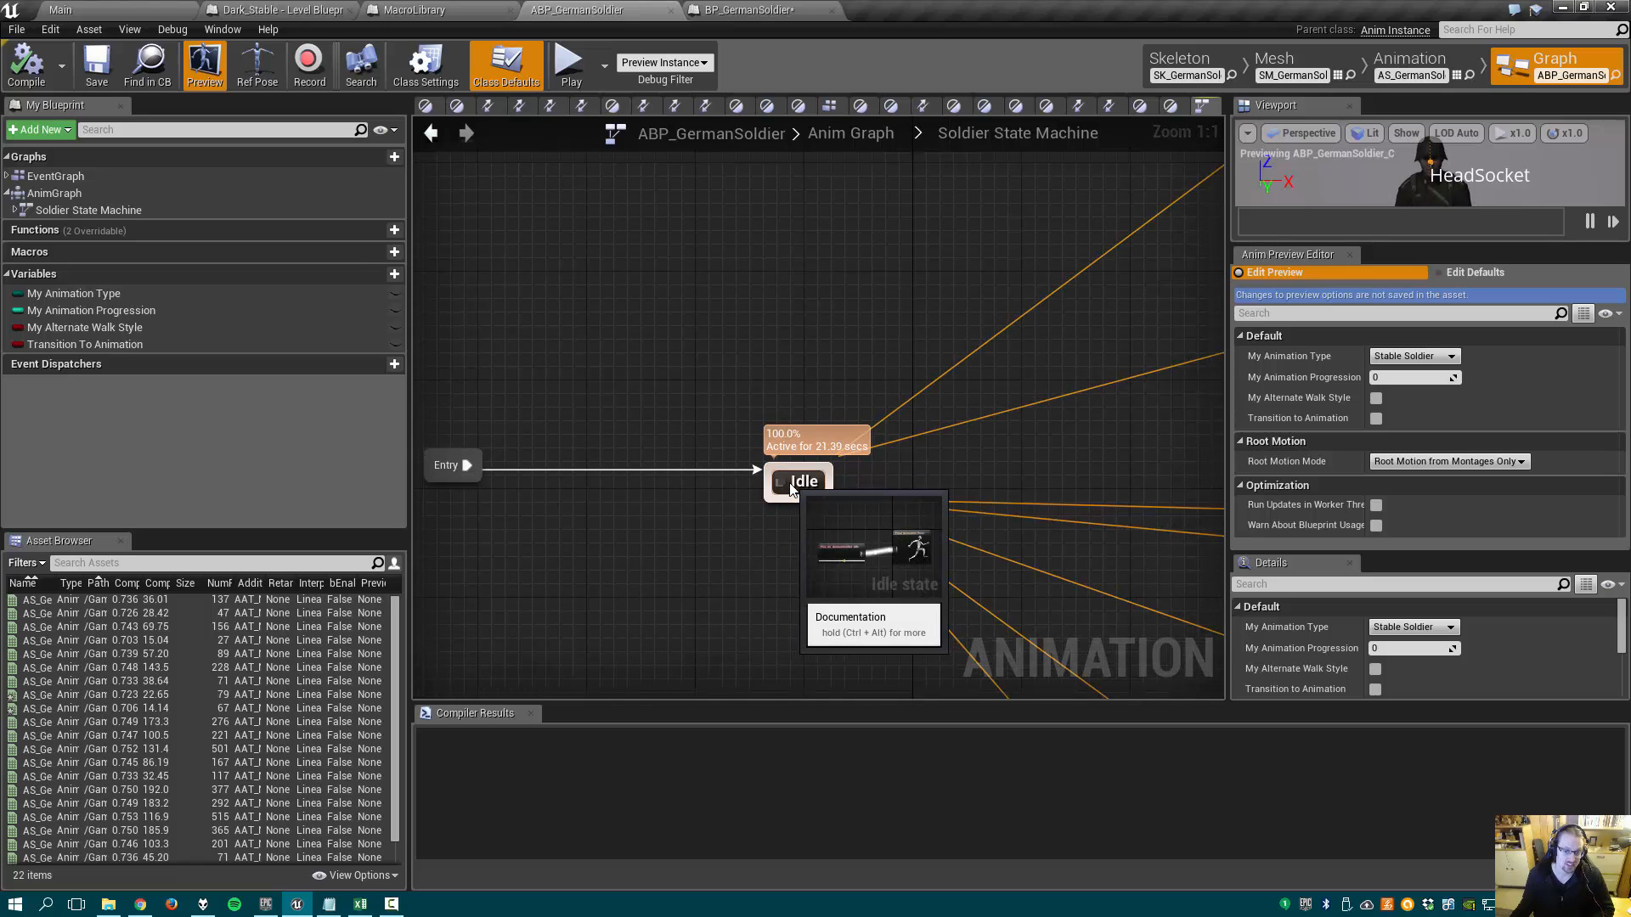
pyautogui.doubleClick(802, 481)
pyautogui.write('Blend')
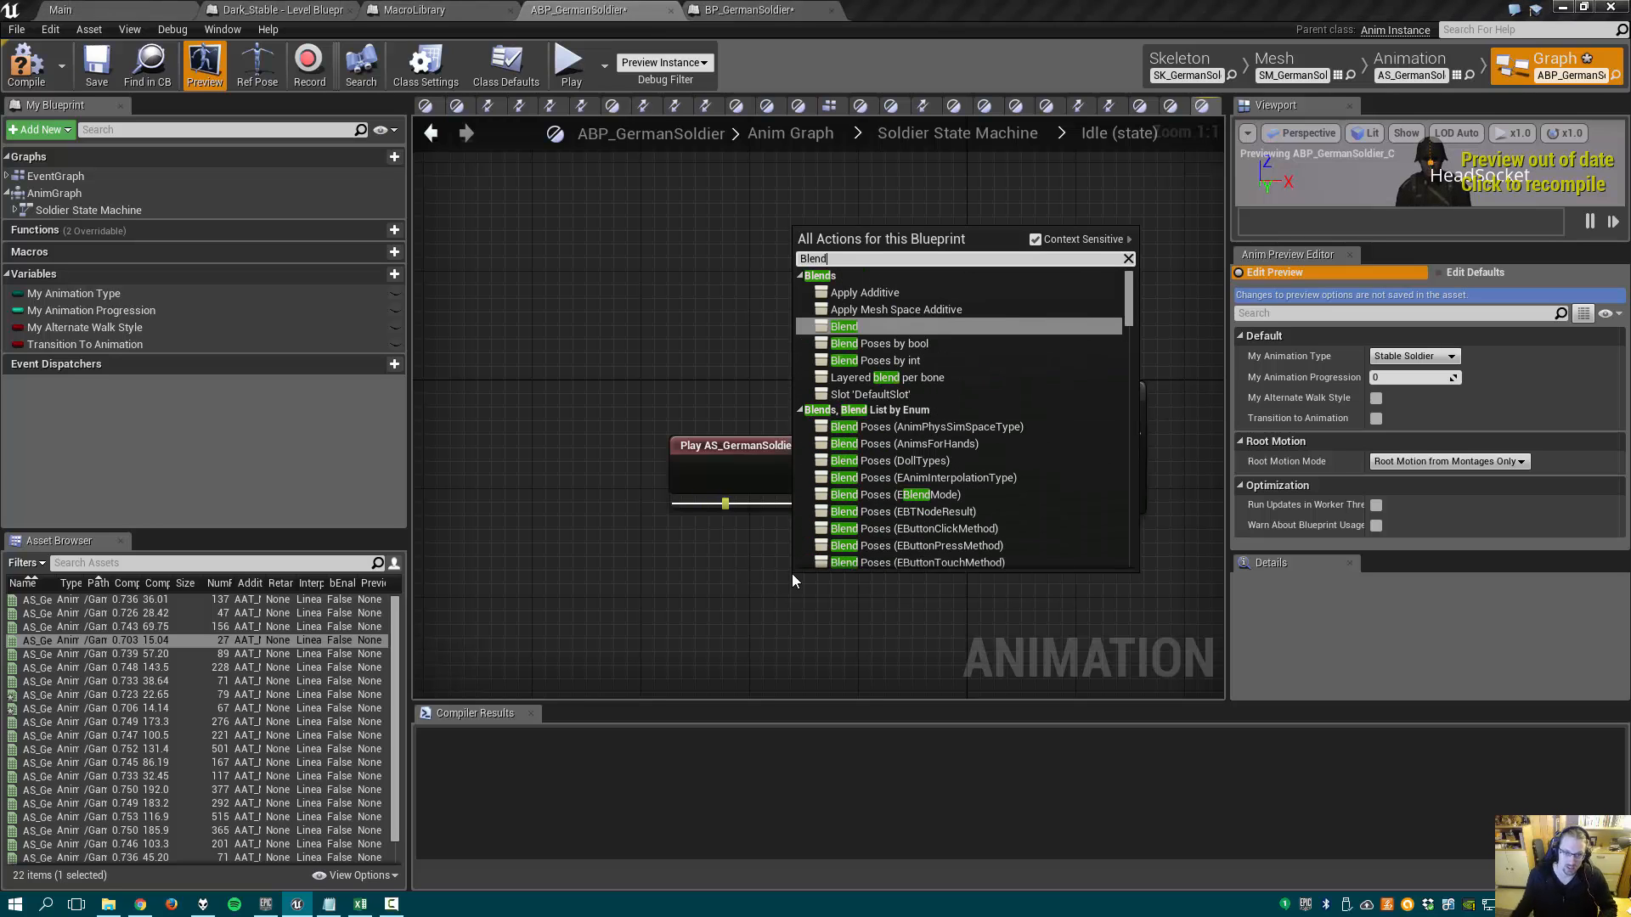
# - Place an unconnected Blend node in the Idle graph and go back to the state machine
pyautogui.click(844, 325)
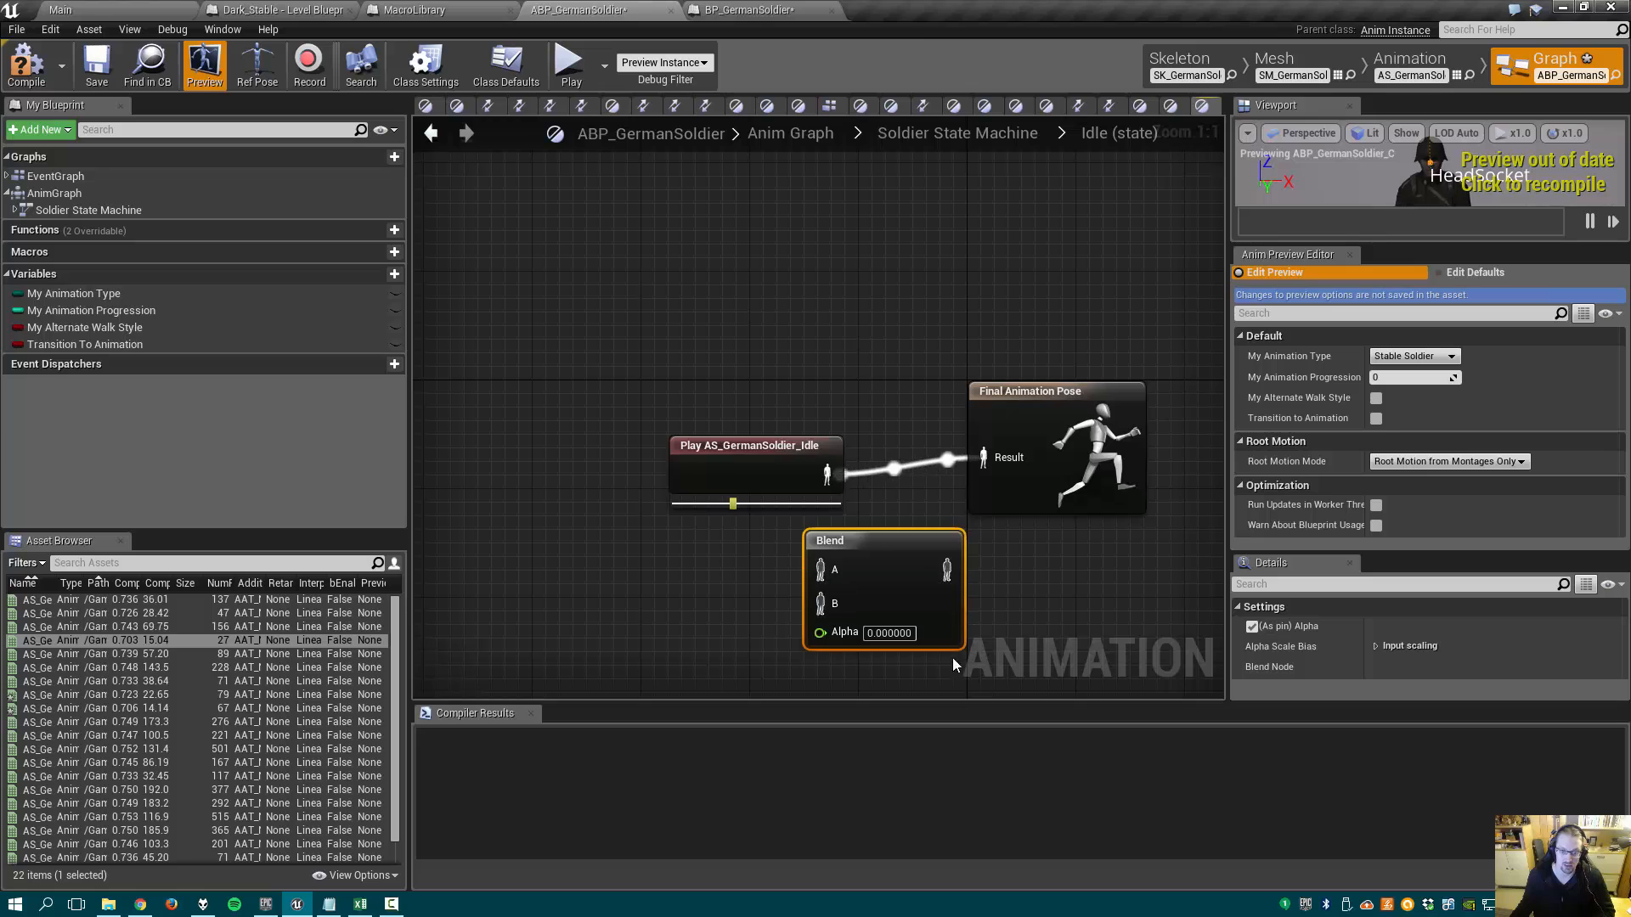
pyautogui.moveTo(892, 587)
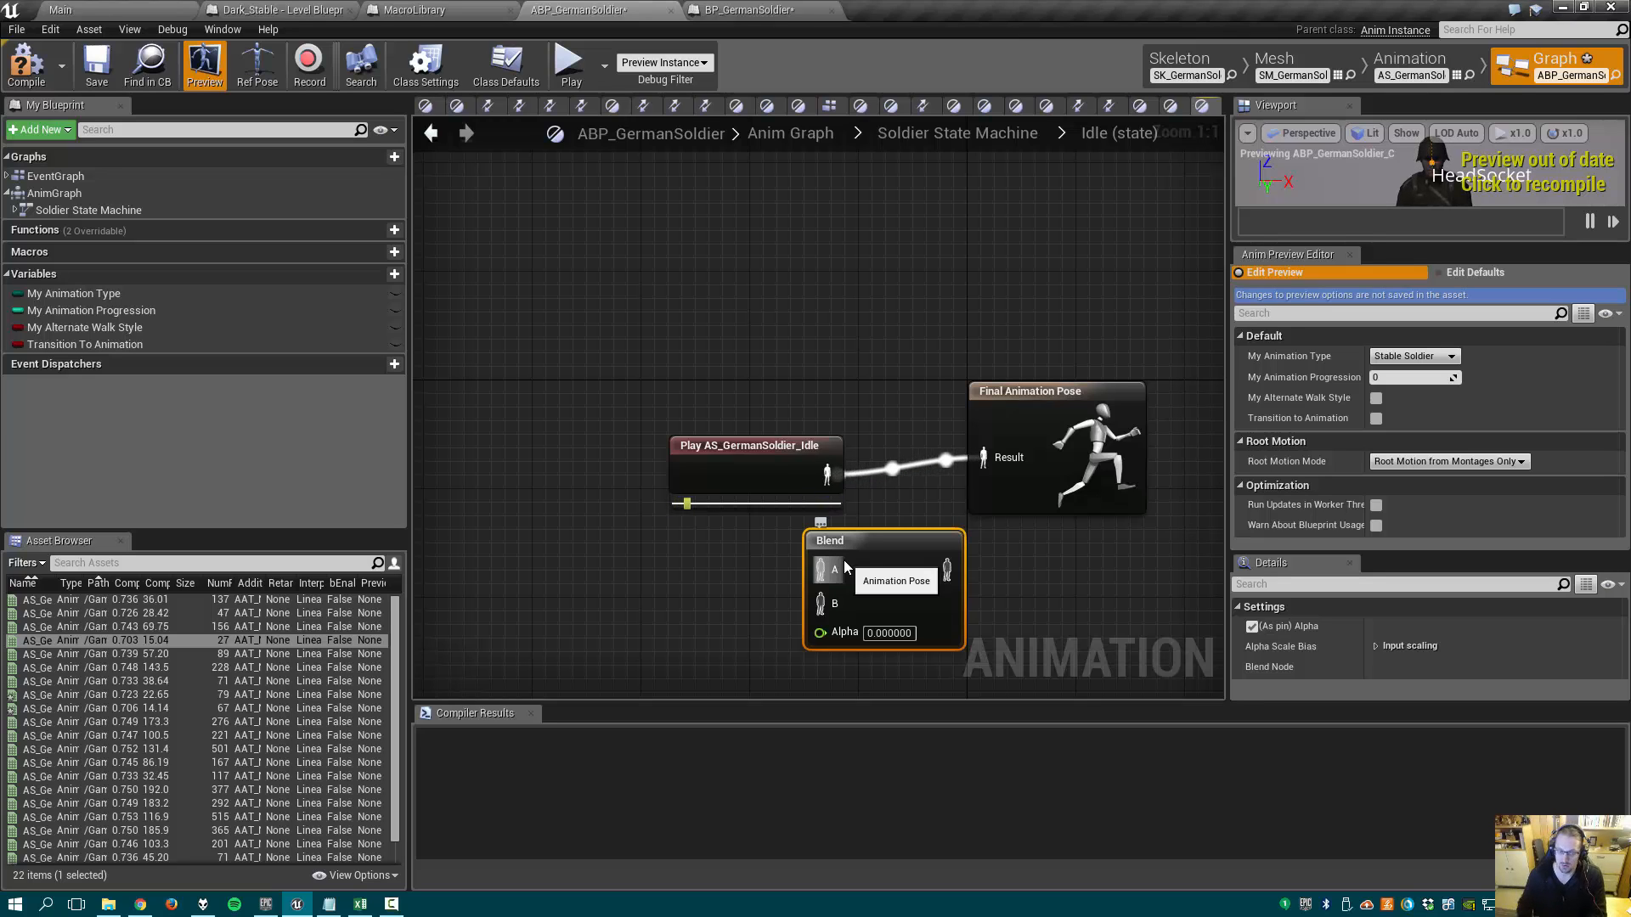
pyautogui.moveTo(891, 557)
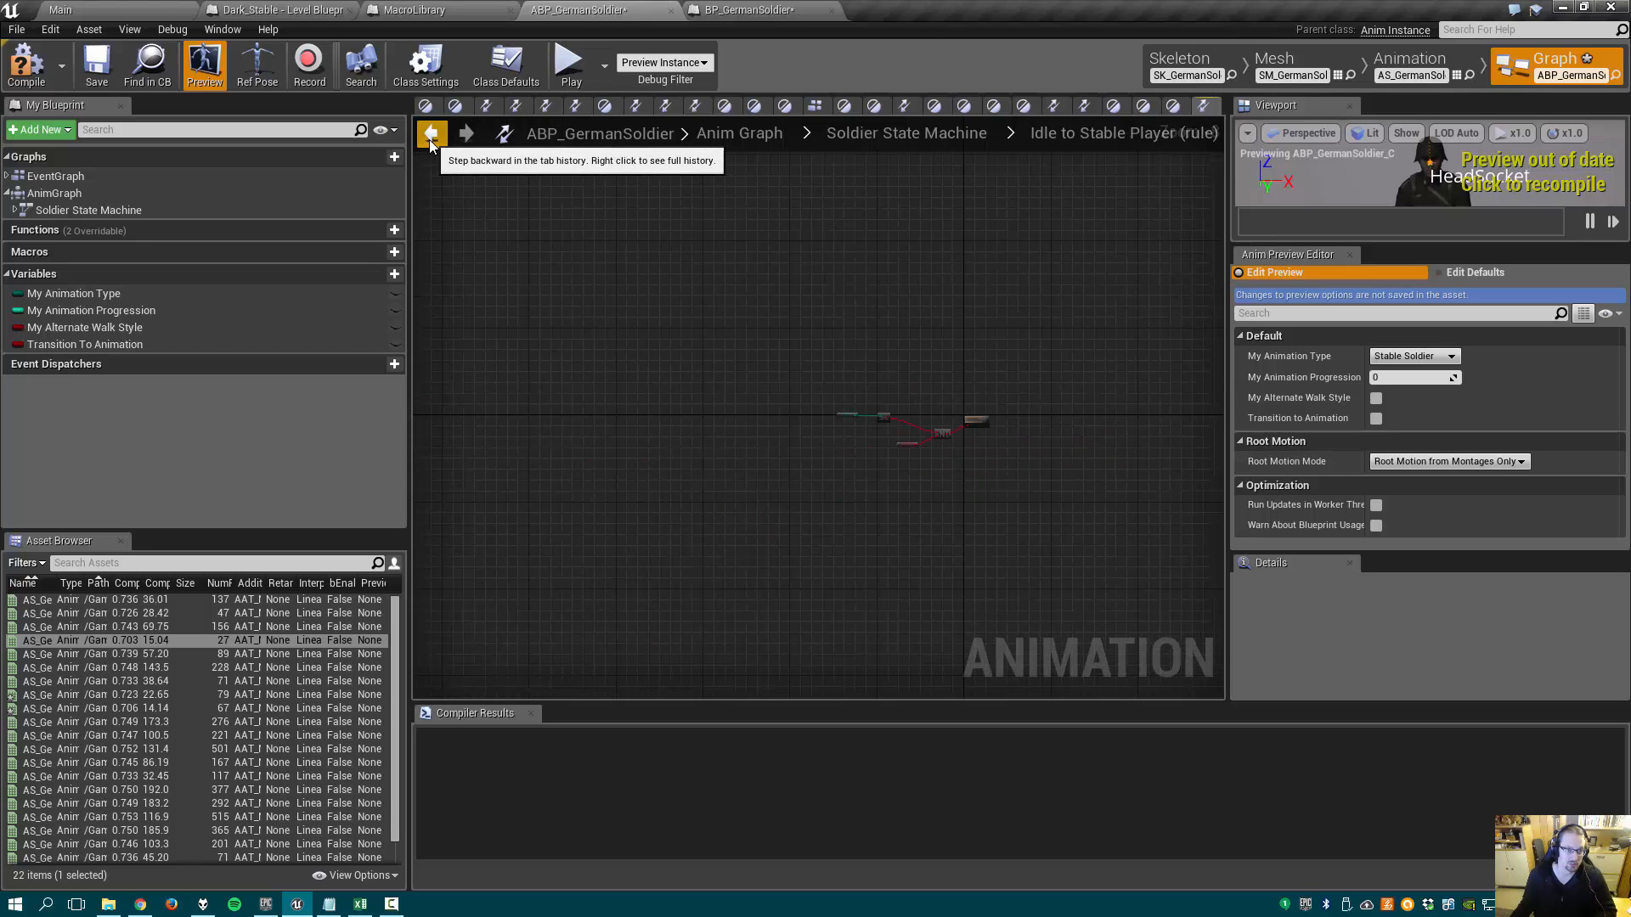
pyautogui.click(431, 134)
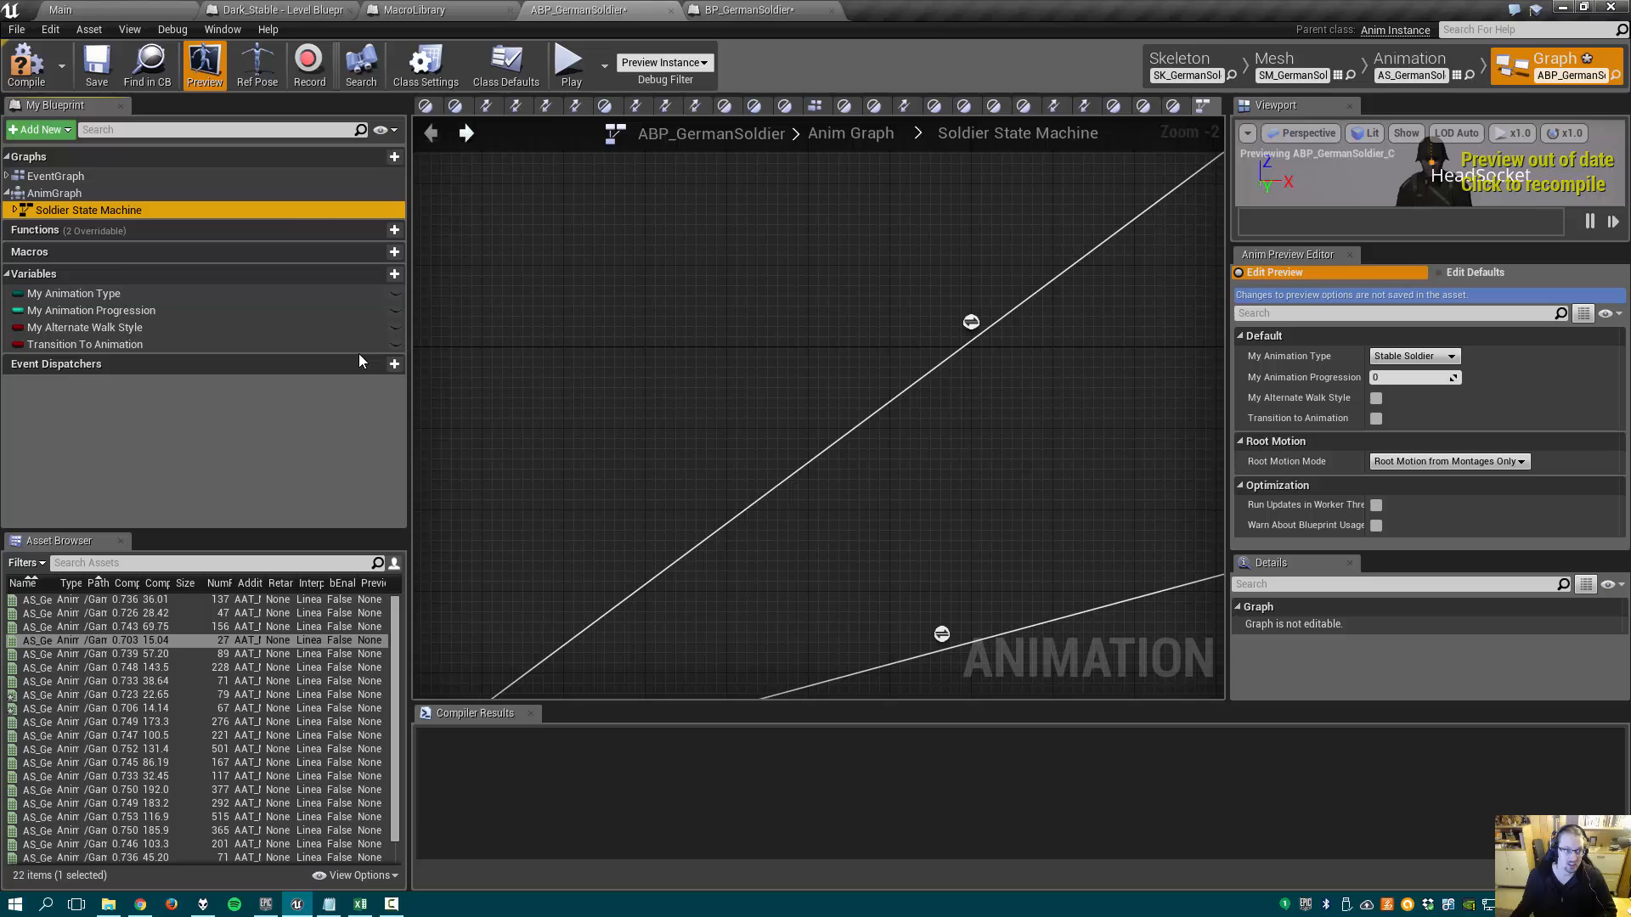
# - Return from the Idle to Bad Ending rule and open the Bad Ending state
pyautogui.scroll(-3)
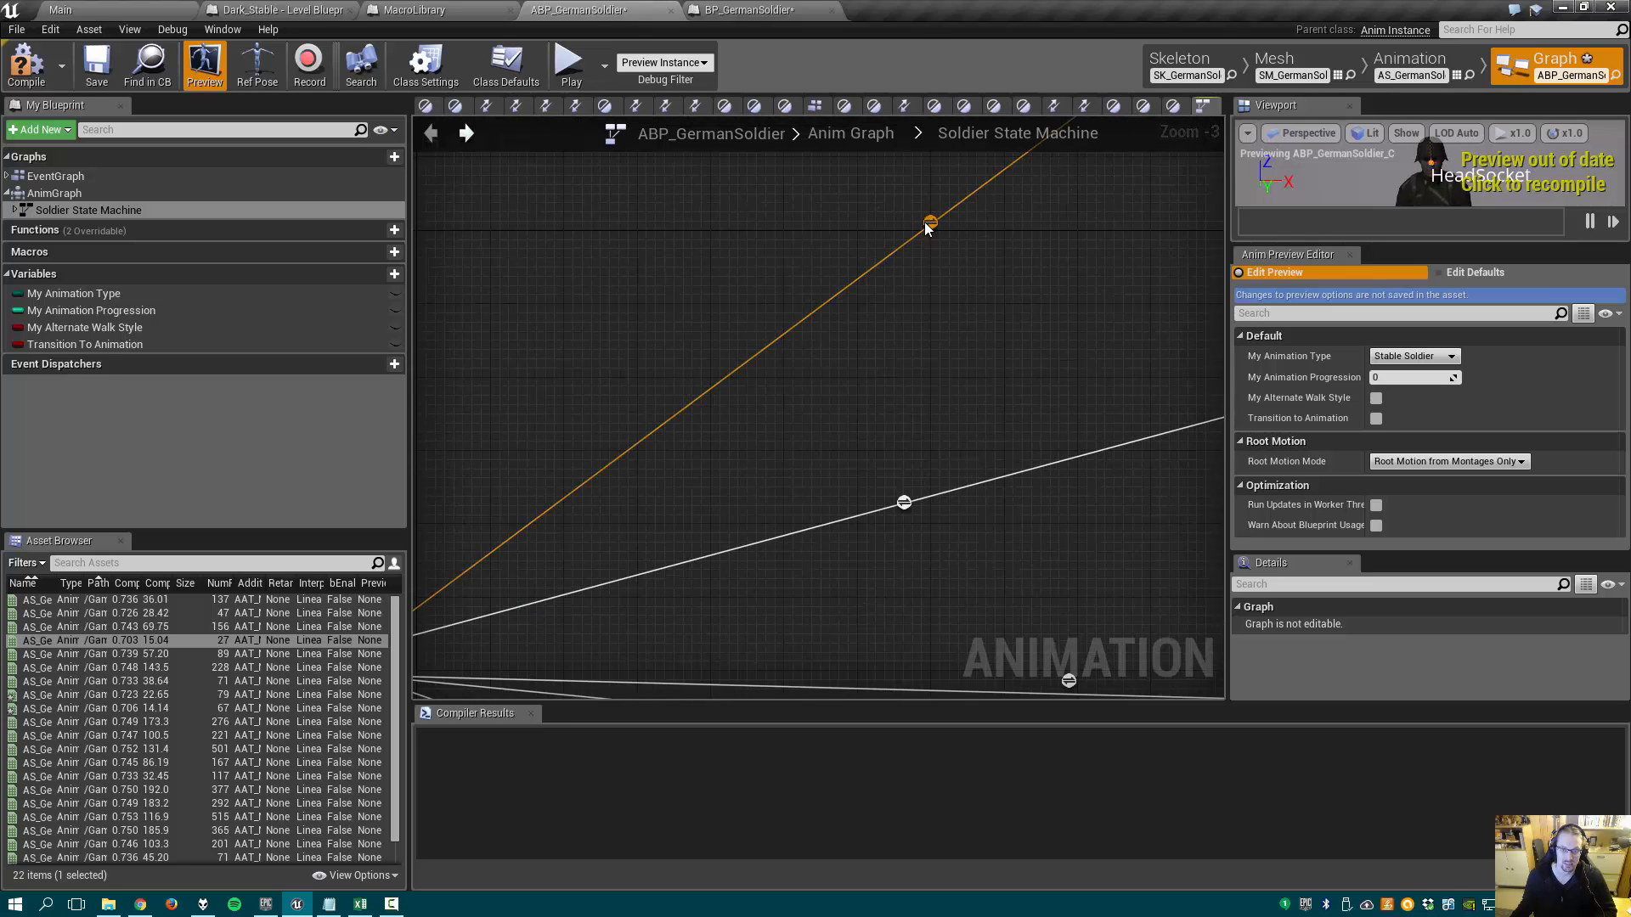
pyautogui.moveTo(926, 223)
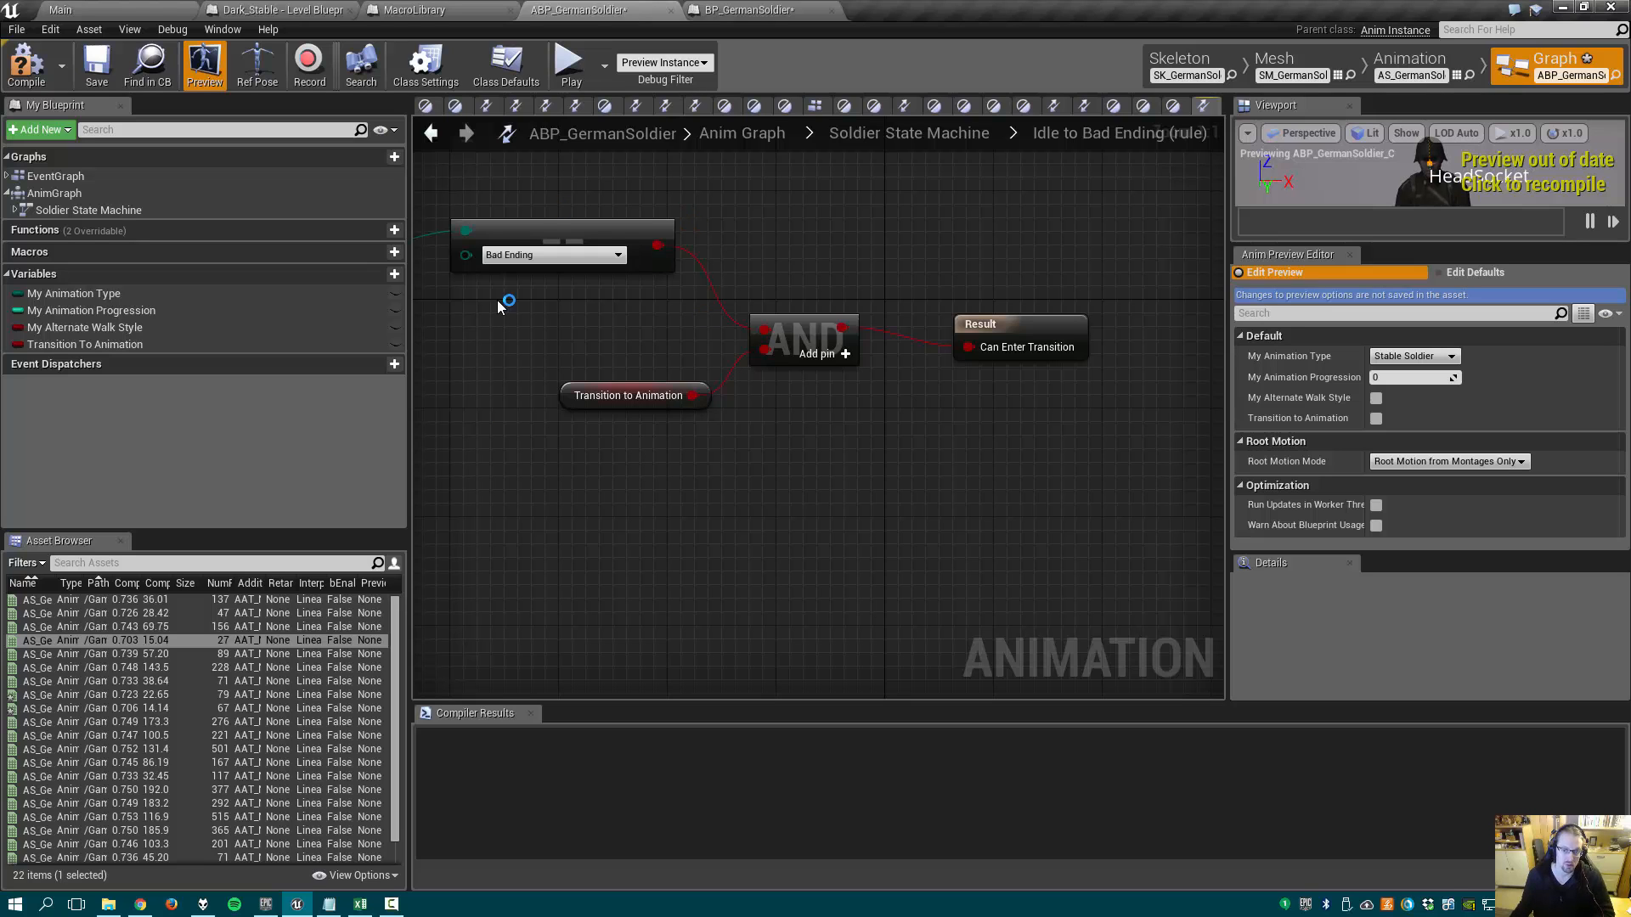
pyautogui.moveTo(431, 133)
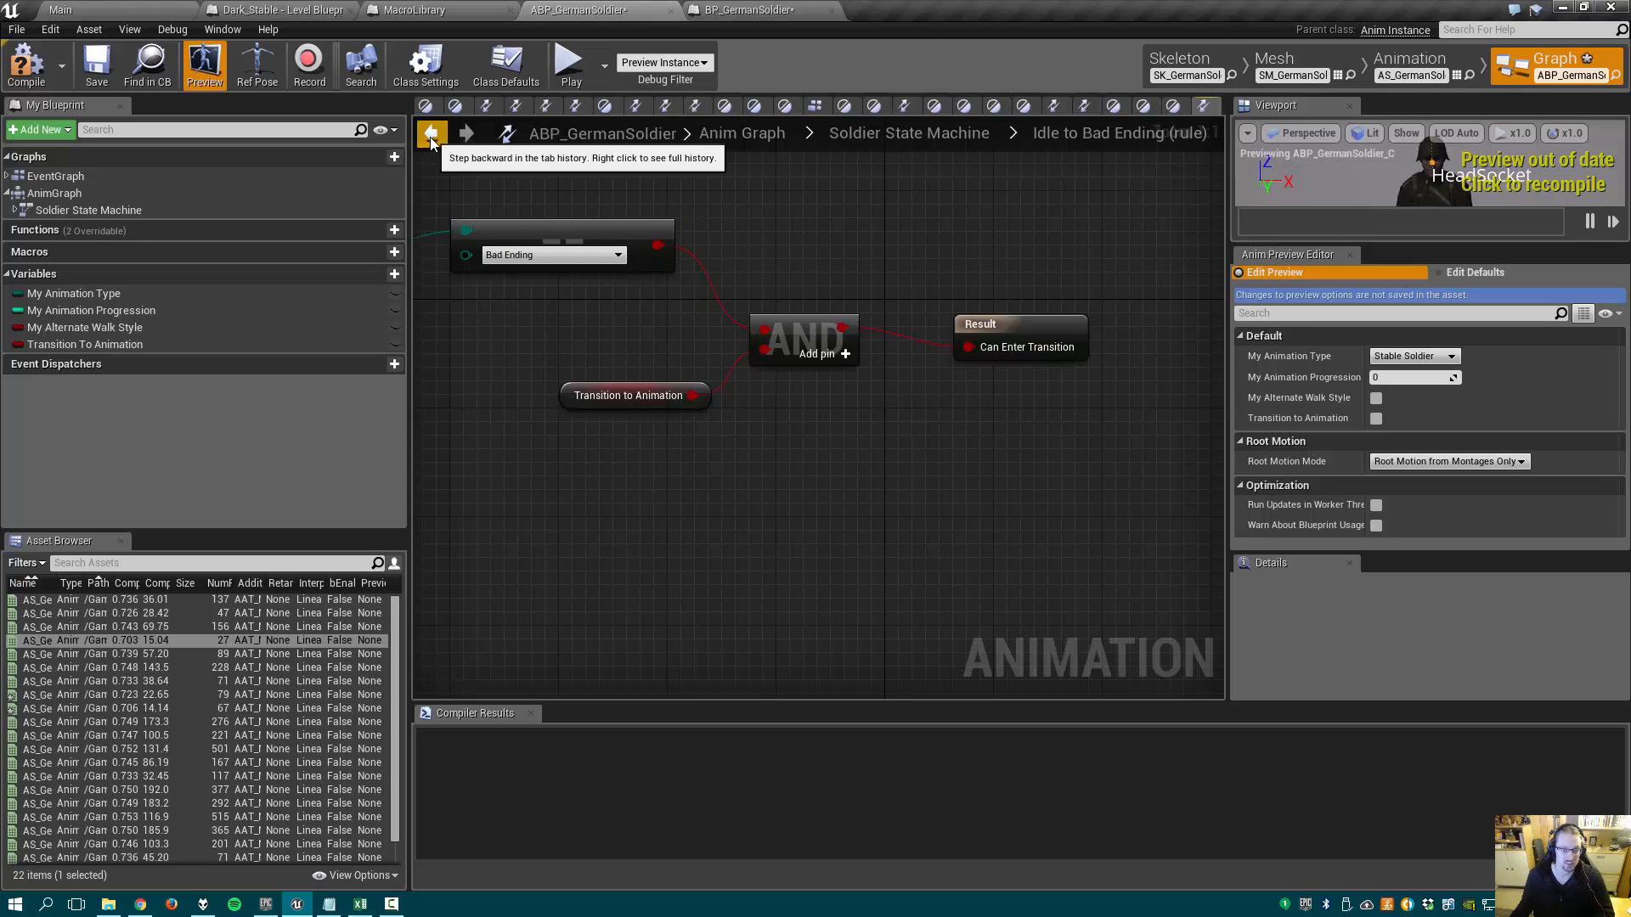
pyautogui.click(430, 133)
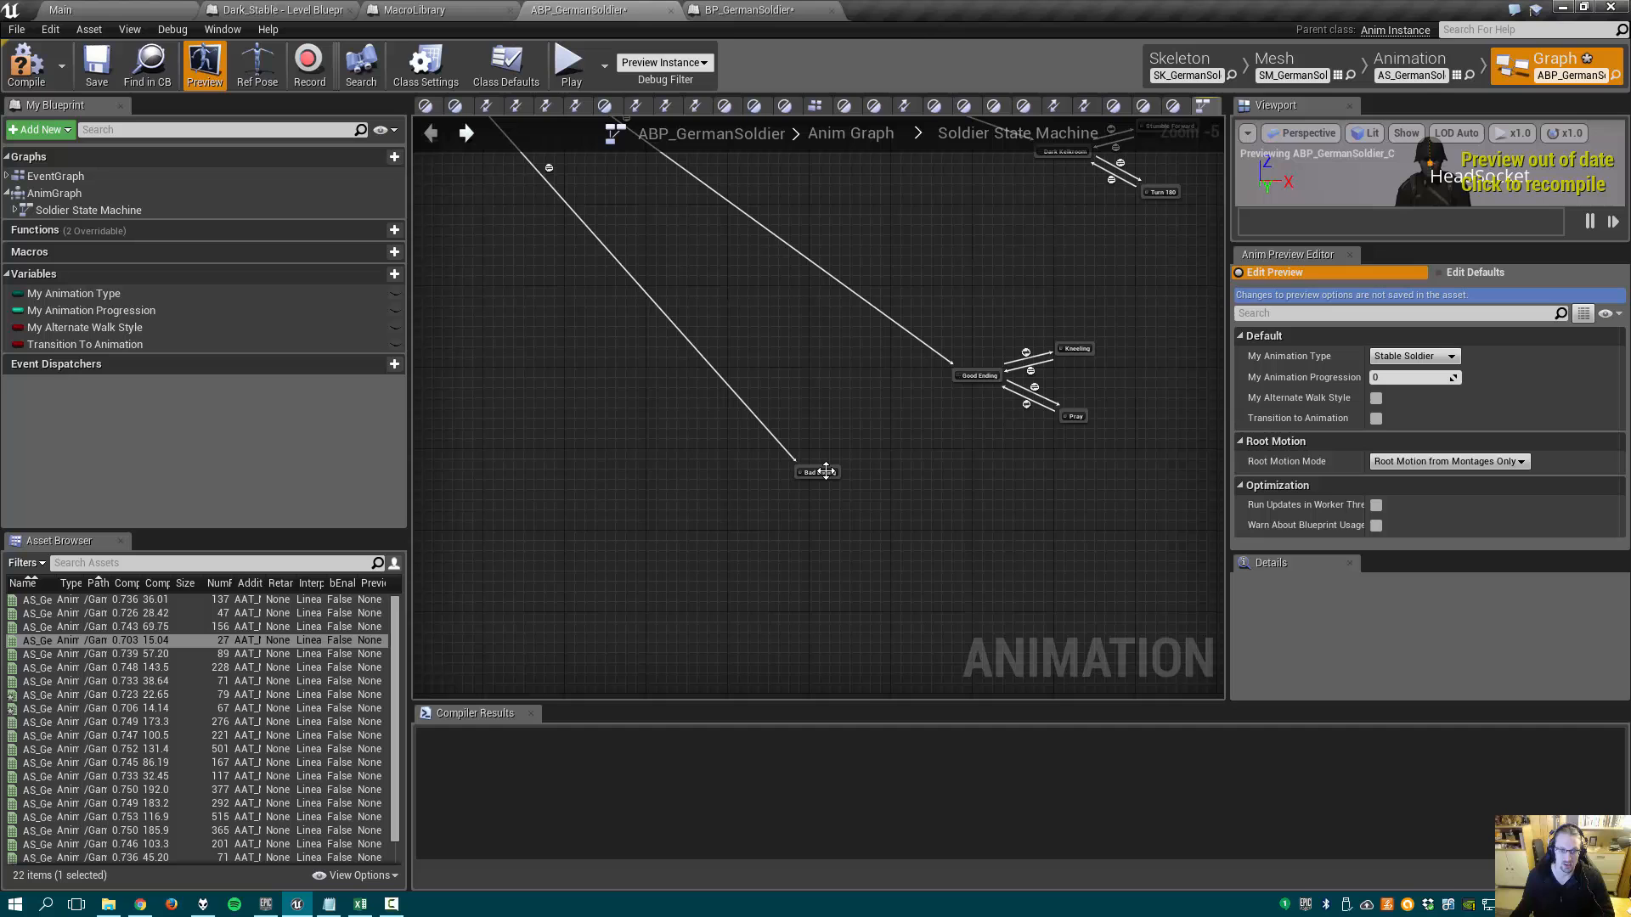
pyautogui.doubleClick(816, 472)
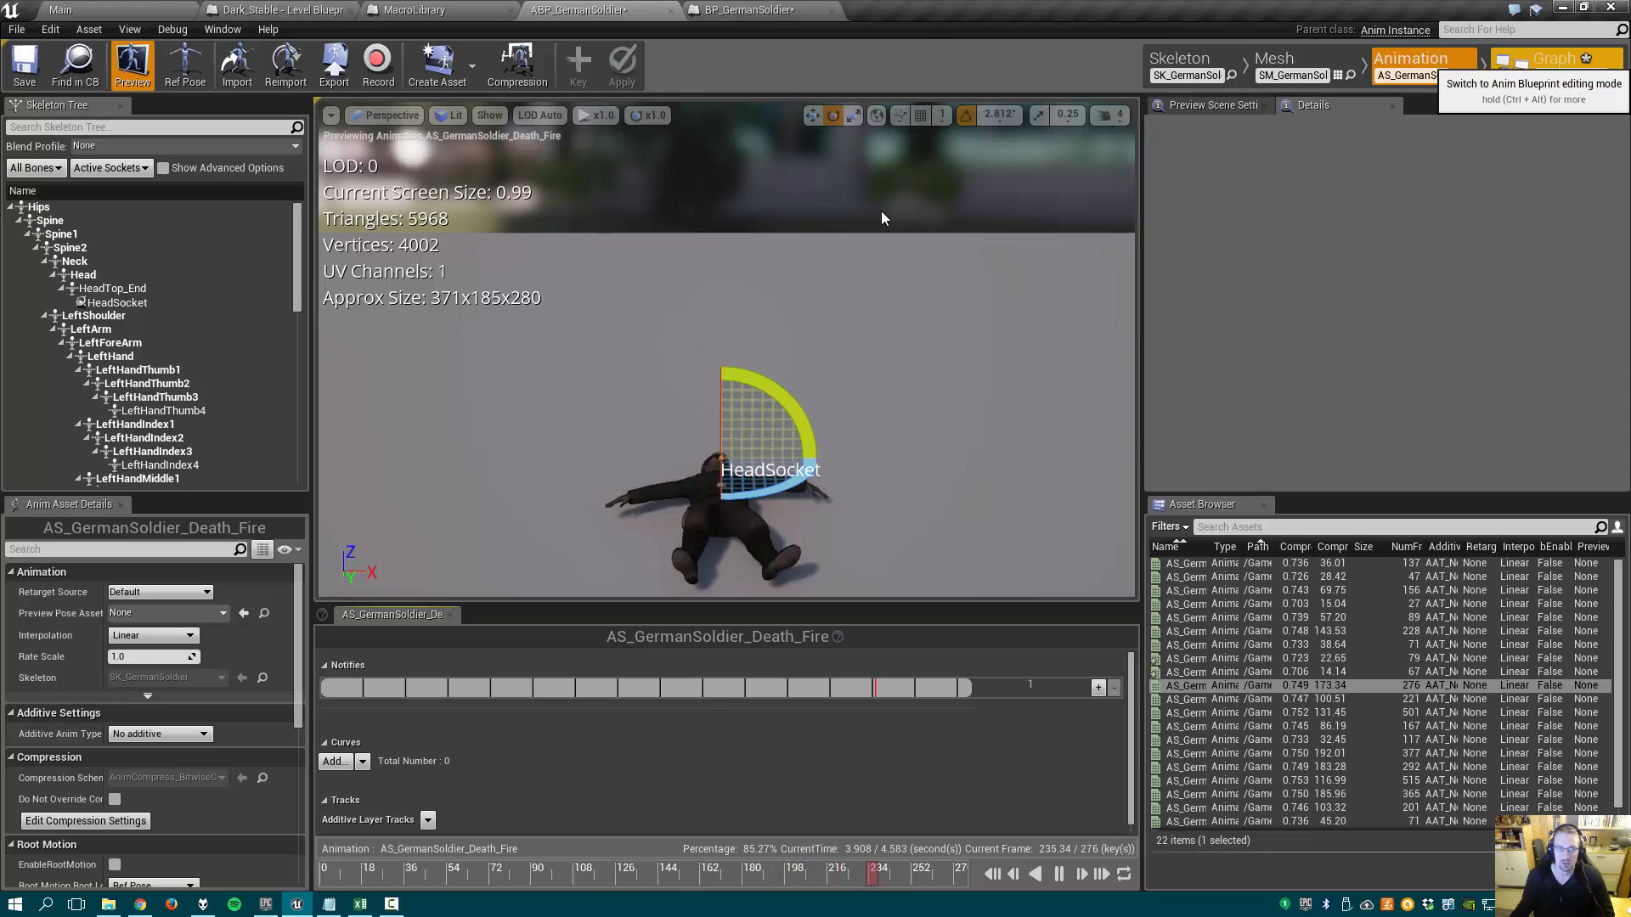
# - Return from the Death_Fire animation preview to the ABP_GermanSoldier blueprint
pyautogui.click(1552, 59)
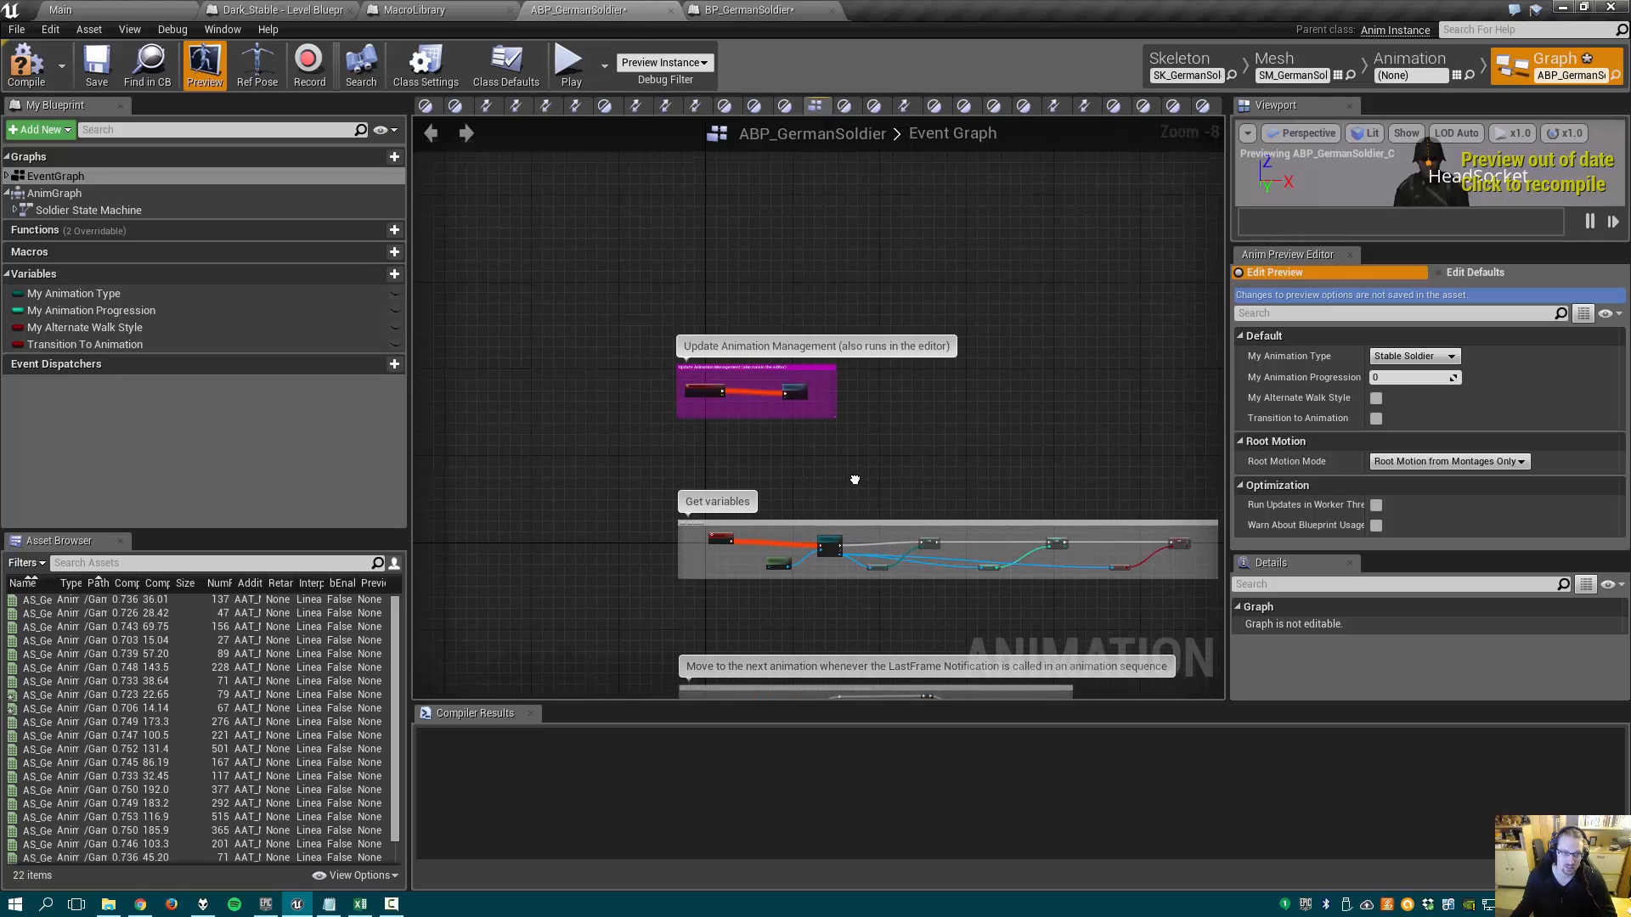
# - Scroll the Event Graph to view the Start Animations comment block
pyautogui.scroll(3)
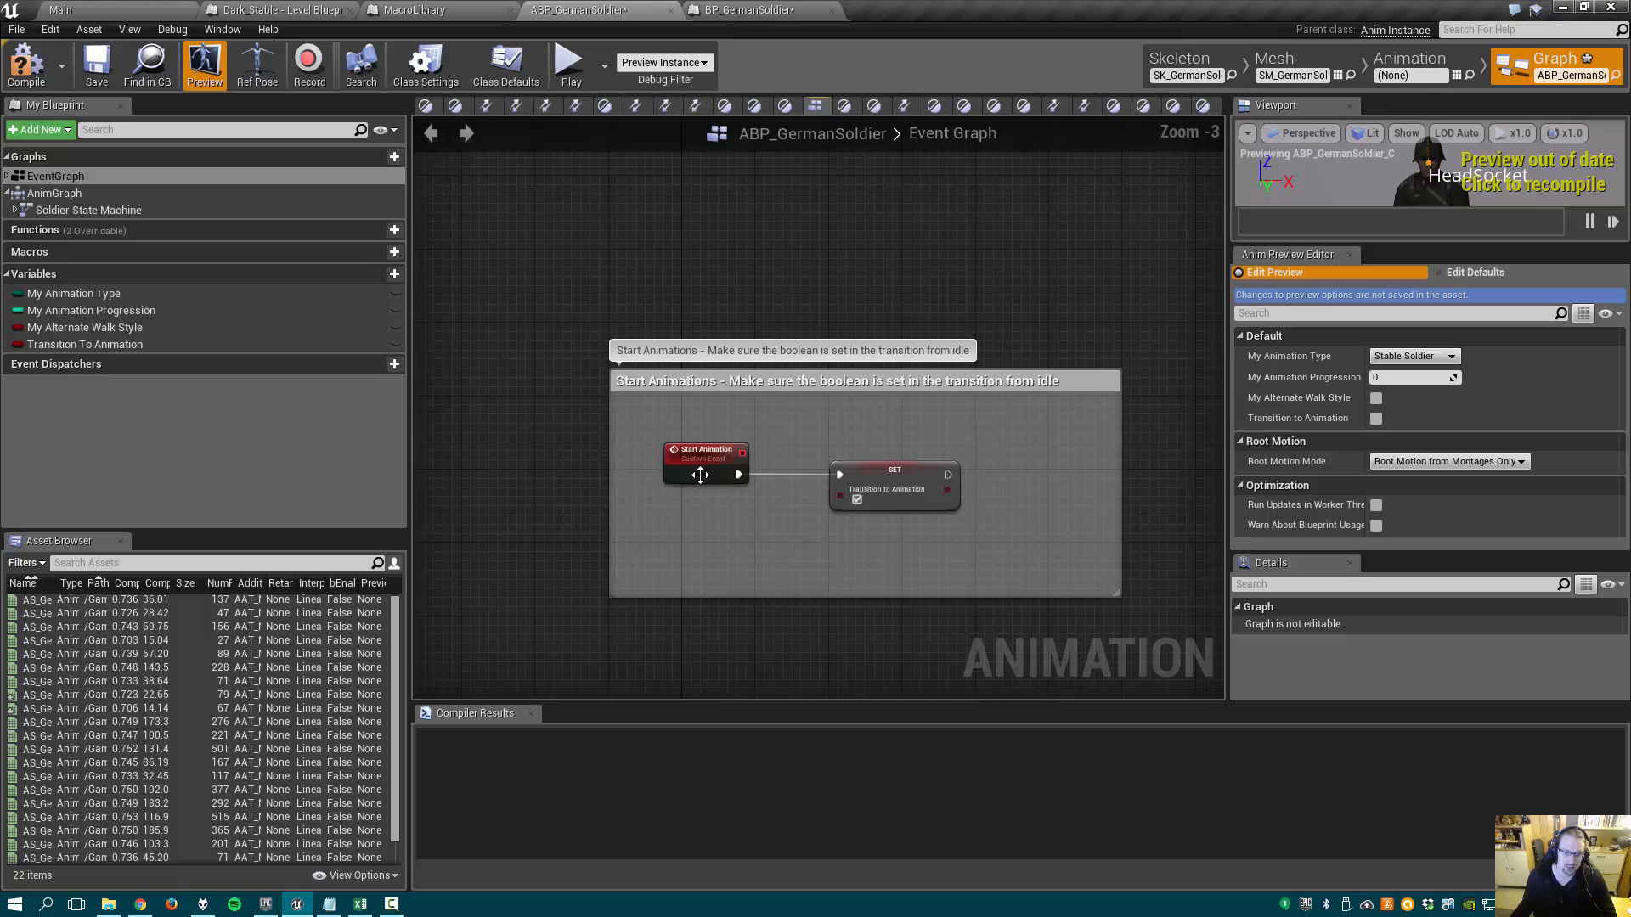
pyautogui.scroll(-3)
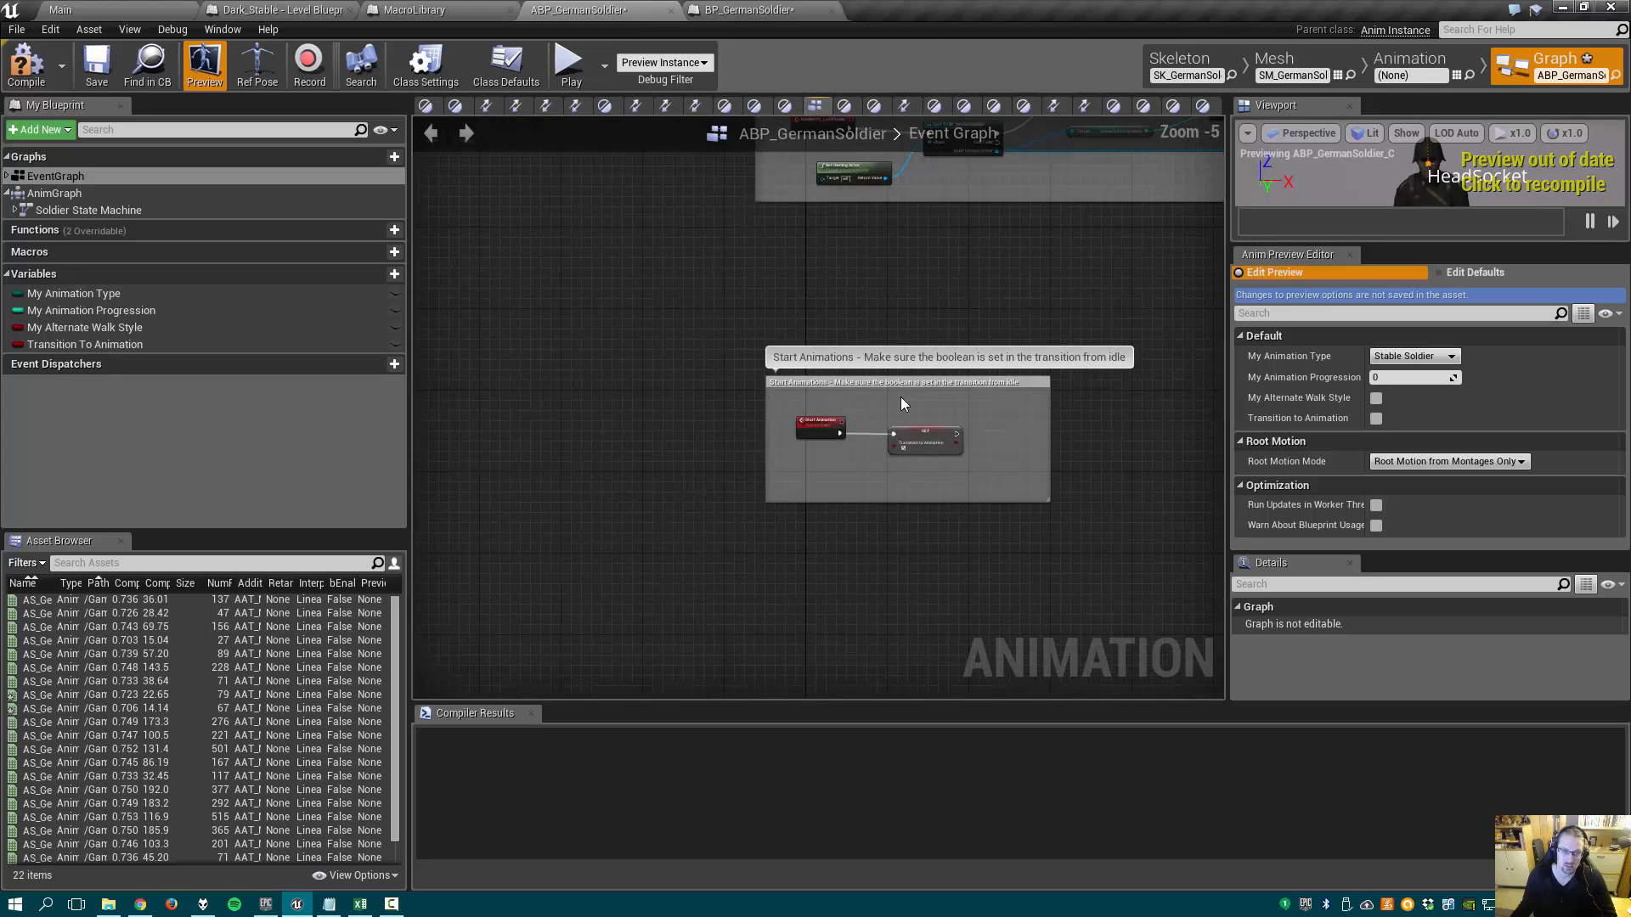
pyautogui.scroll(-3)
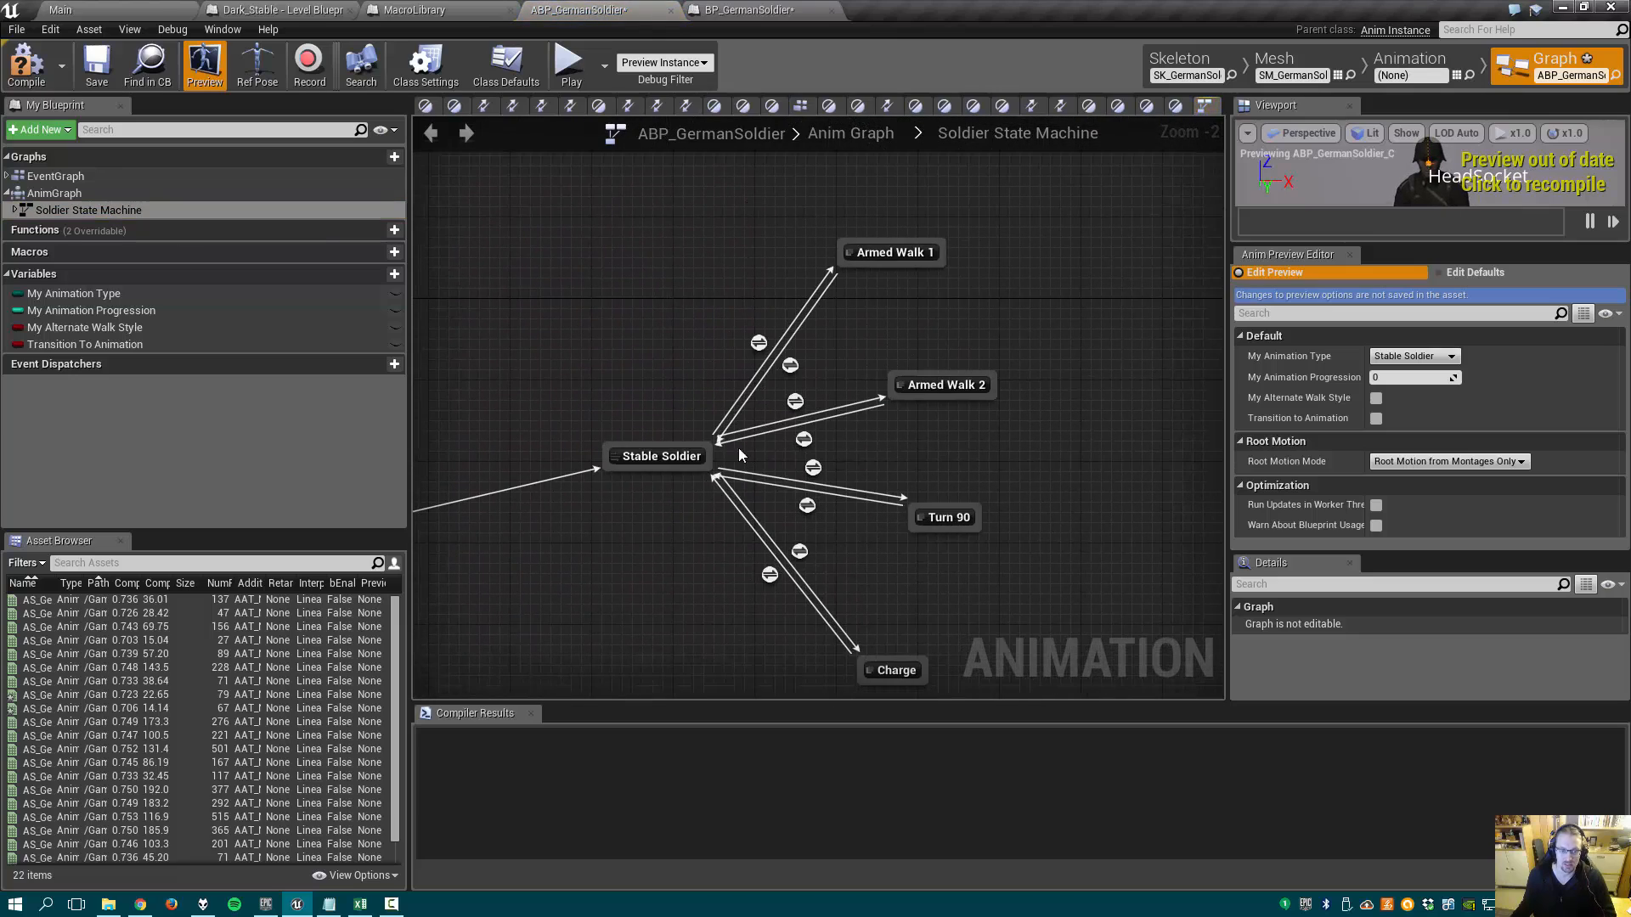
pyautogui.moveTo(933, 342)
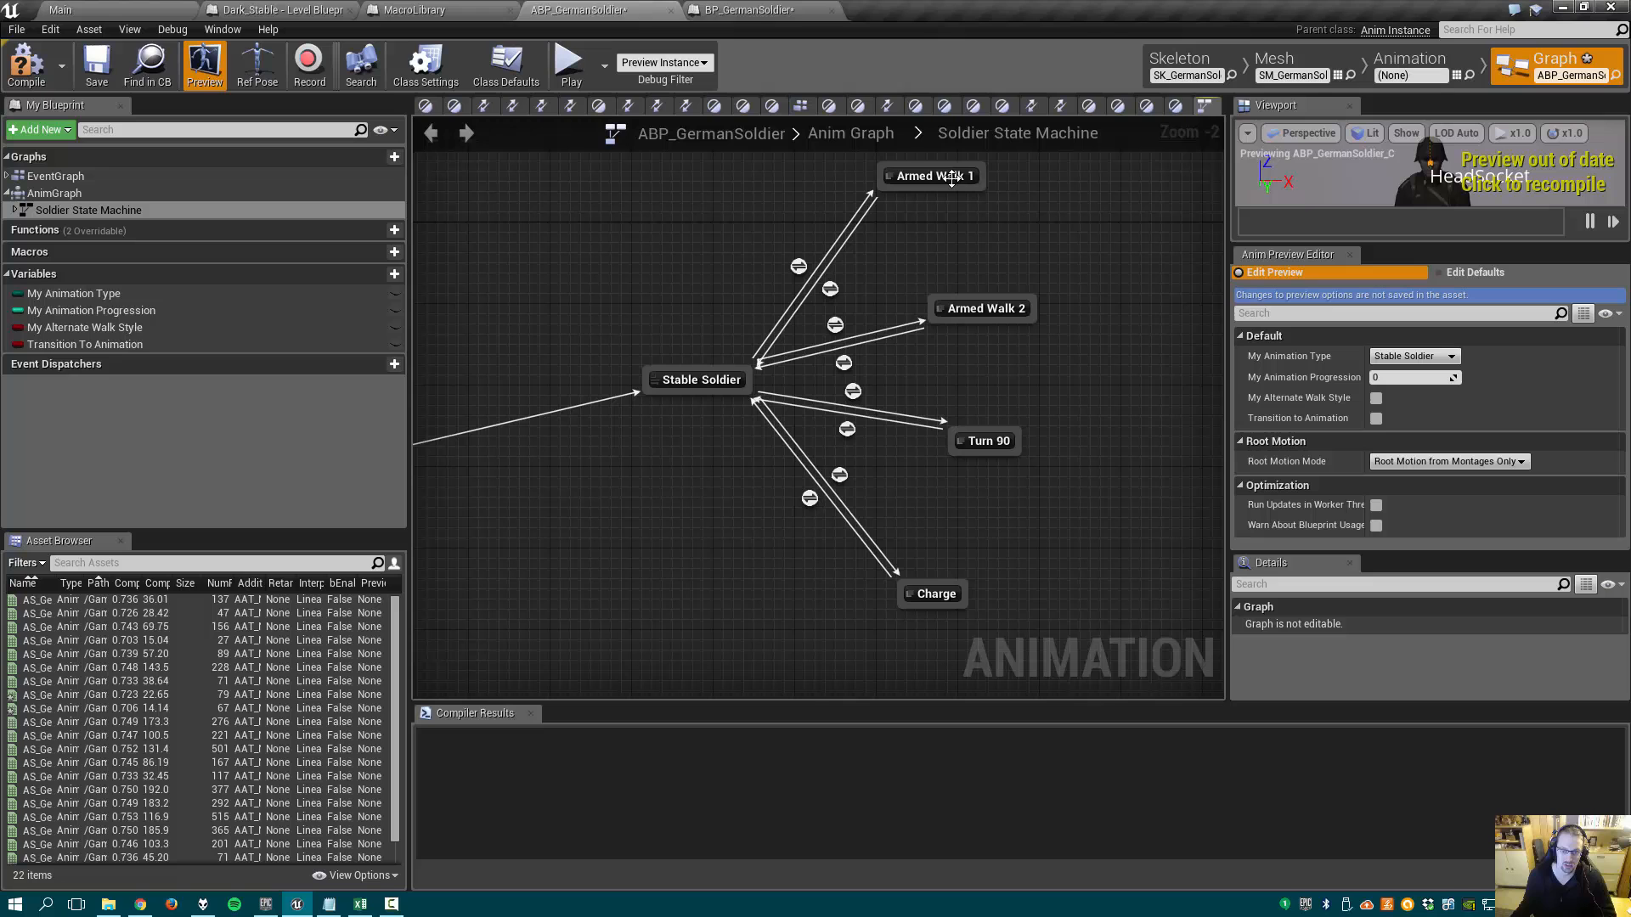
pyautogui.moveTo(932, 594)
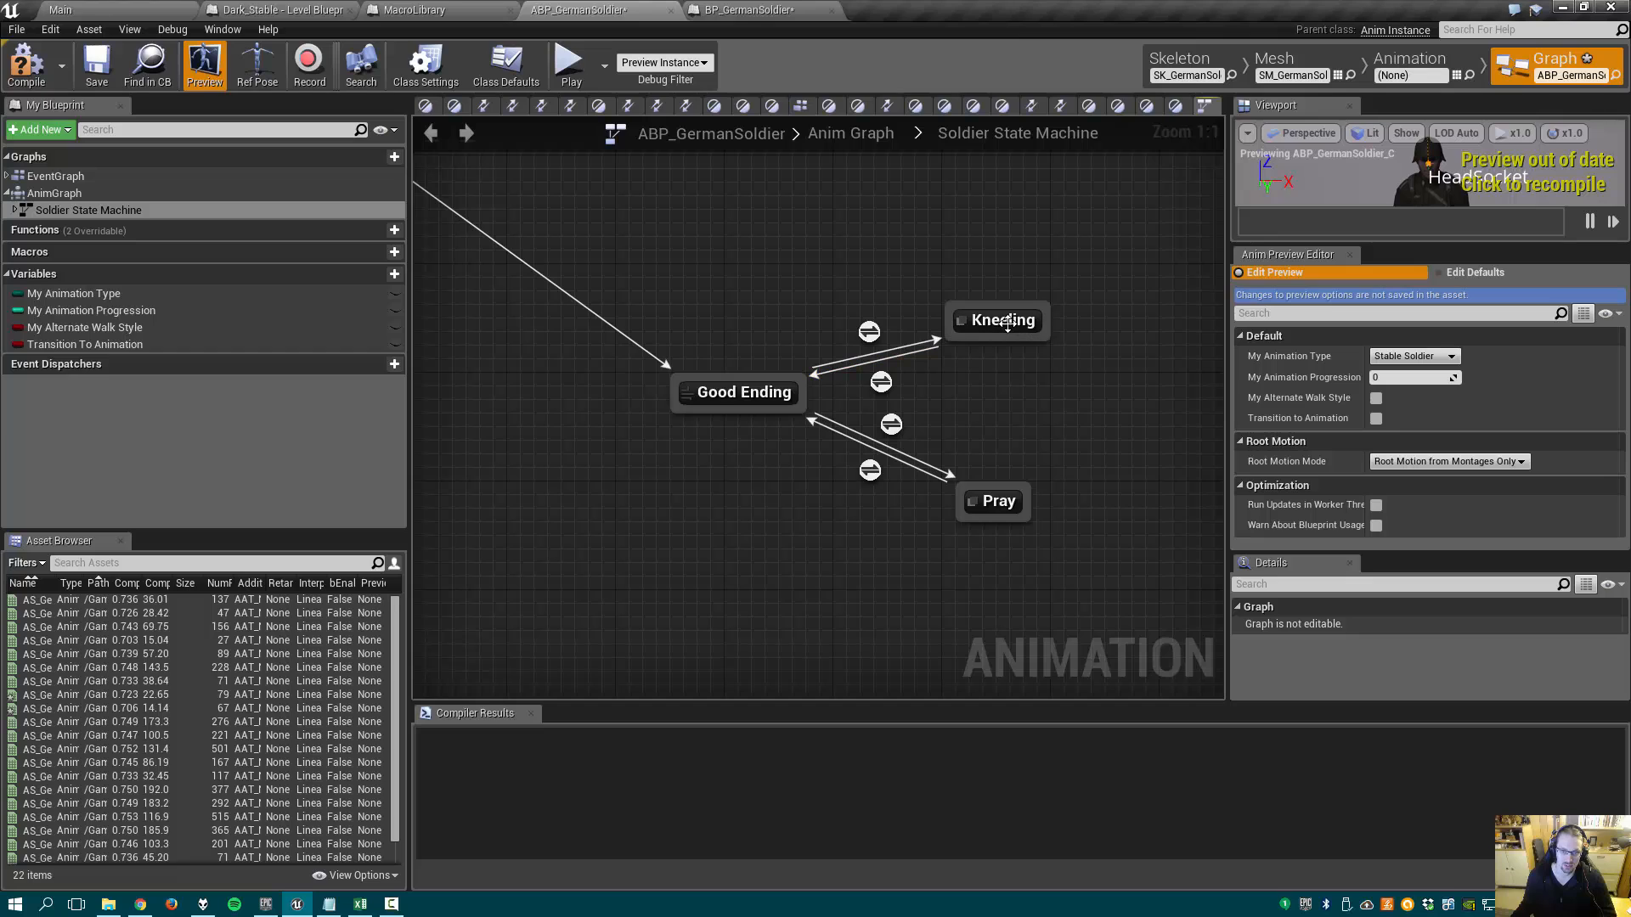
pyautogui.moveTo(1008, 339)
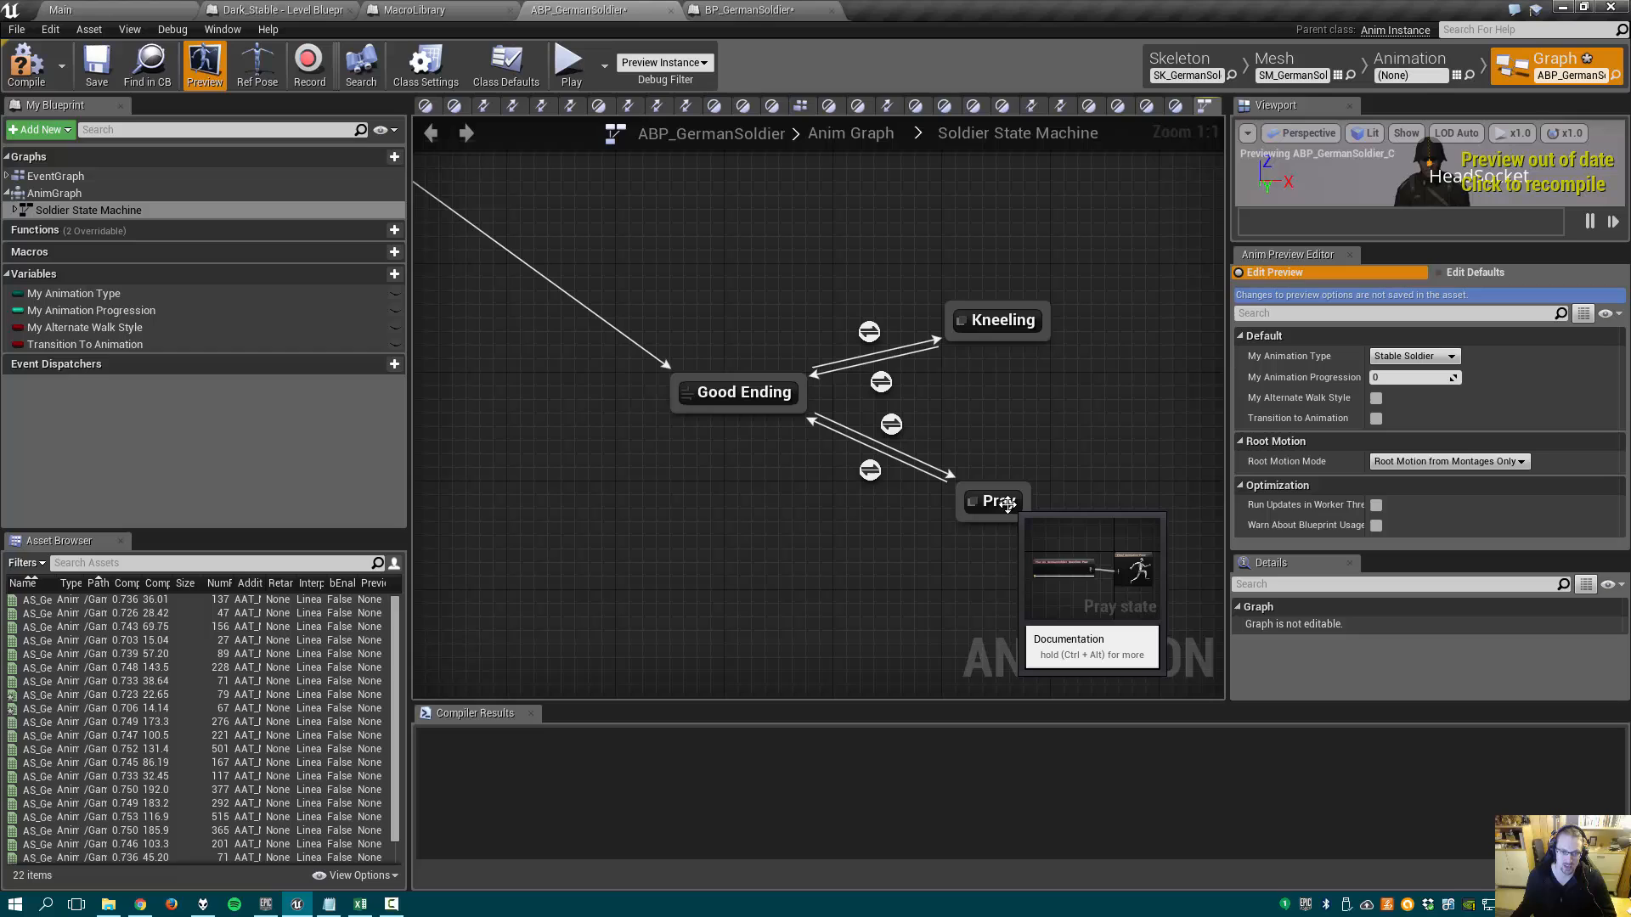
pyautogui.moveTo(883, 447)
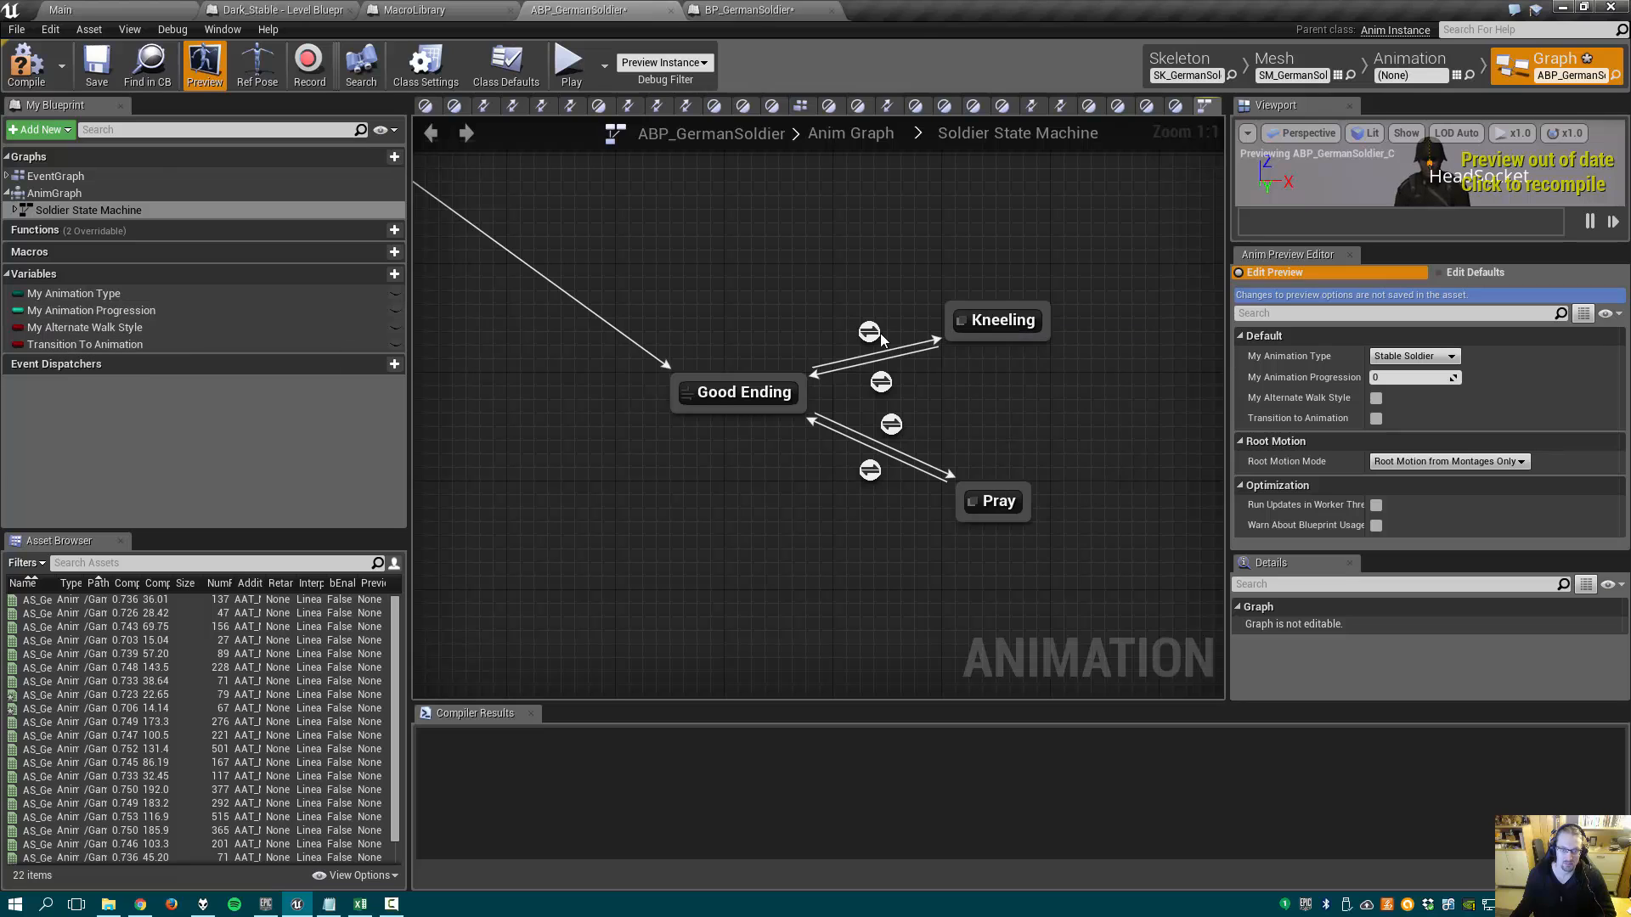
# - Pan the state machine over to the Good Ending branch with Kneeling and Pray
pyautogui.doubleClick(868, 330)
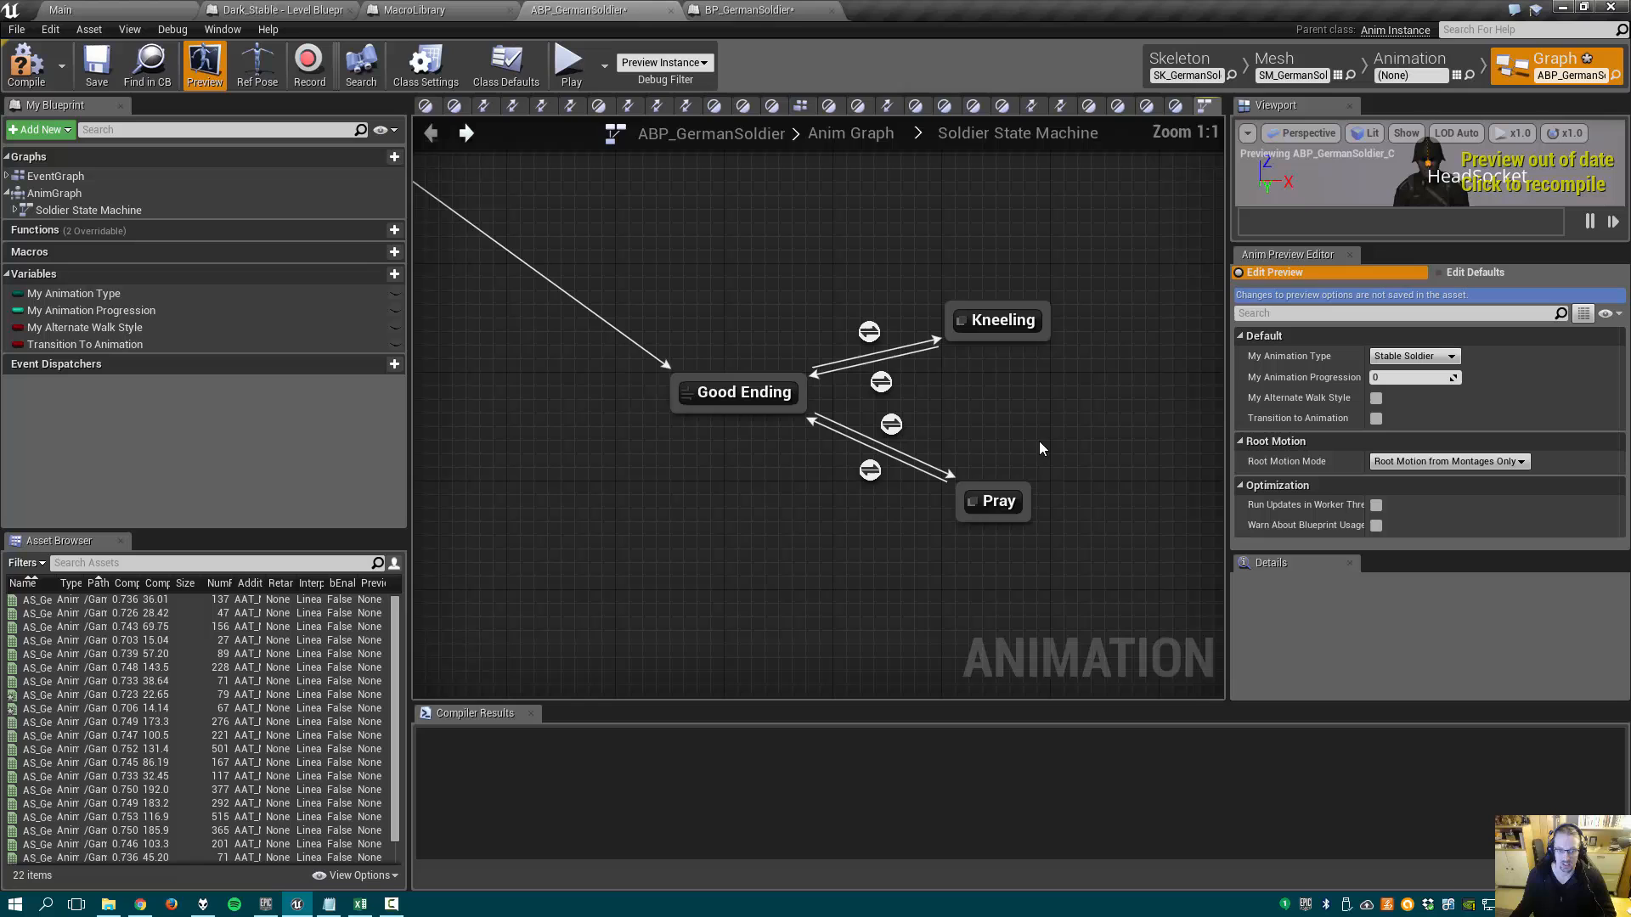
# - Inspect the Good Ending conduit's Can Enter Transition rule, then open the Kneeling state
pyautogui.doubleClick(881, 381)
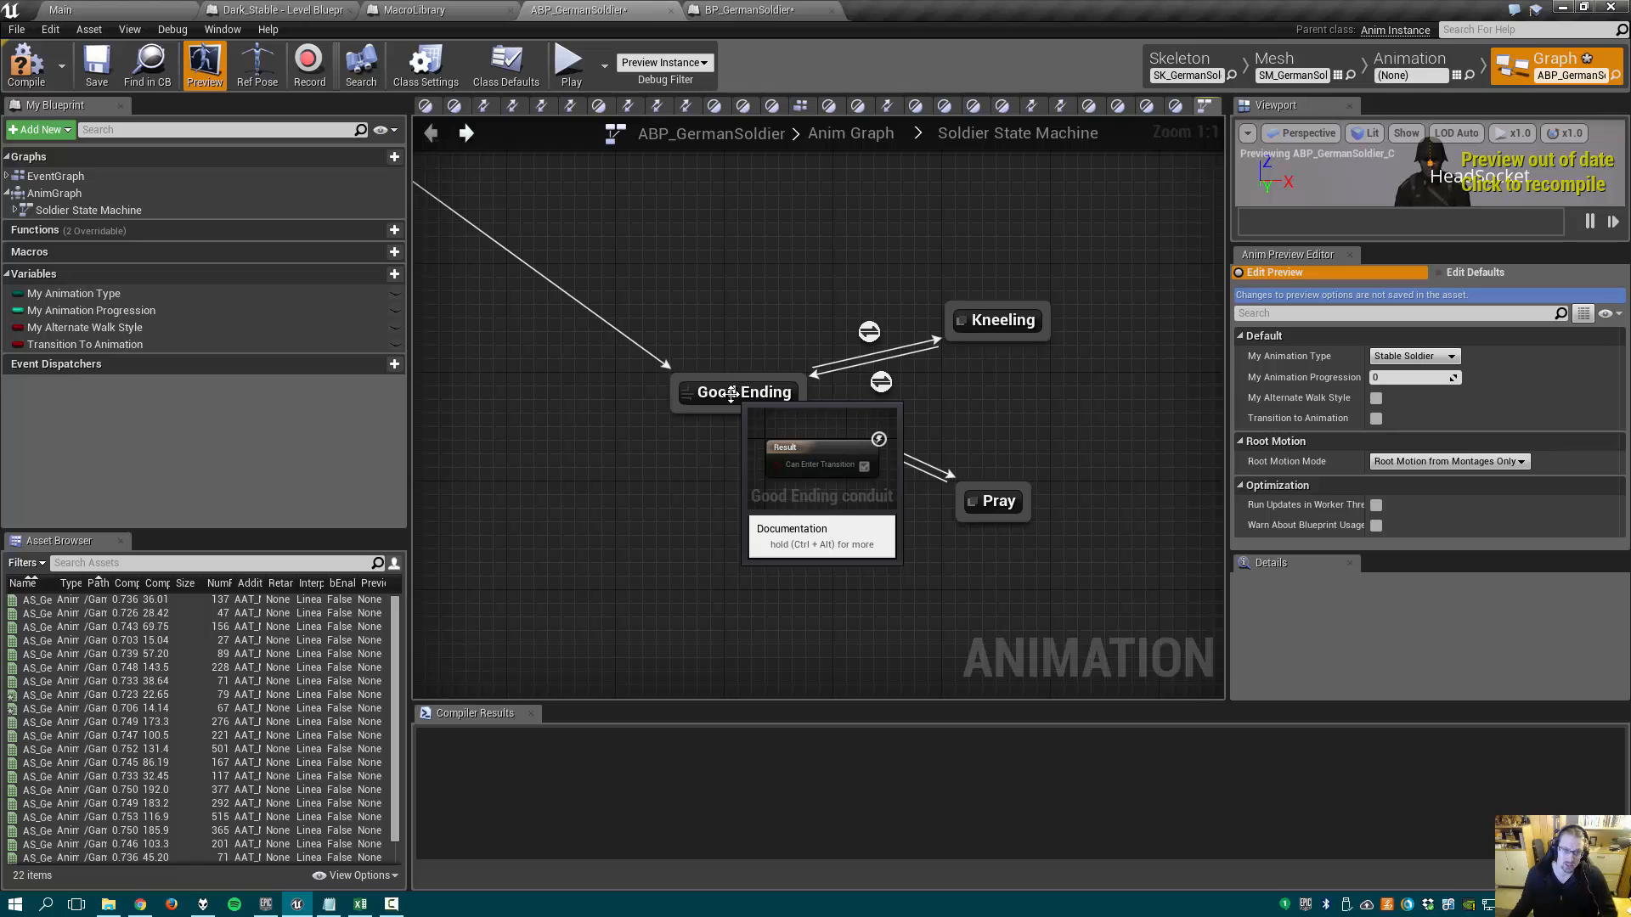
pyautogui.doubleClick(741, 392)
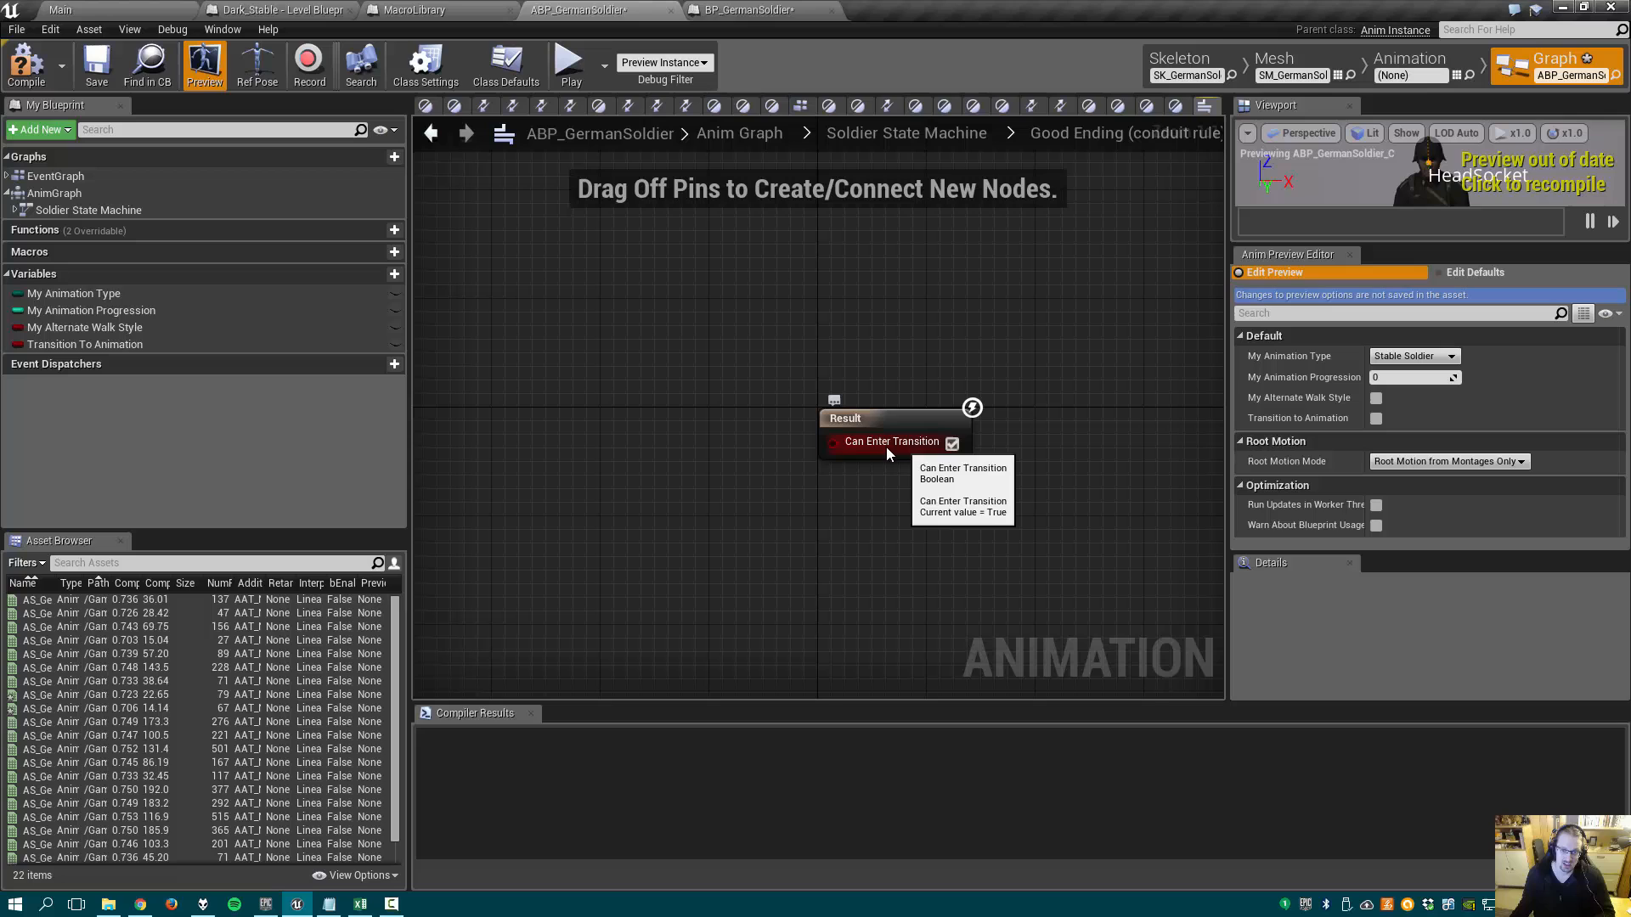
pyautogui.click(465, 133)
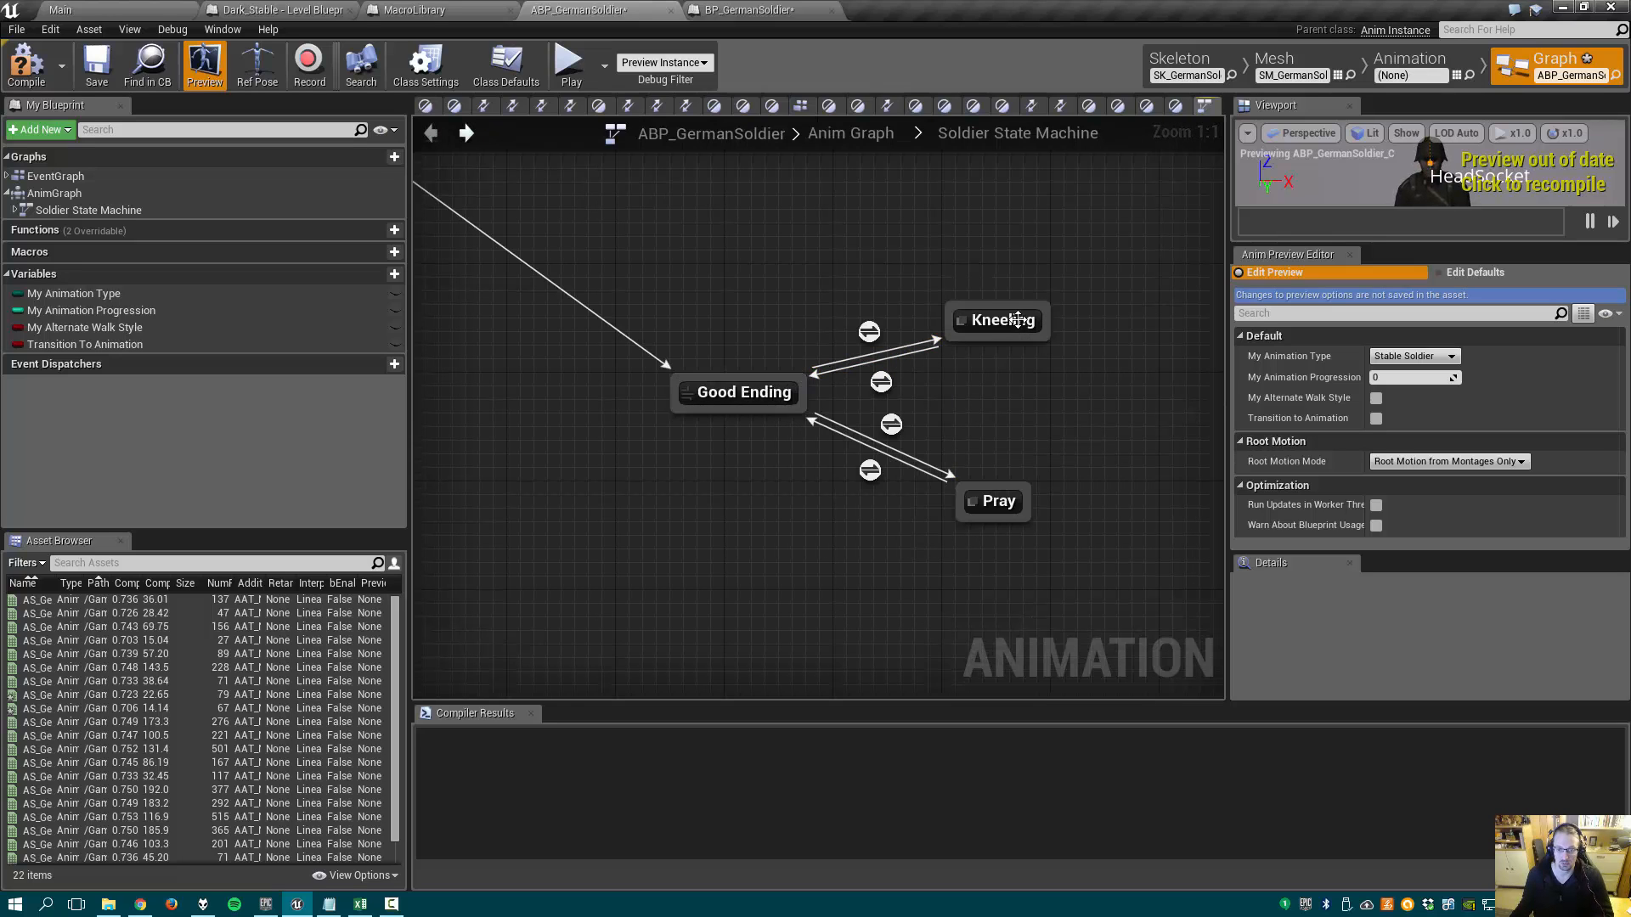
pyautogui.moveTo(991, 620)
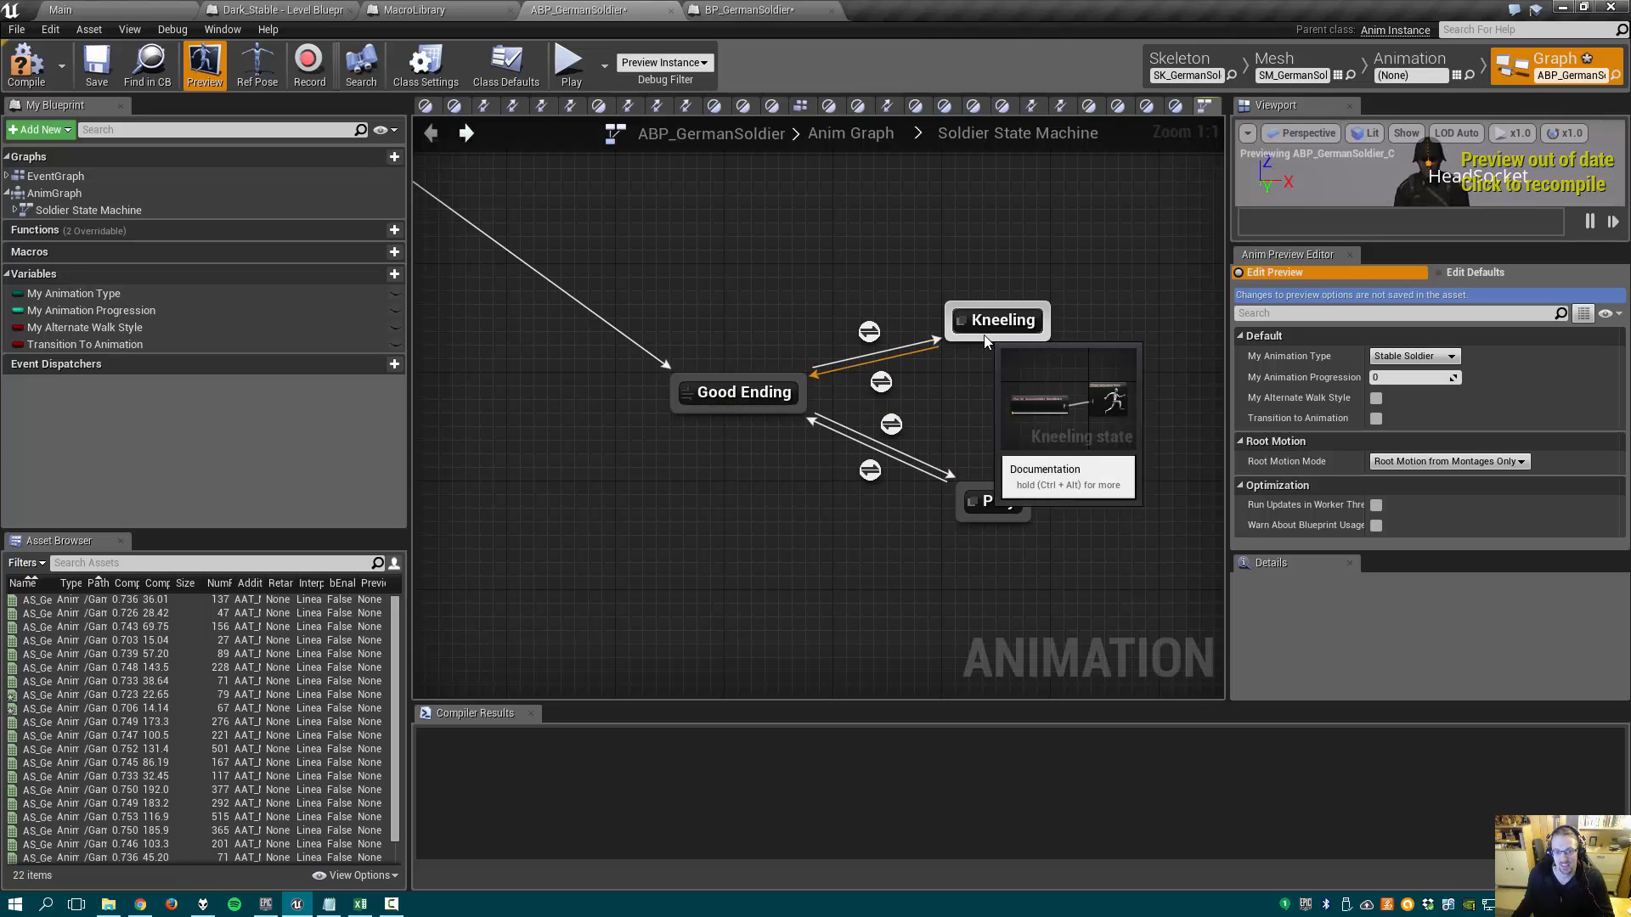
pyautogui.doubleClick(995, 320)
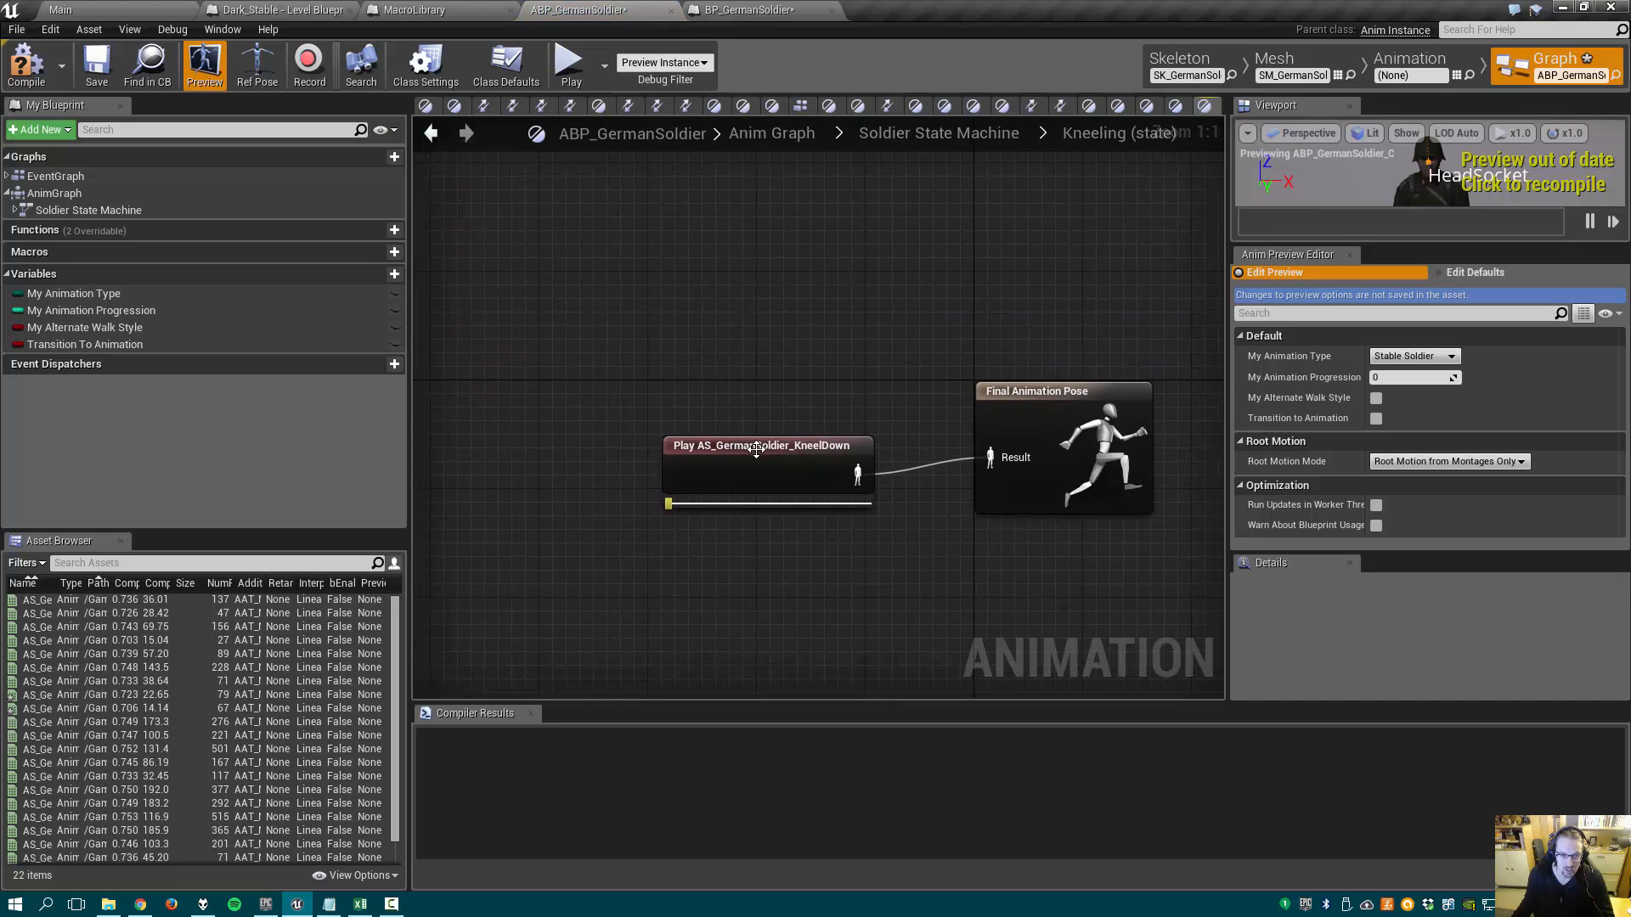
# - Preview the KneelDown animation and check its LastFrame notify near the end
pyautogui.doubleClick(761, 445)
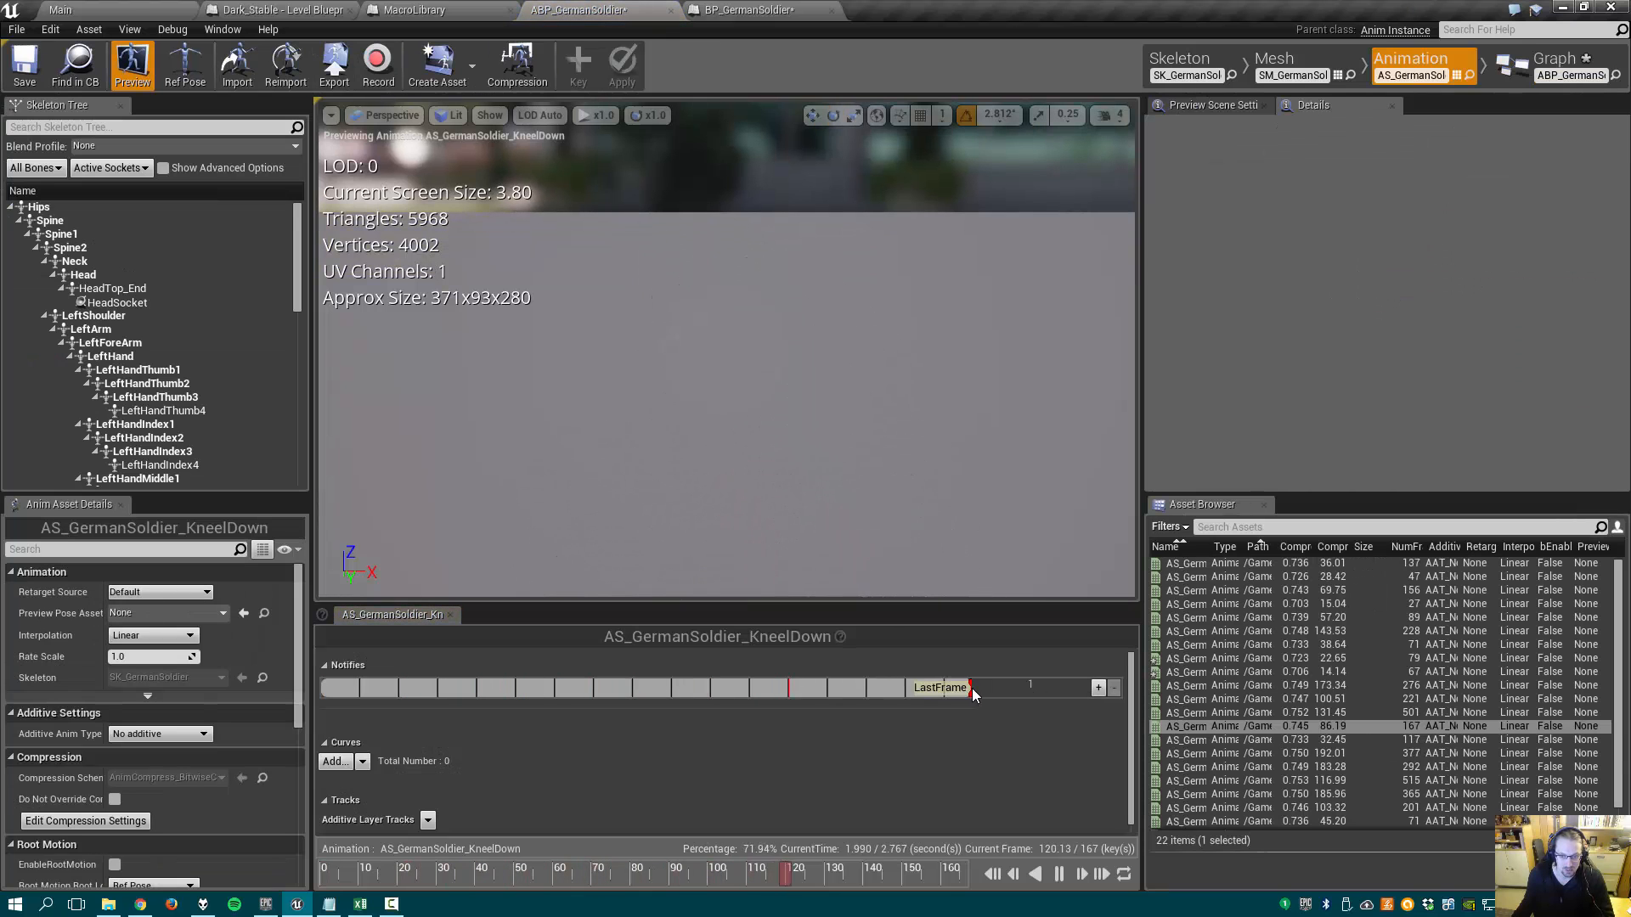
pyautogui.rightClick(889, 689)
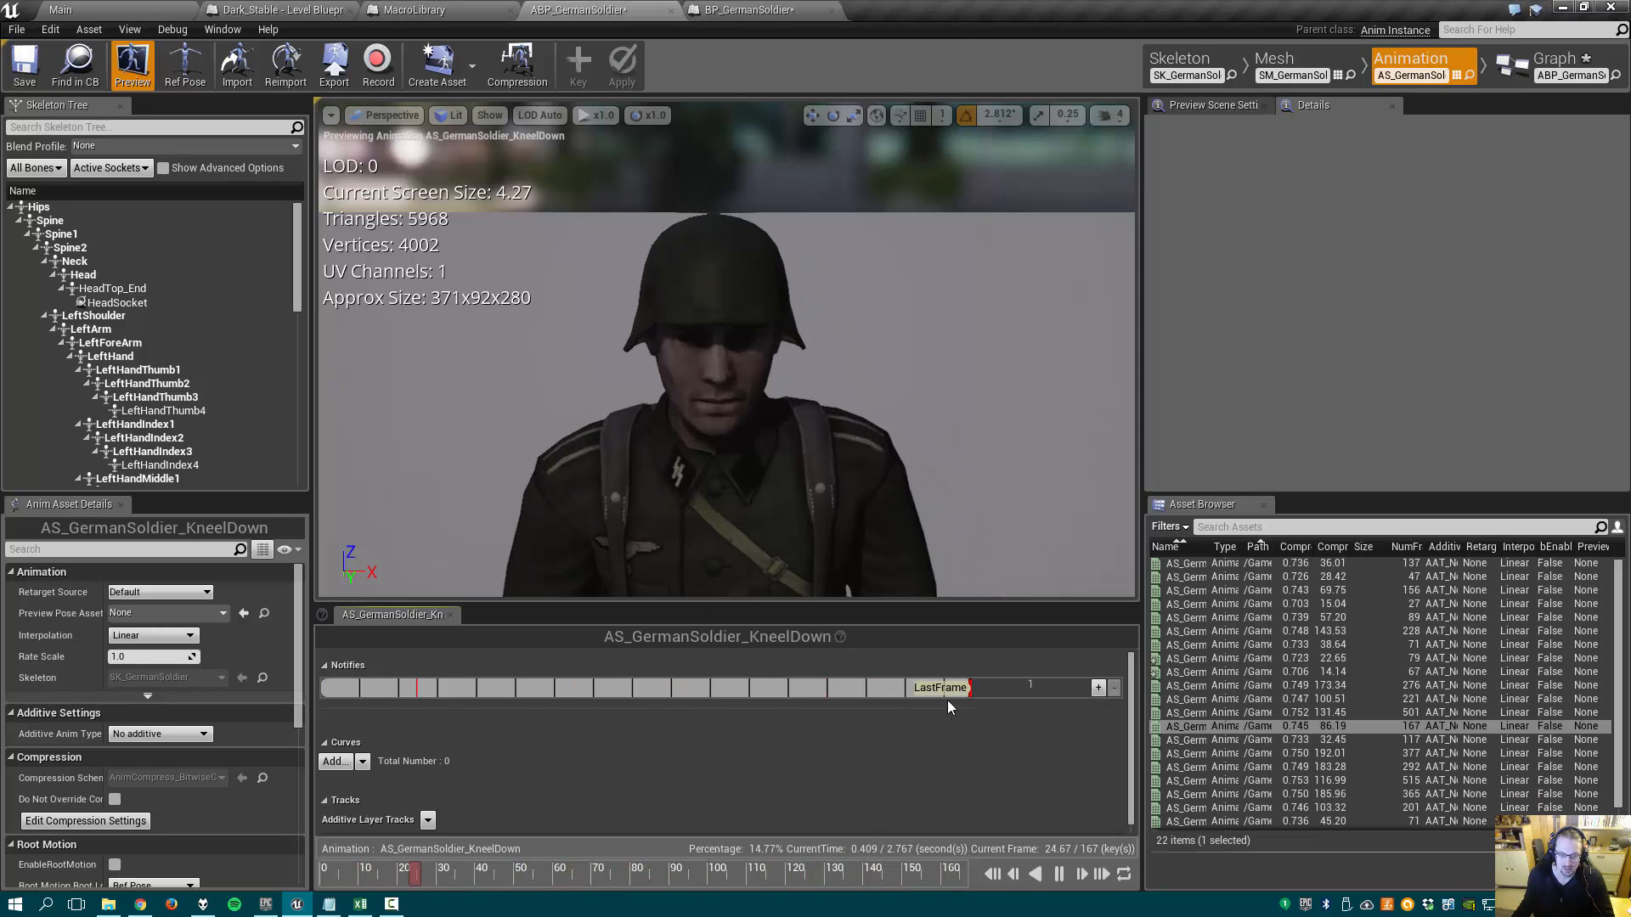
pyautogui.moveTo(416, 687); pyautogui.dragTo(884, 686)
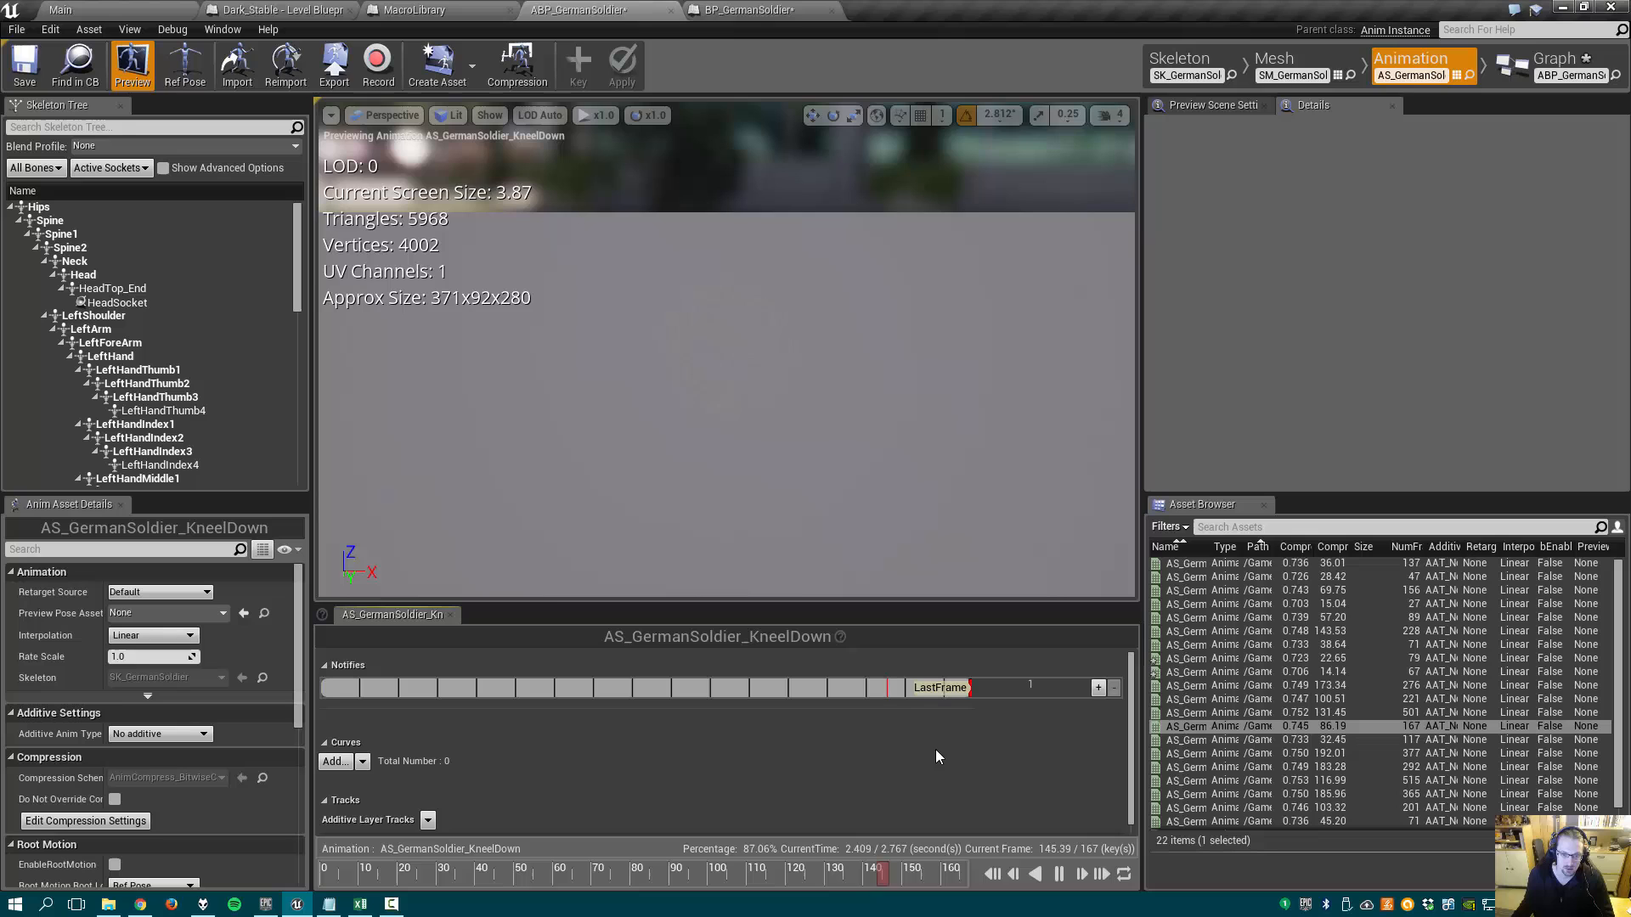
pyautogui.click(695, 687)
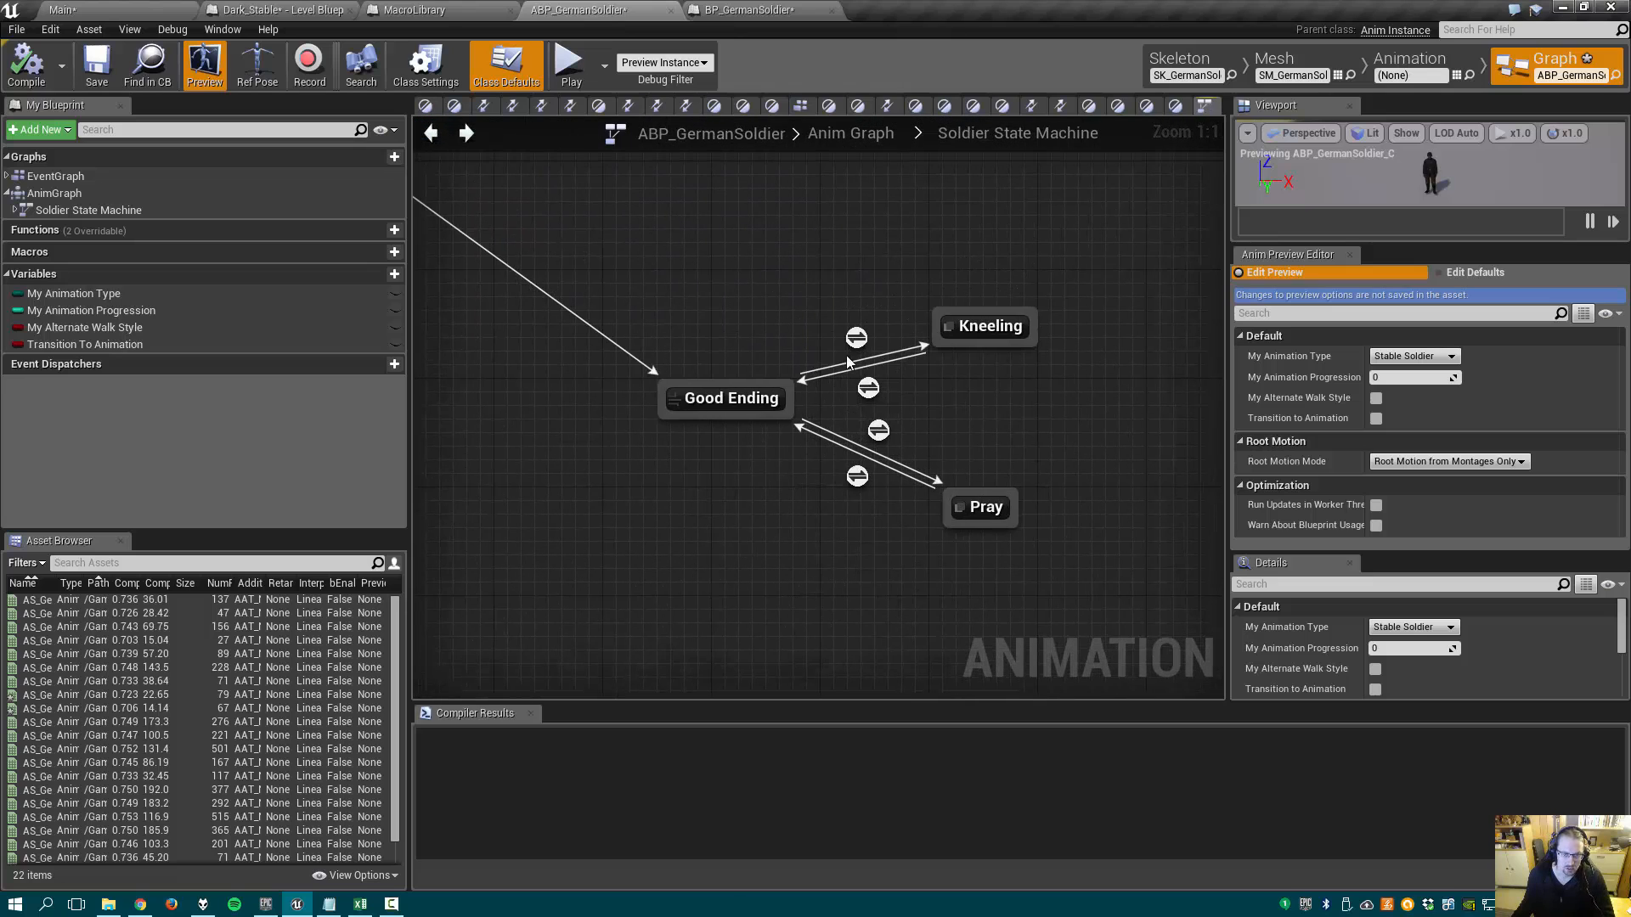
pyautogui.moveTo(856, 337)
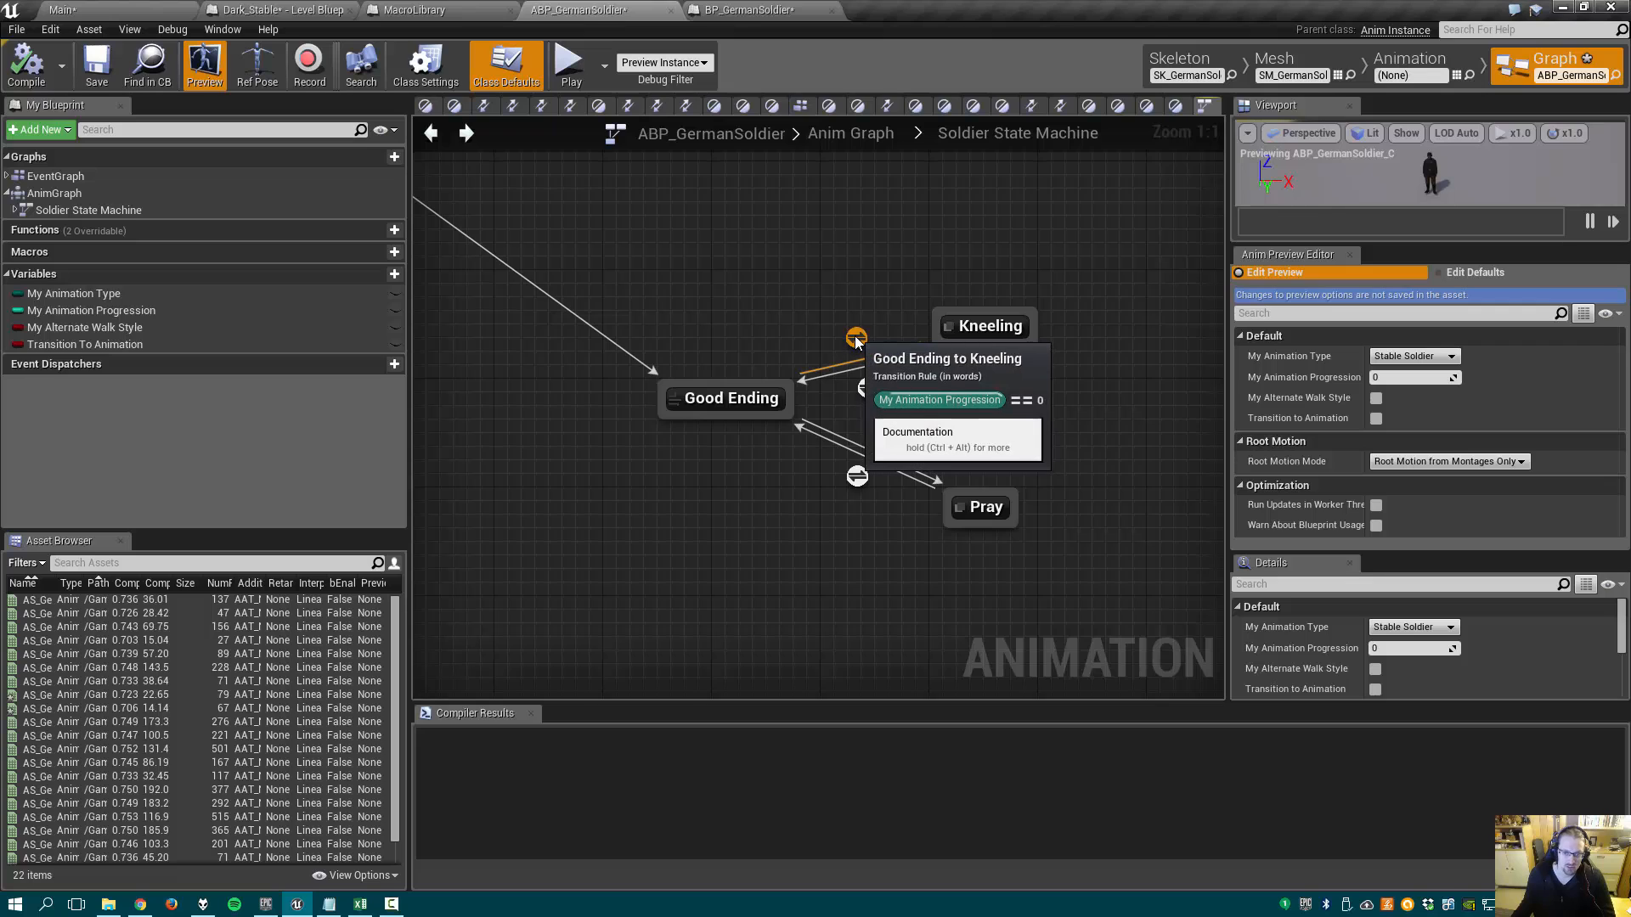
pyautogui.moveTo(879, 432)
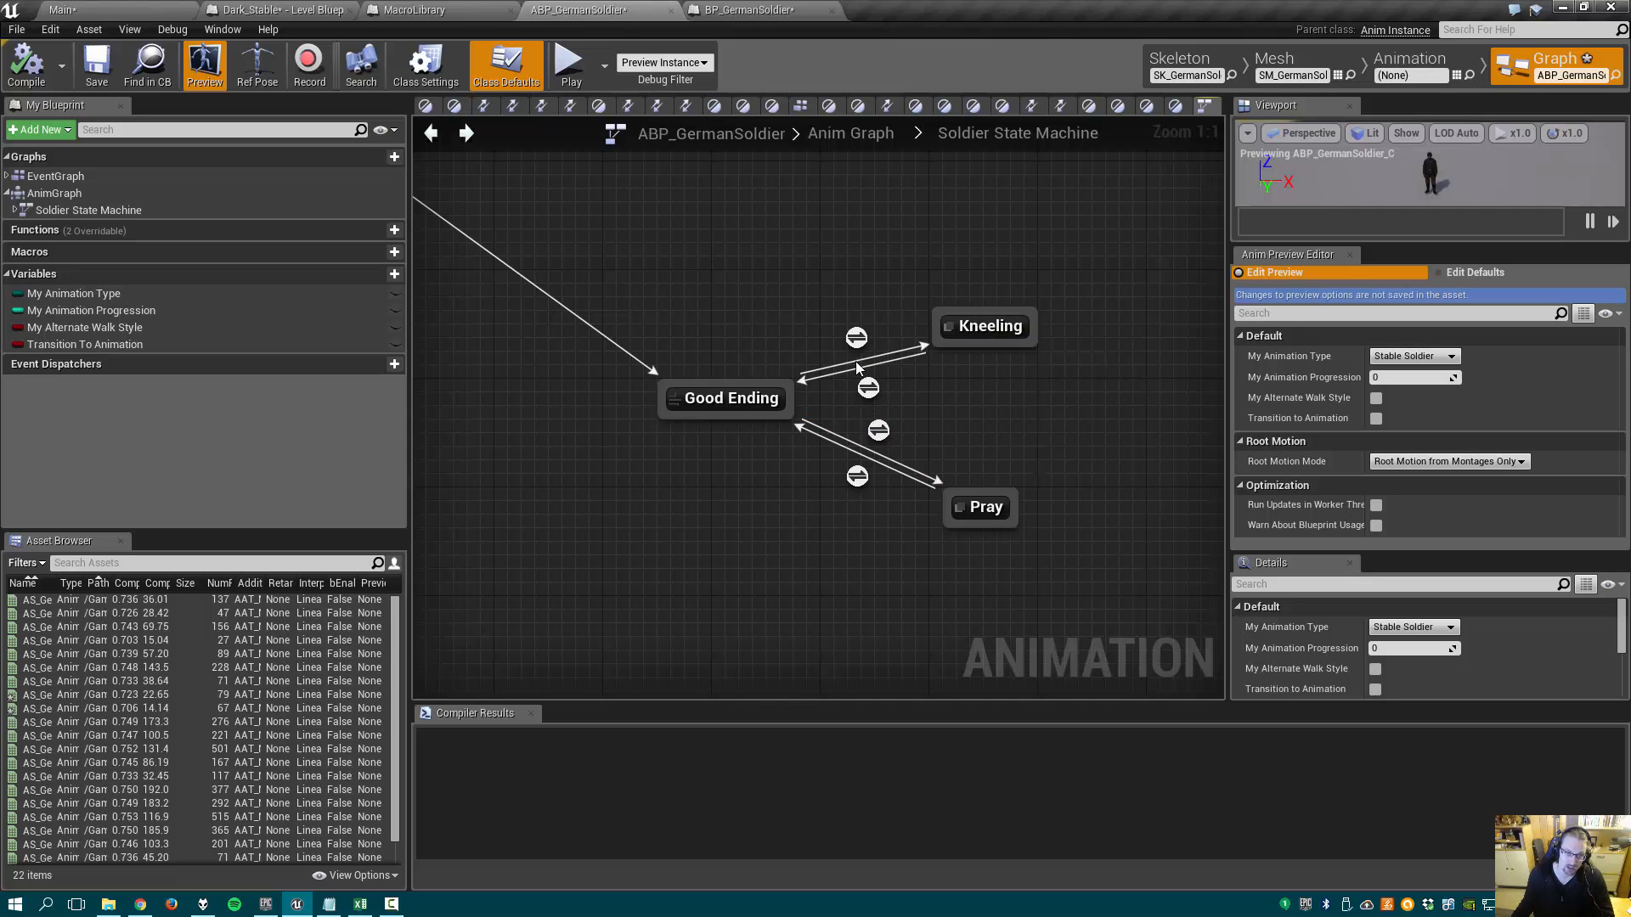
pyautogui.moveTo(981, 506)
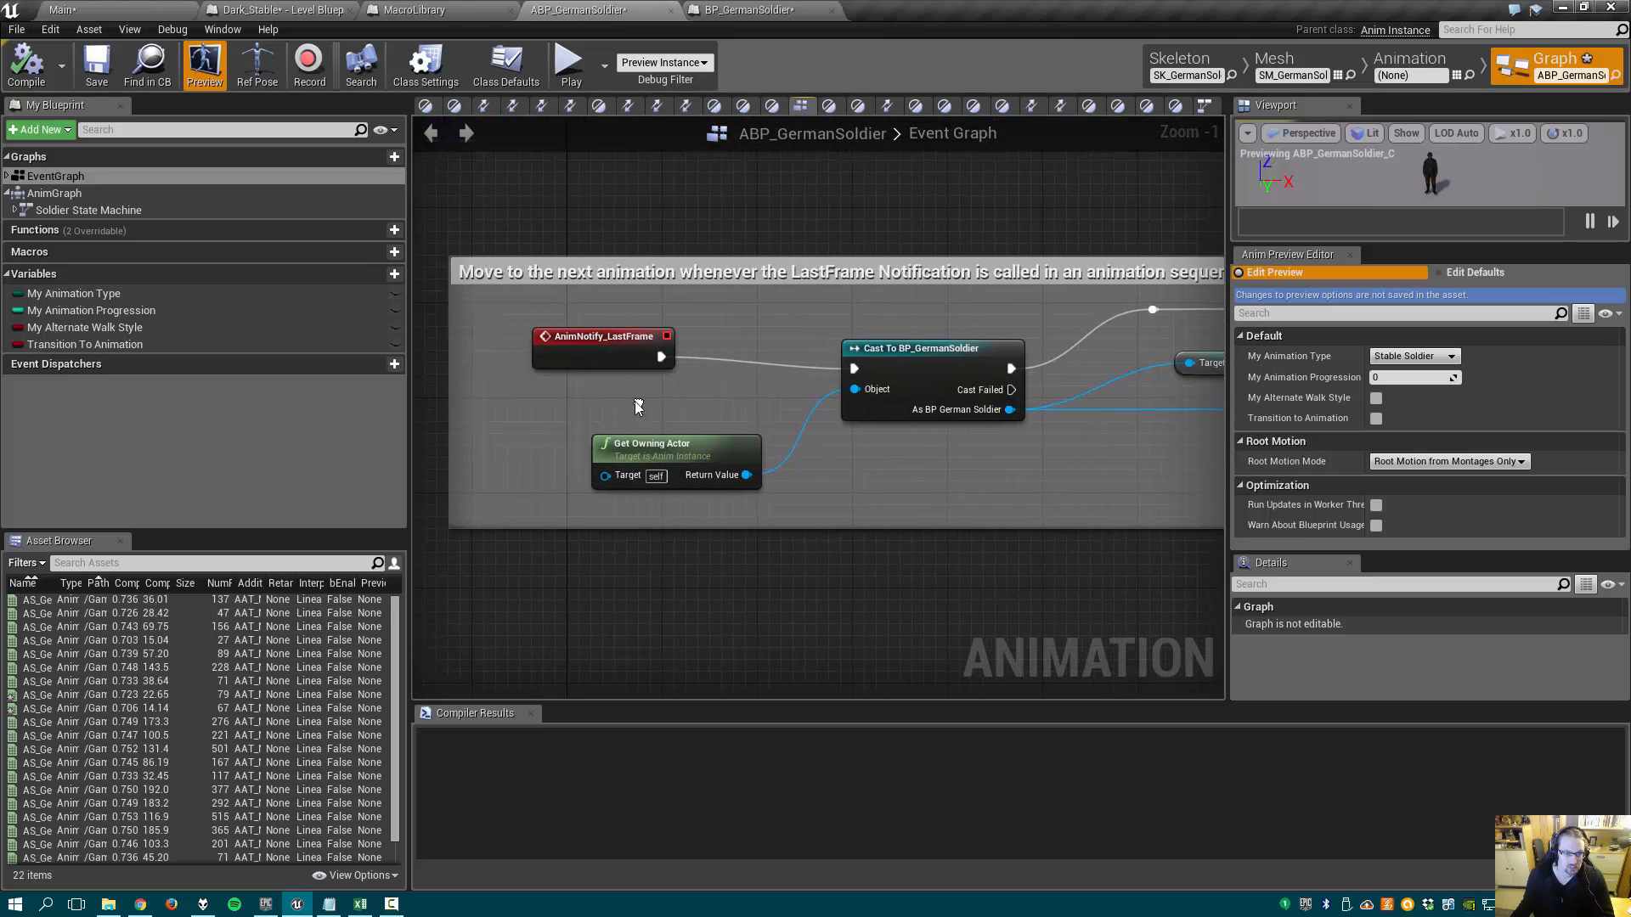
pyautogui.moveTo(620, 351)
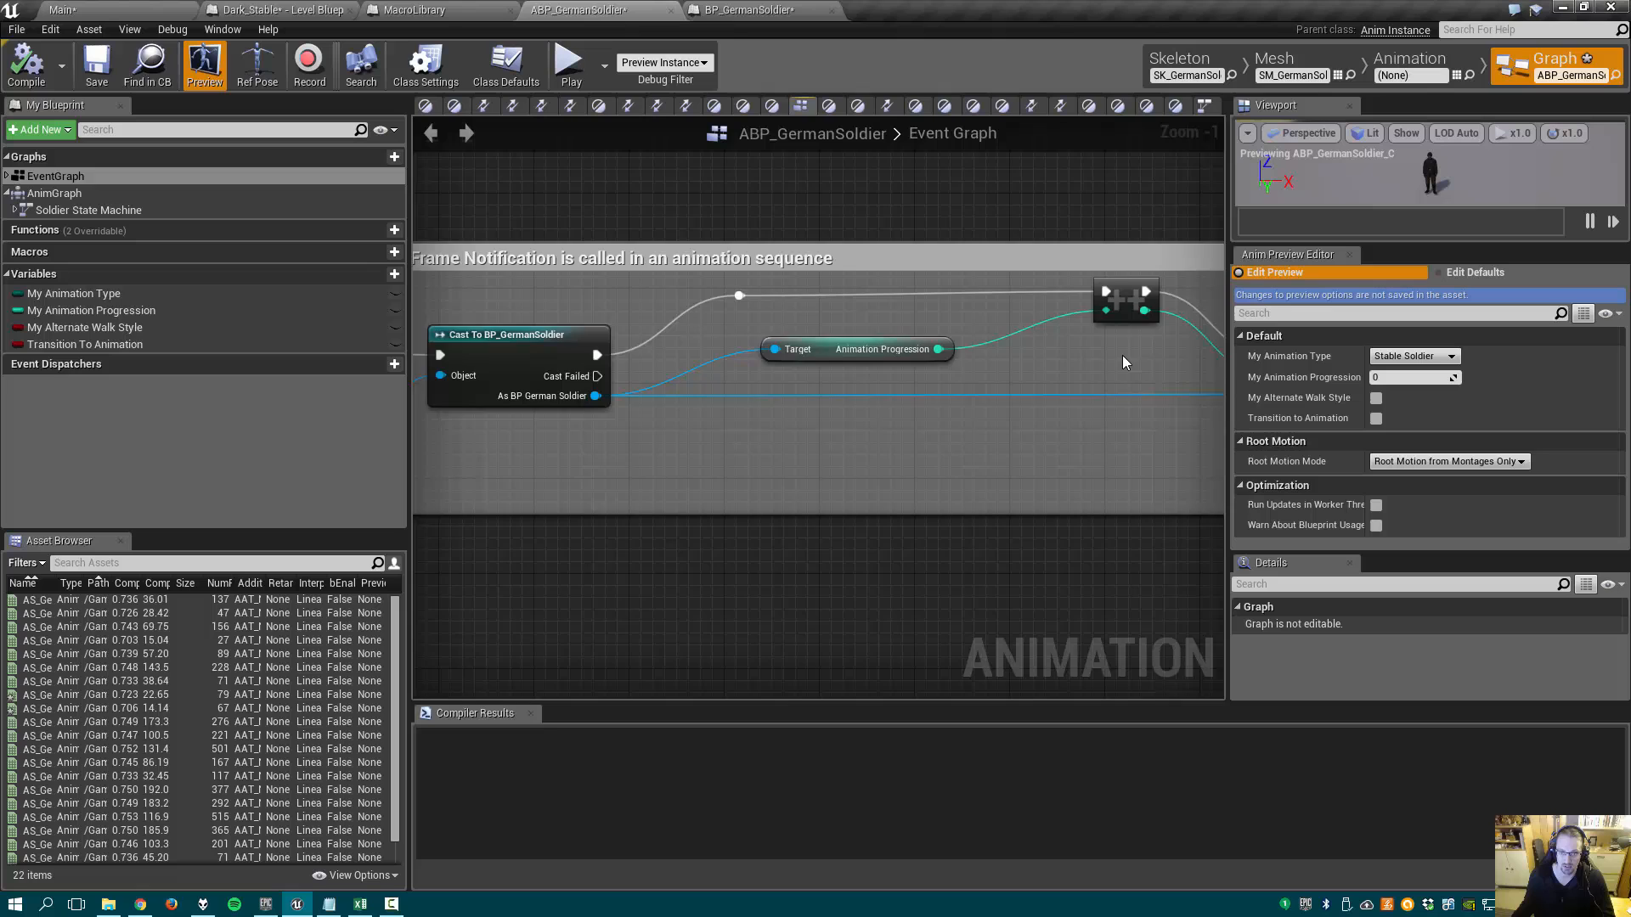
# - Scroll along the AnimNotify_LastFrame block to the Set My Animation Progression nodes
pyautogui.scroll(-3)
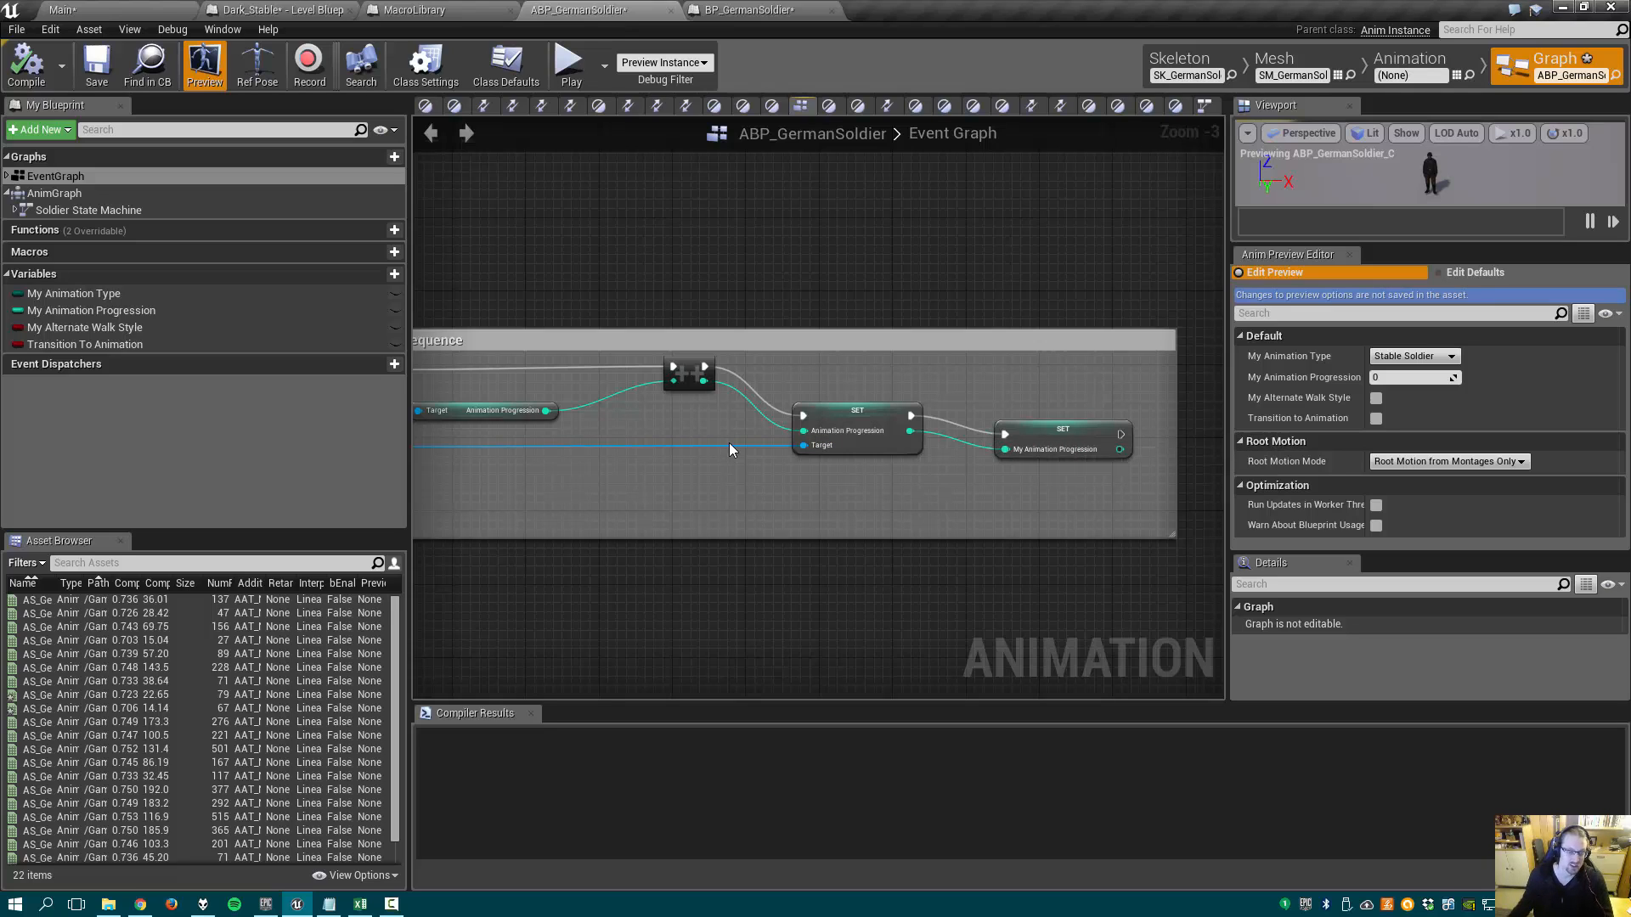
pyautogui.scroll(-3)
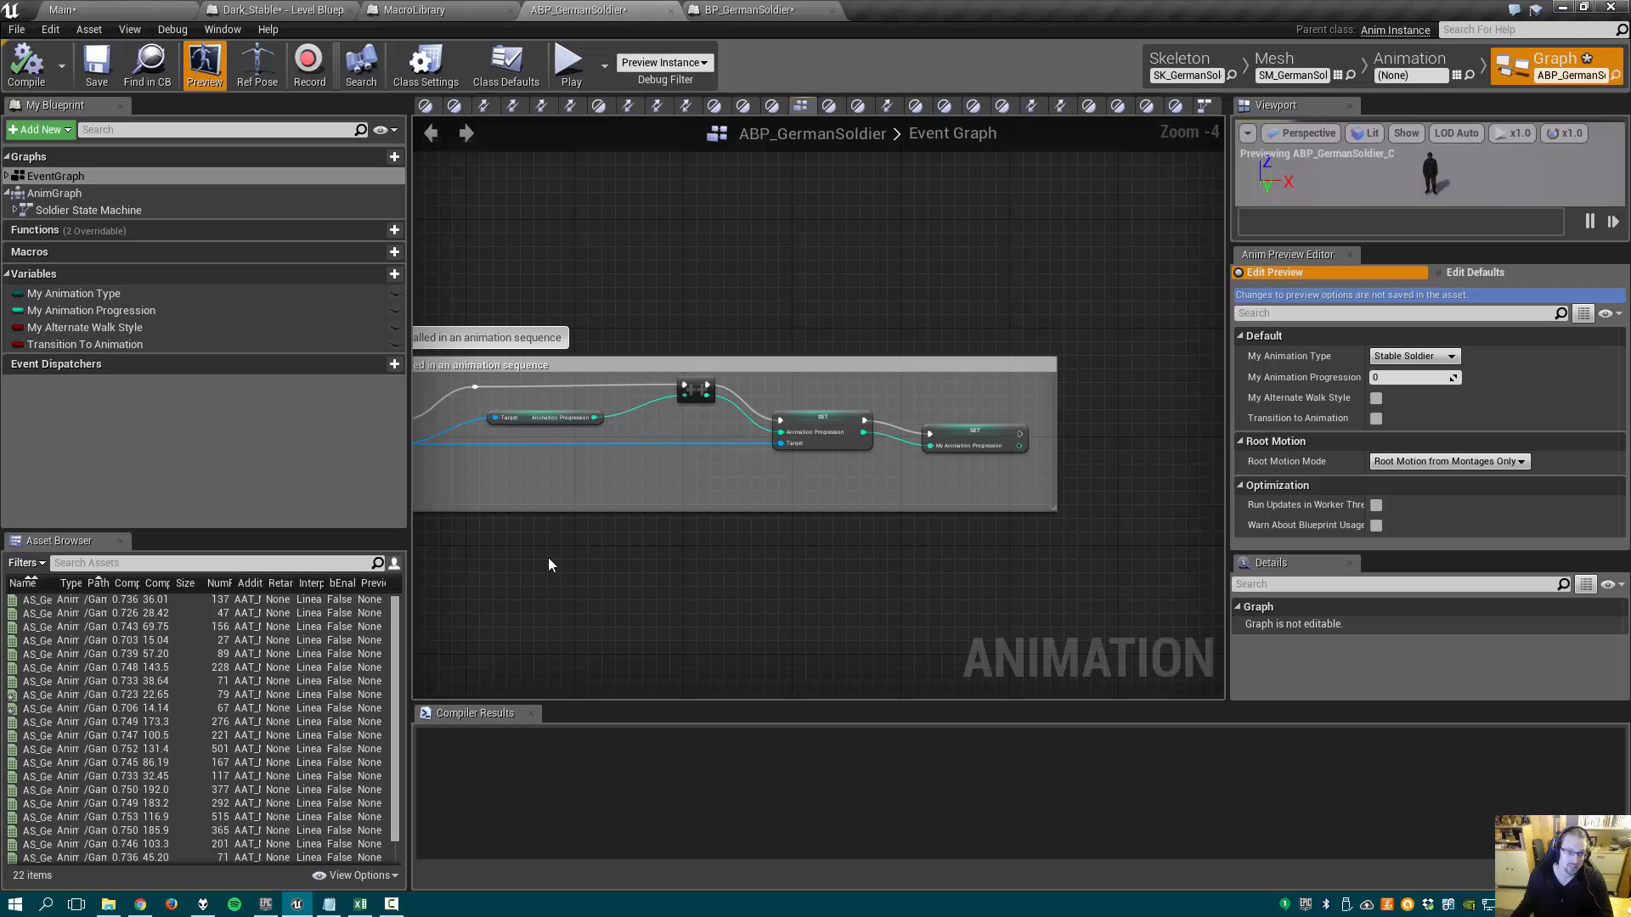
pyautogui.moveTo(589, 494)
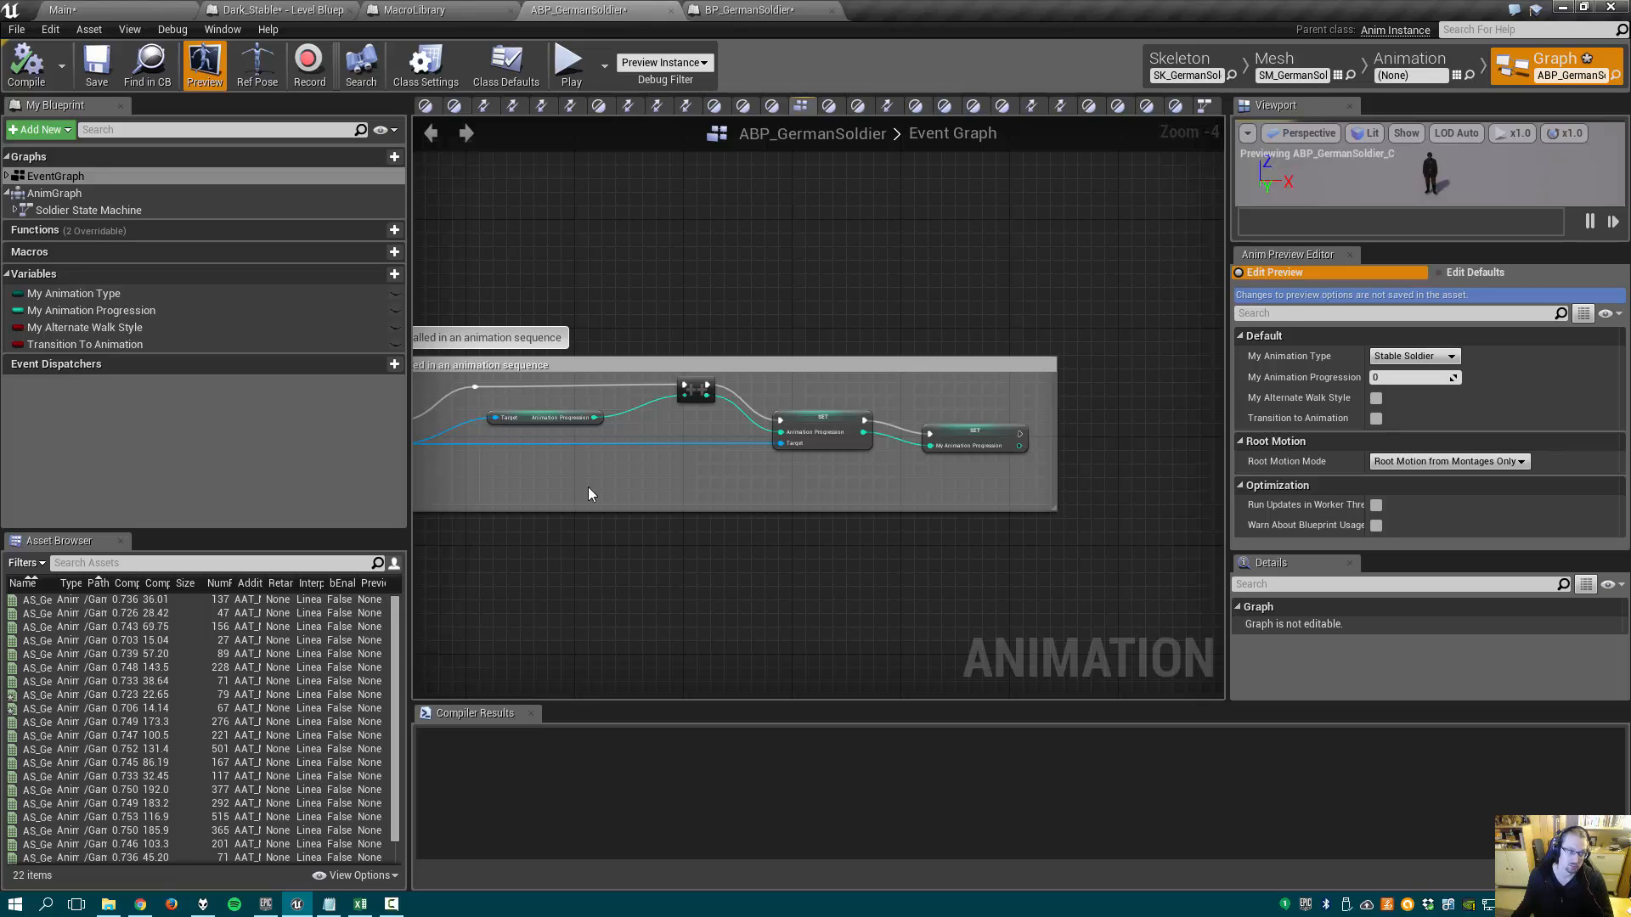